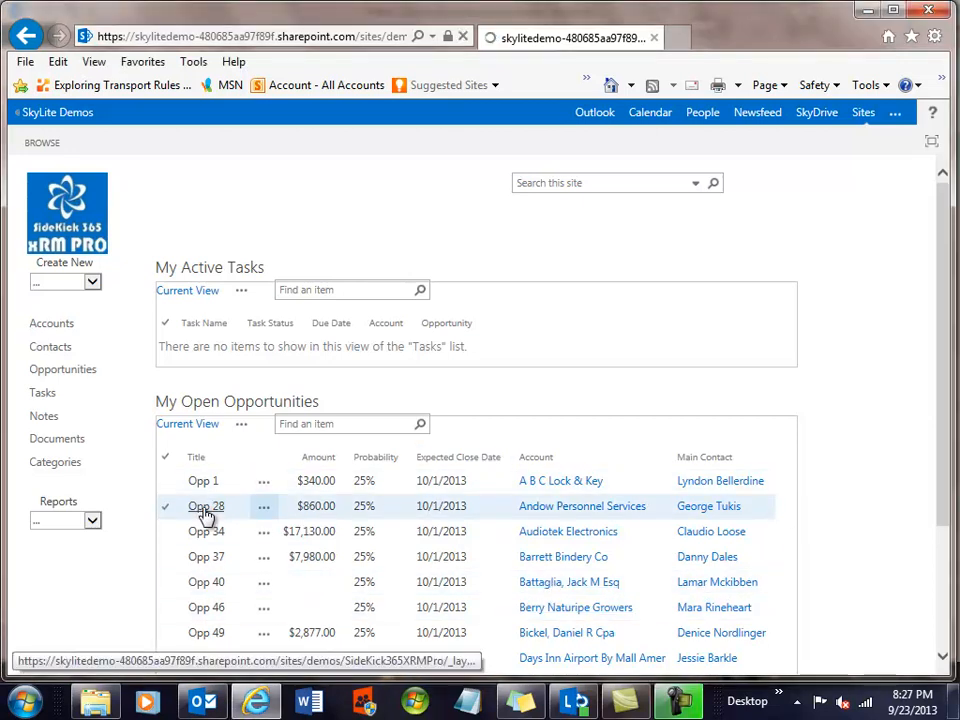
Step: Open the Opp 28 opportunity record for Andow Personnel Services from My Open Opportunities
left_click(206, 506)
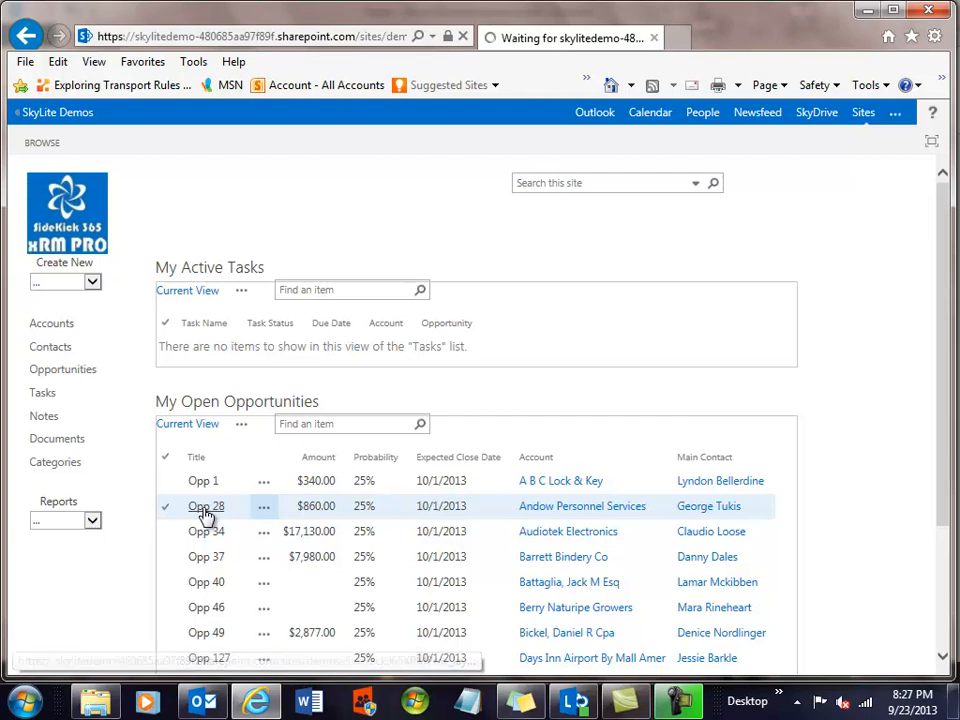
left_click(206, 506)
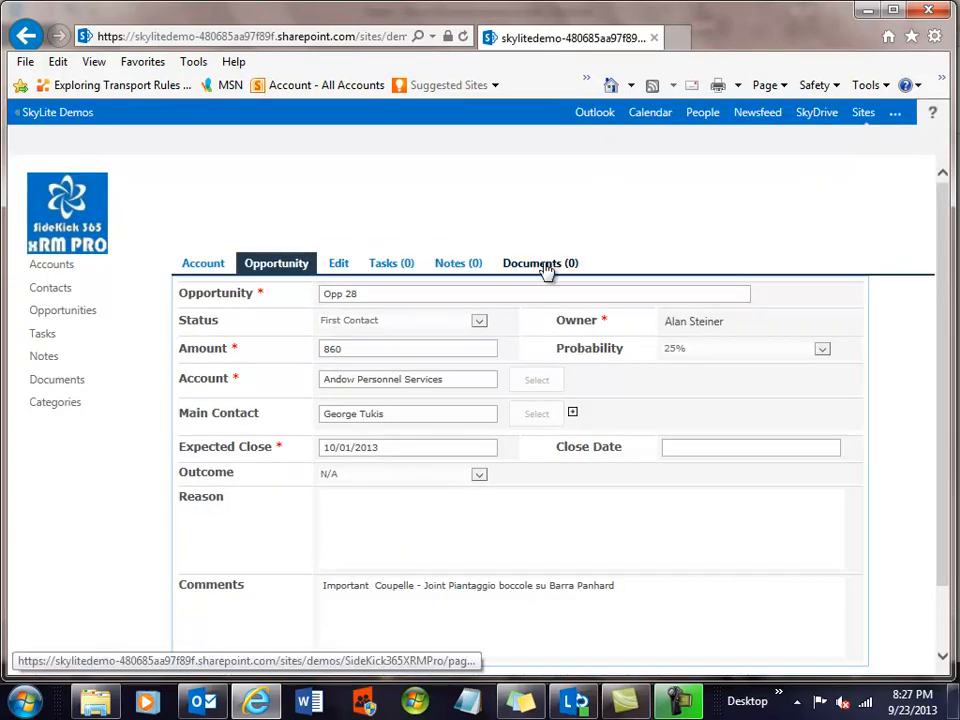
mouse_move(147, 202)
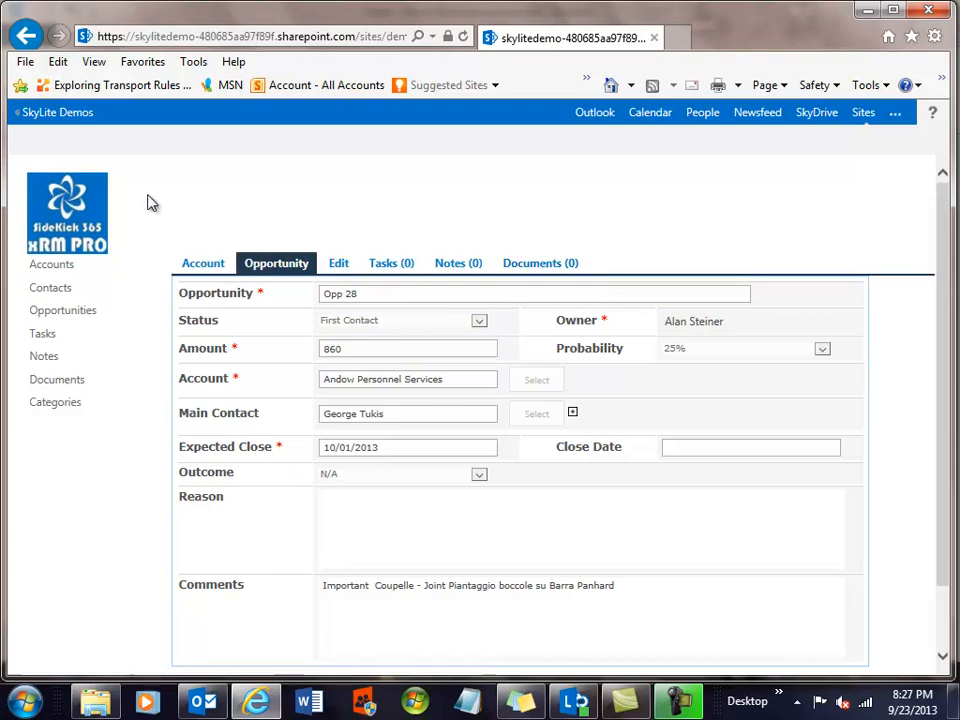
mouse_move(96, 463)
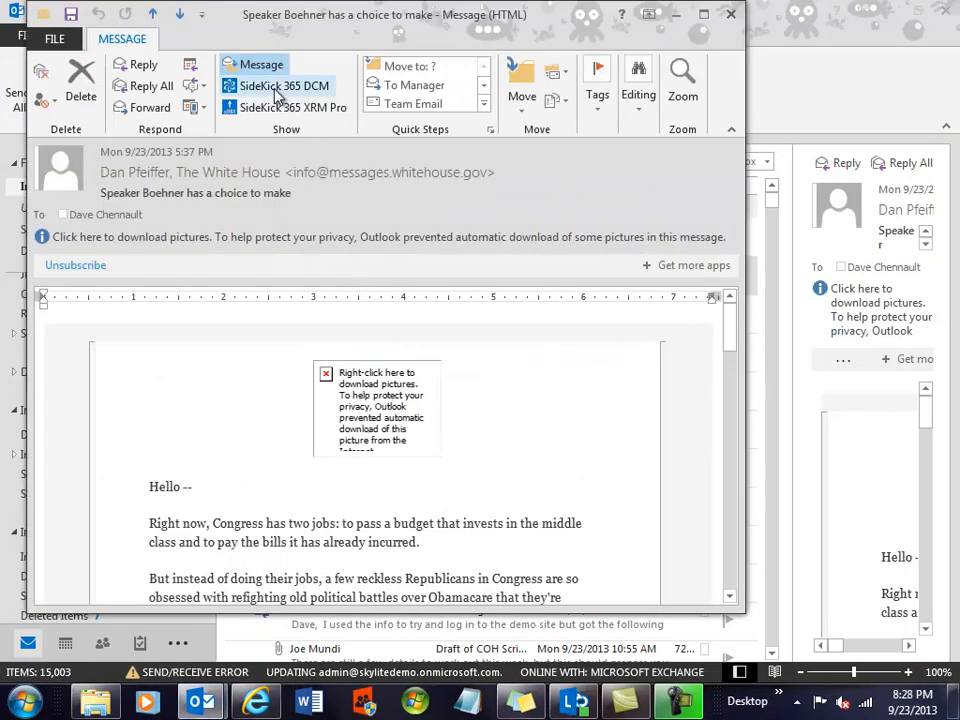
mouse_move(291, 107)
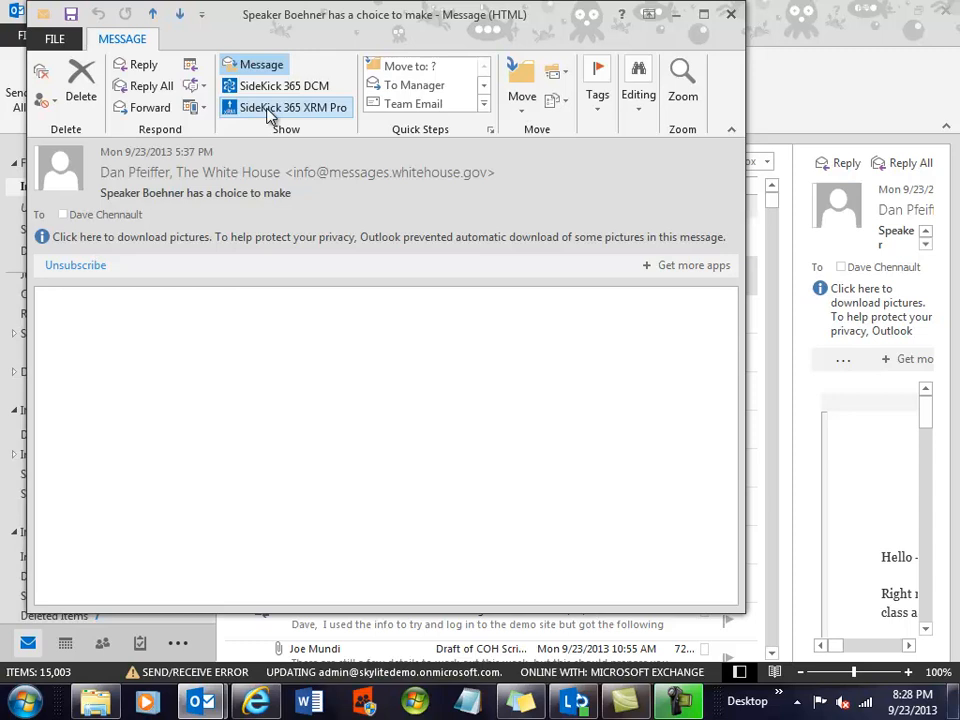
Step: Show the SideKick 365 xRM Pro upload pane listing accounts and opportunities for the email
left_click(292, 107)
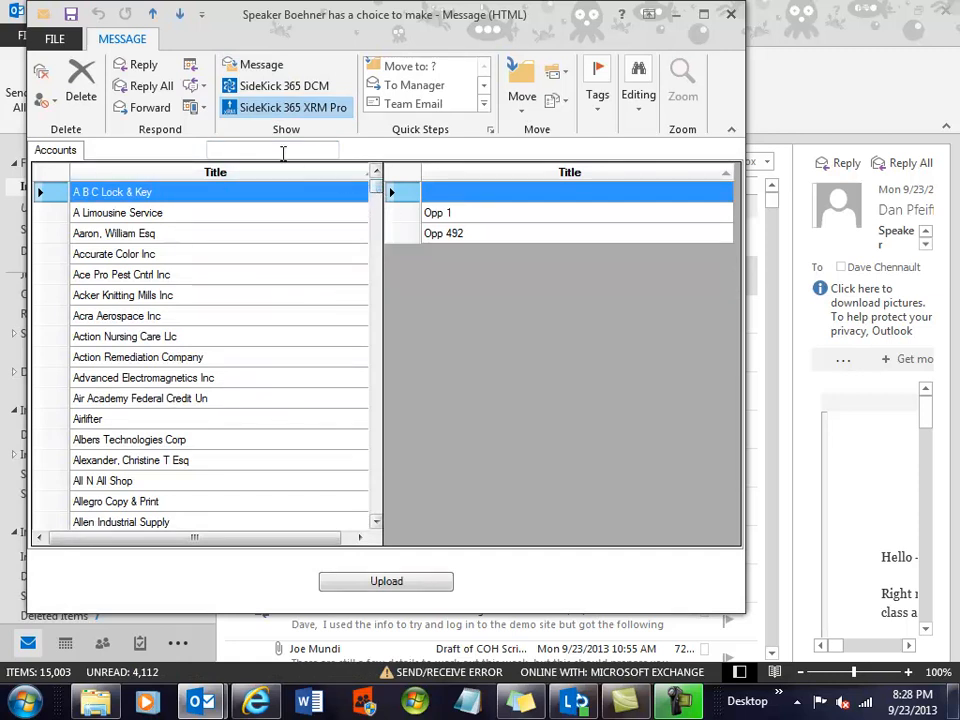
Step: Filter accounts by 'and' and select Opp 28 of Andow Personnel Services
type("and")
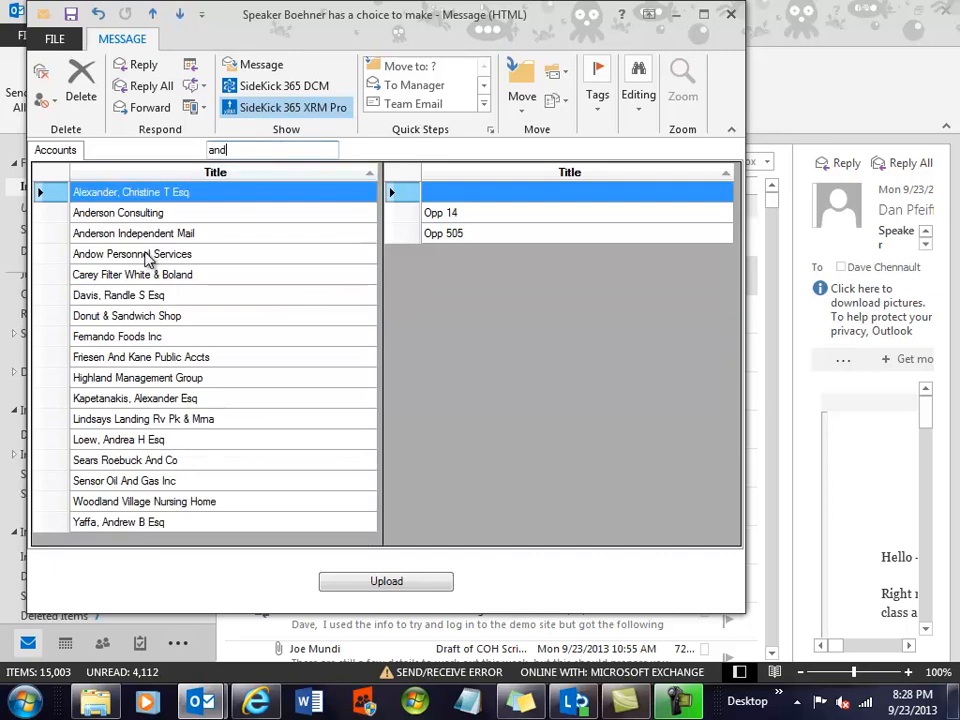
left_click(132, 253)
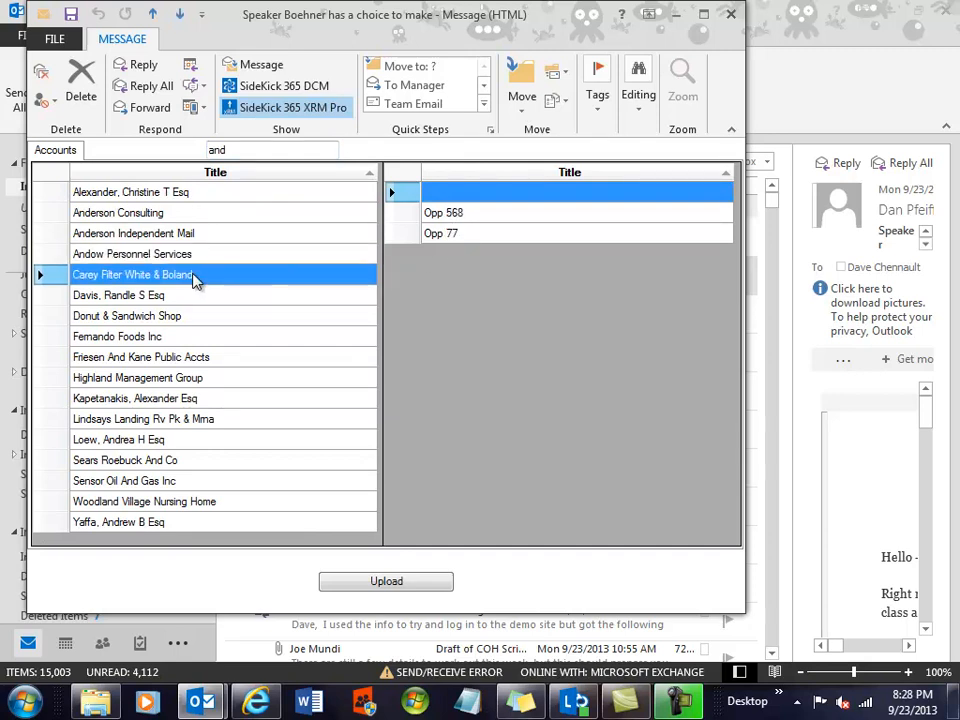
left_click(119, 295)
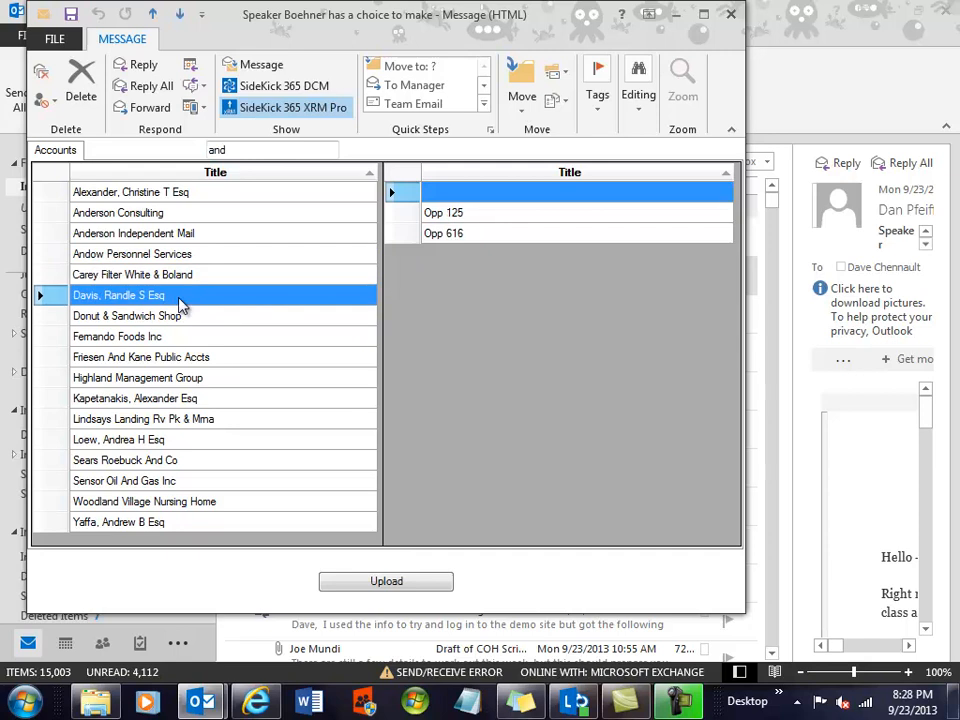
left_click(132, 253)
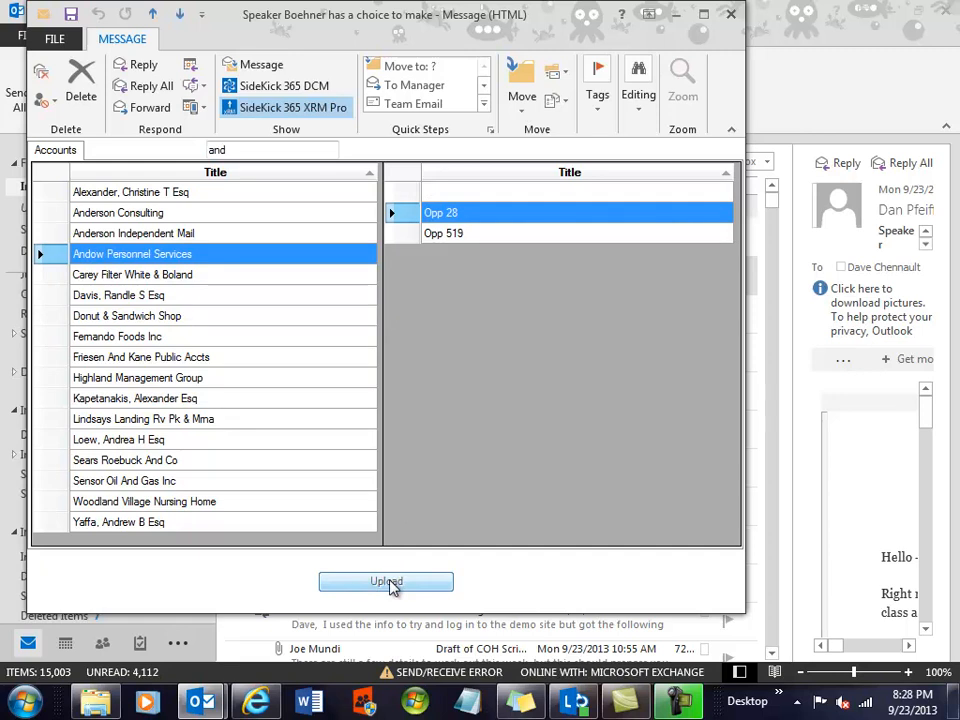
Step: Upload the email to Opp 28, acknowledge the confirmation and close the message
left_click(386, 581)
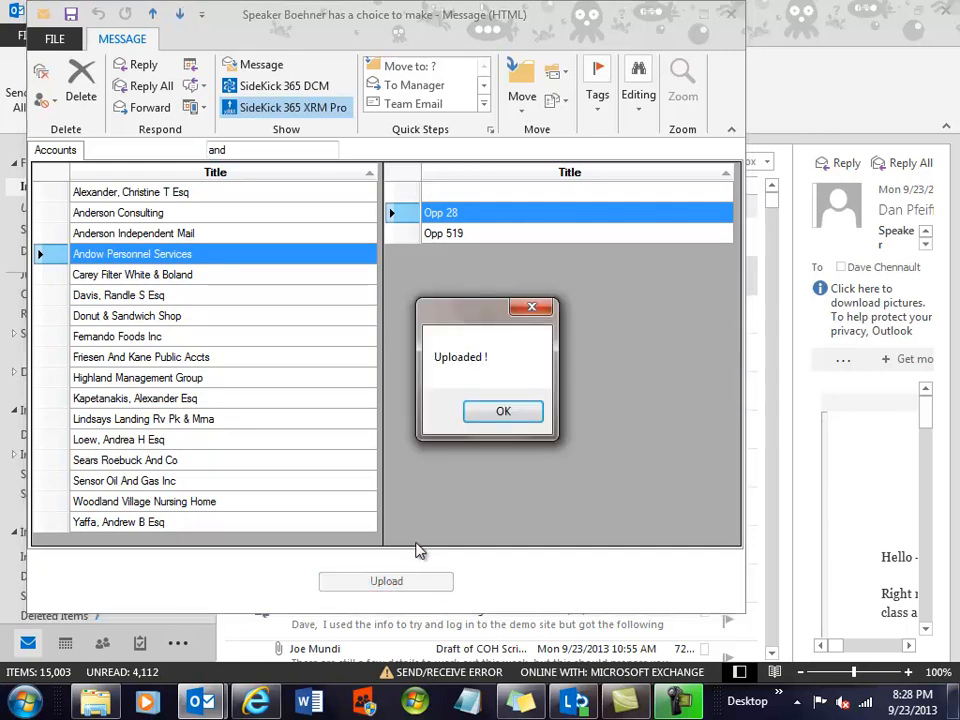
left_click(503, 411)
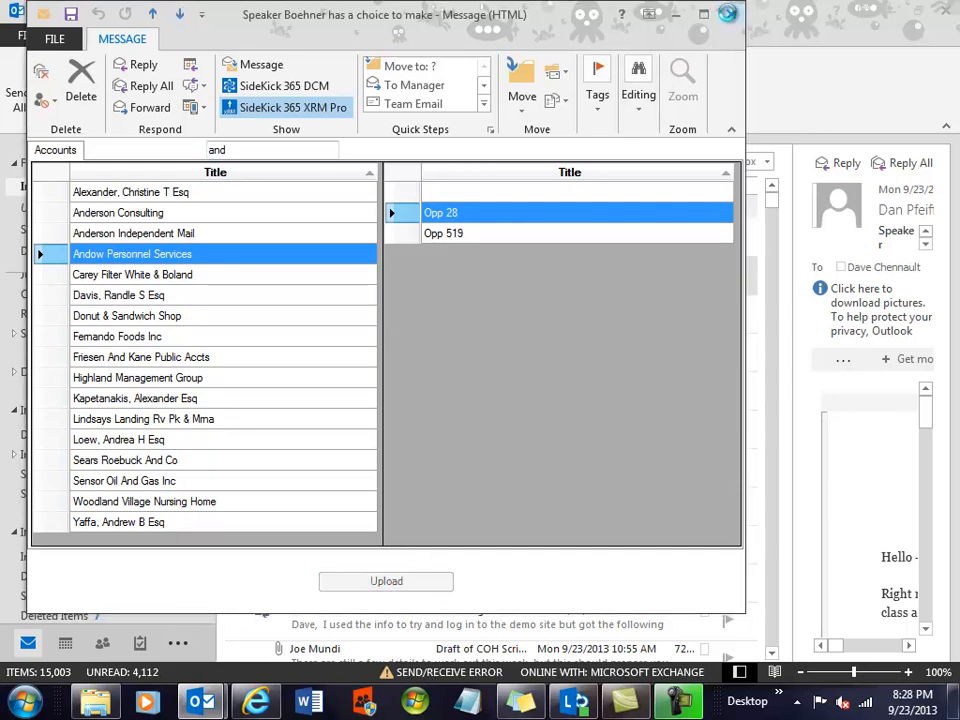
double_click(441, 212)
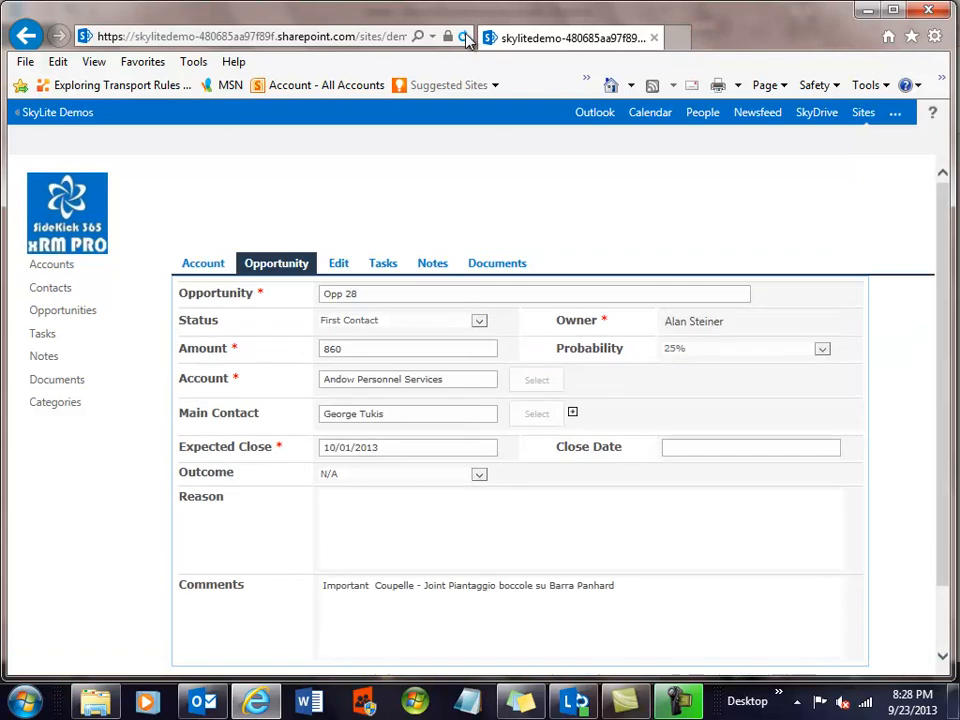
Step: Reload Opp 28 and show its Documents tab now listing the uploaded email
left_click(463, 37)
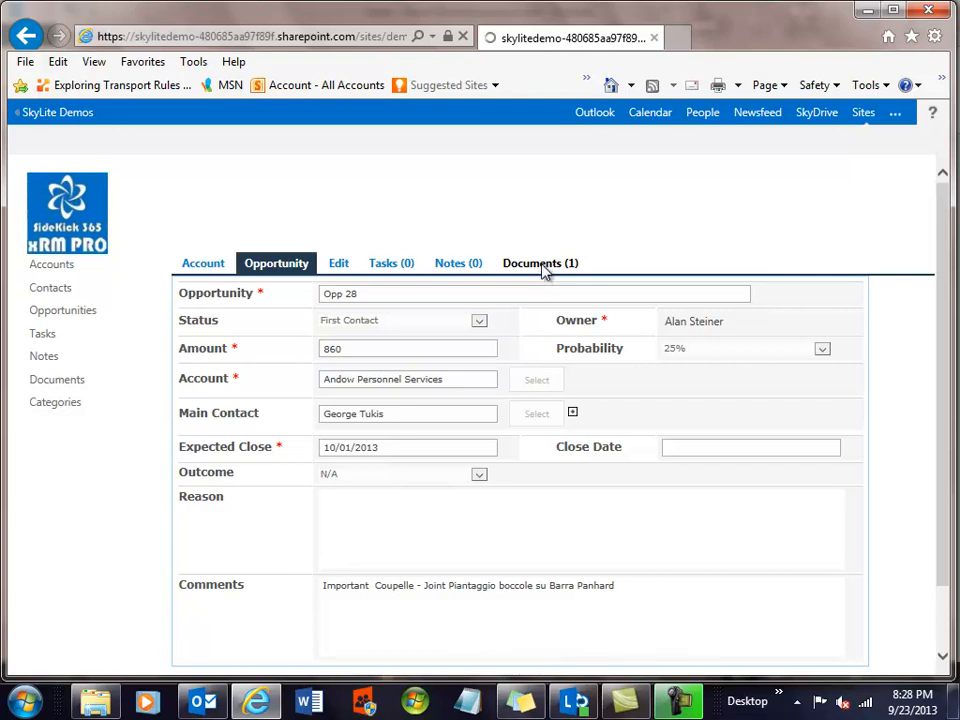
left_click(539, 263)
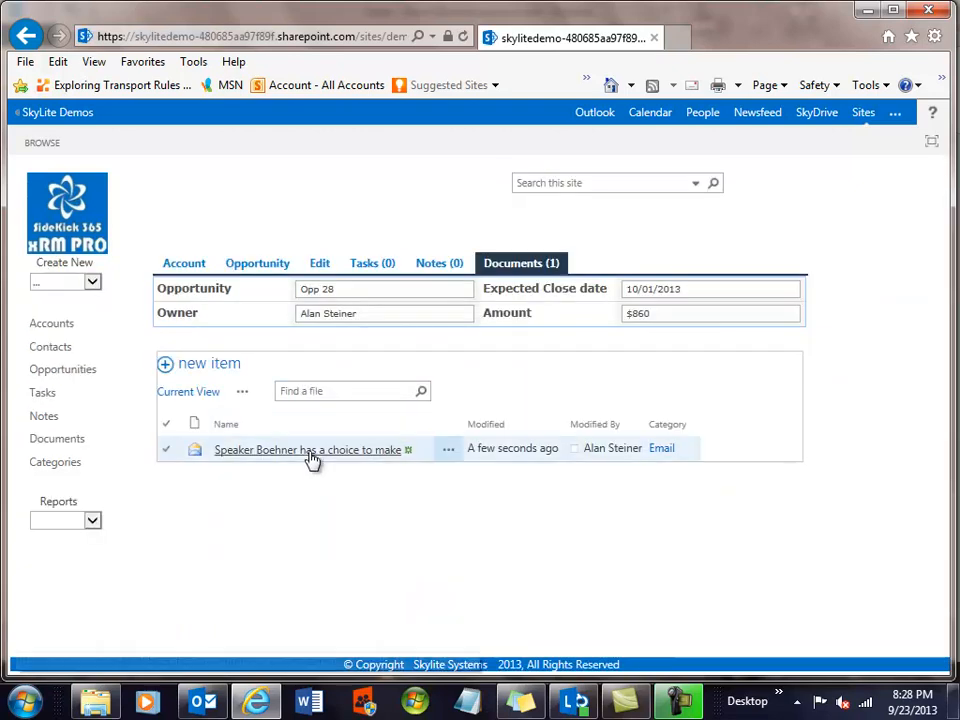
mouse_move(308, 449)
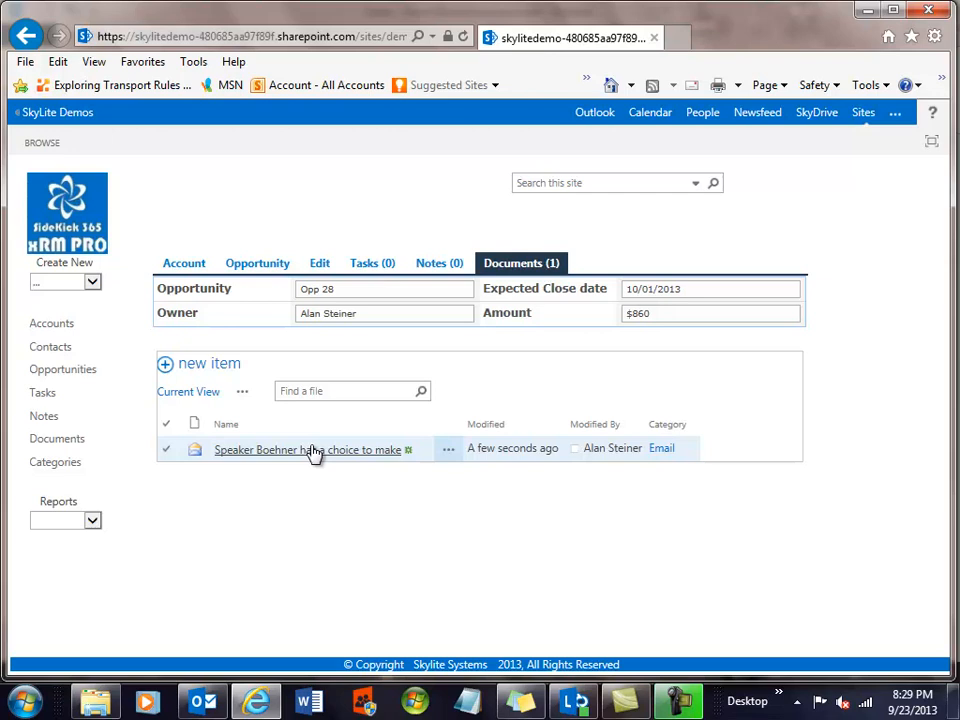
Step: Open the uploaded email document from Opp 28's documents list
left_click(307, 449)
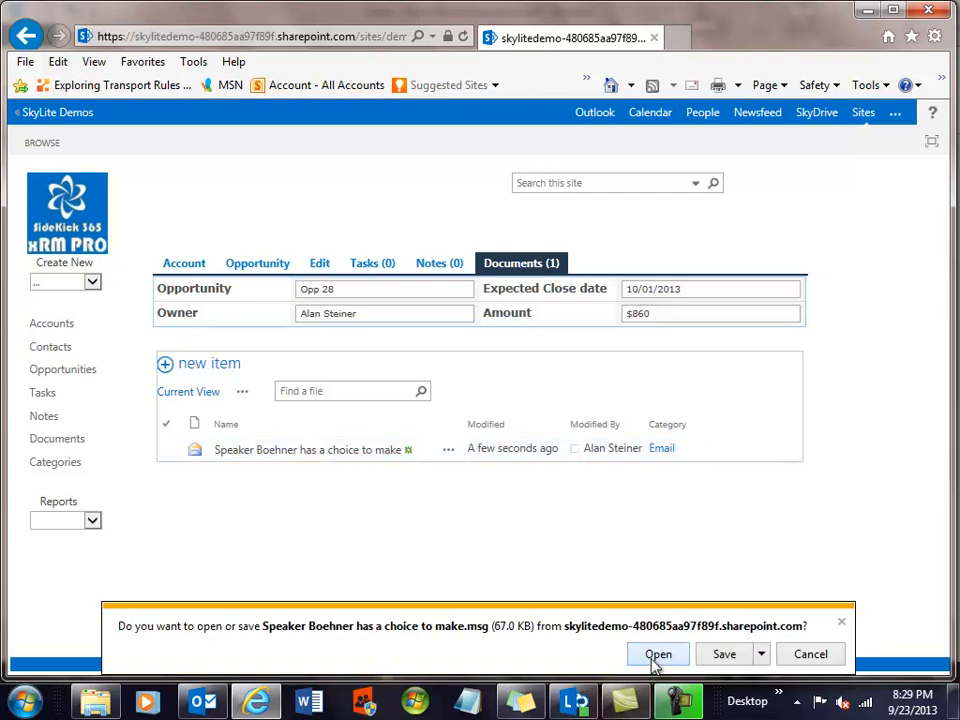
left_click(657, 653)
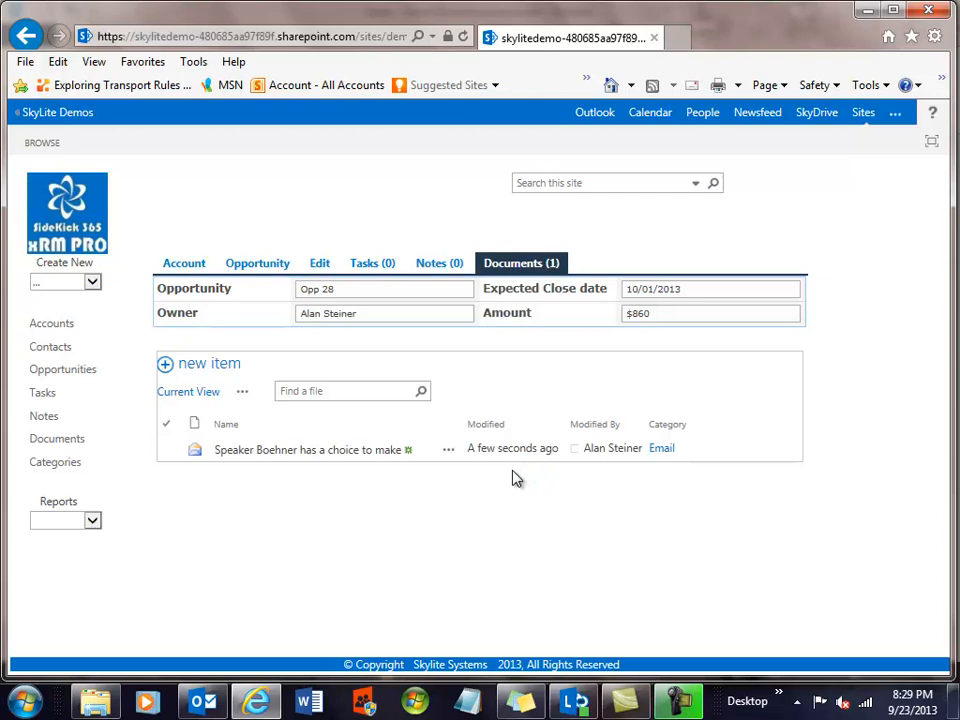
double_click(310, 449)
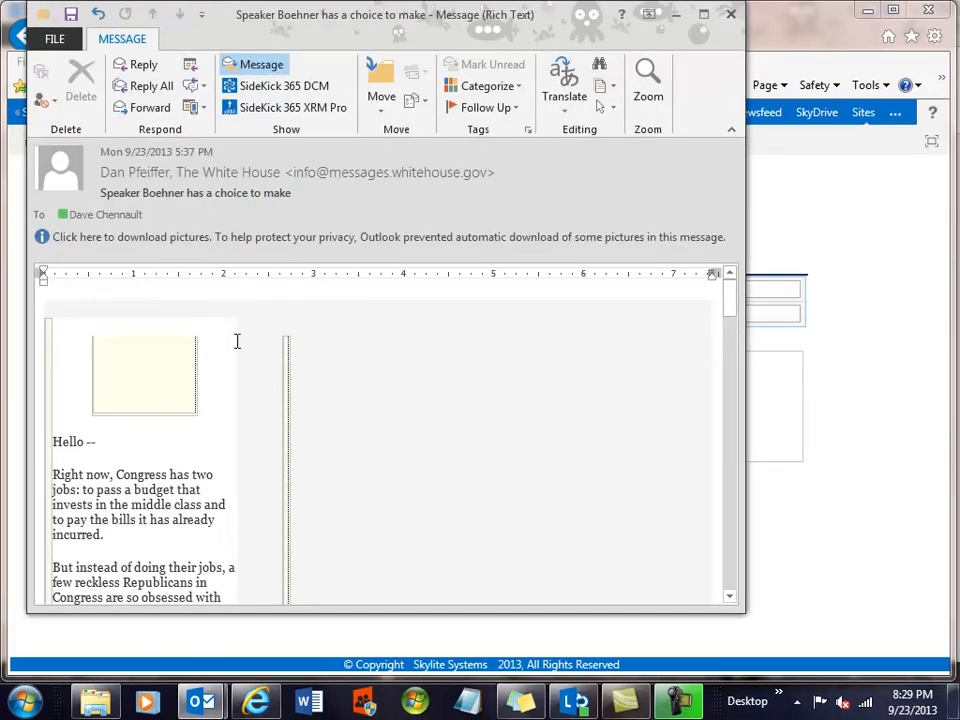
mouse_move(184, 403)
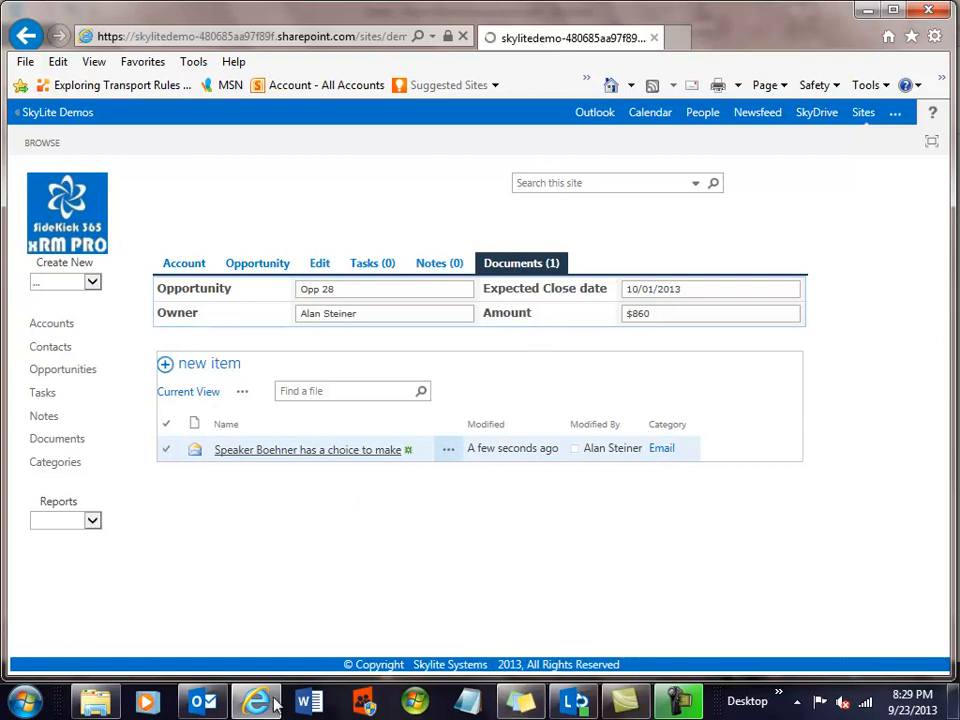
Step: Bring back Opp 28's details in the browser, then switch to Microsoft Word
left_click(257, 263)
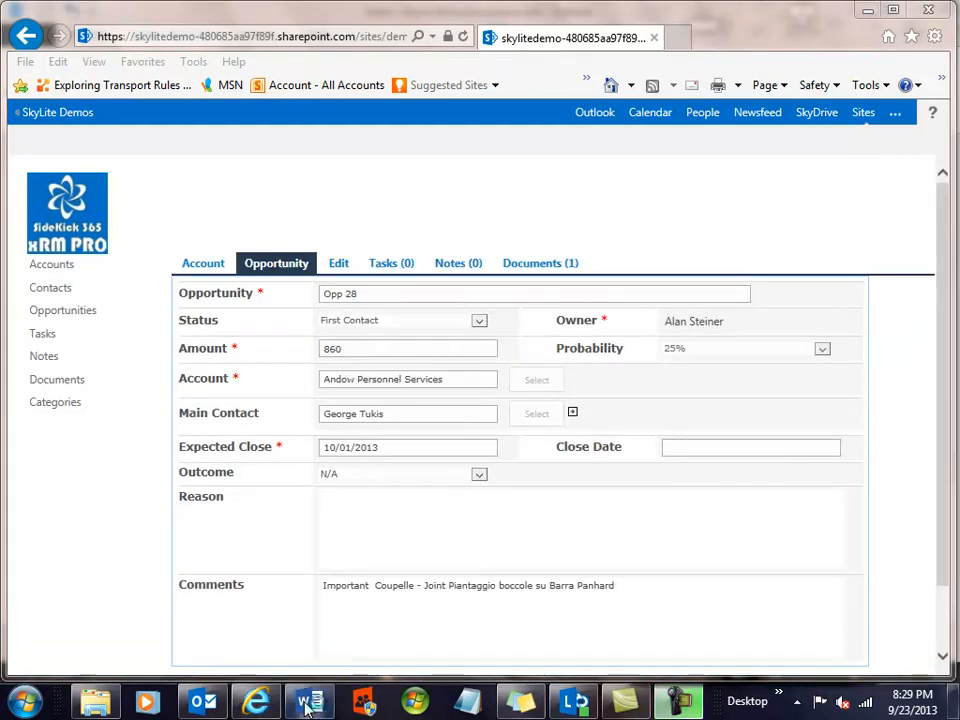
left_click(309, 700)
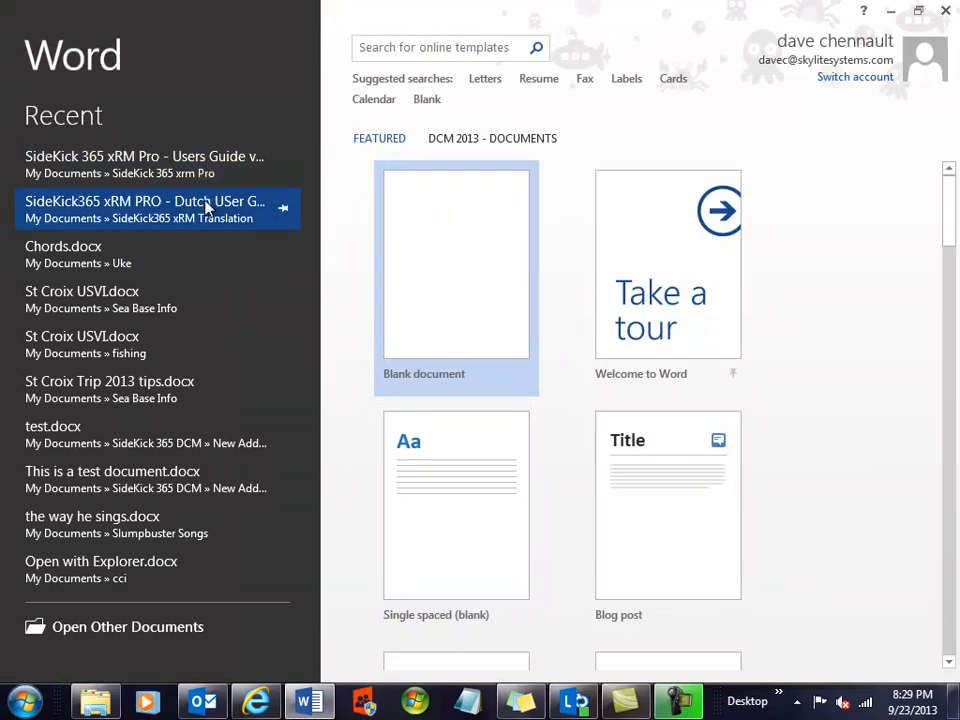
Step: Open the Dutch SideKick365 xRM PRO user guide and show its add-in commands
left_click(456, 263)
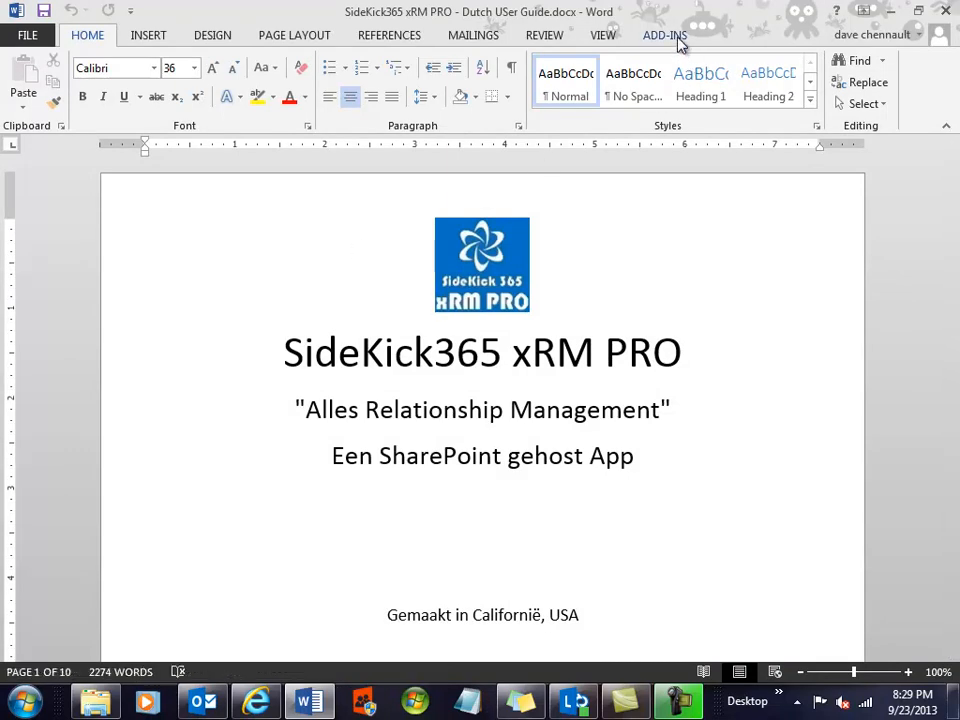
left_click(664, 34)
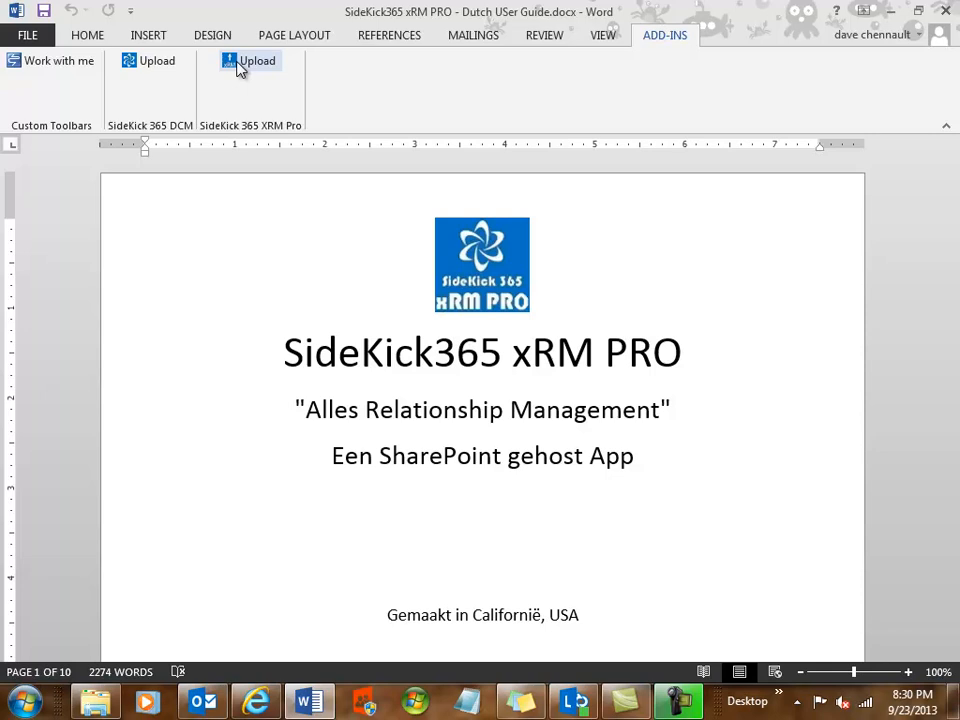
mouse_move(247, 87)
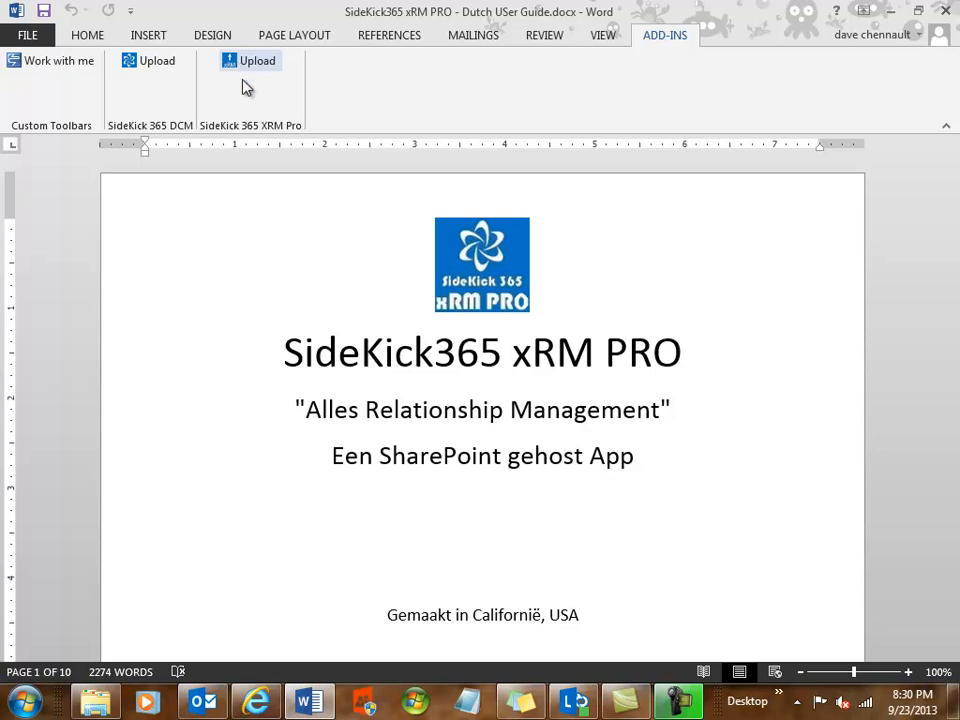
mouse_move(455, 219)
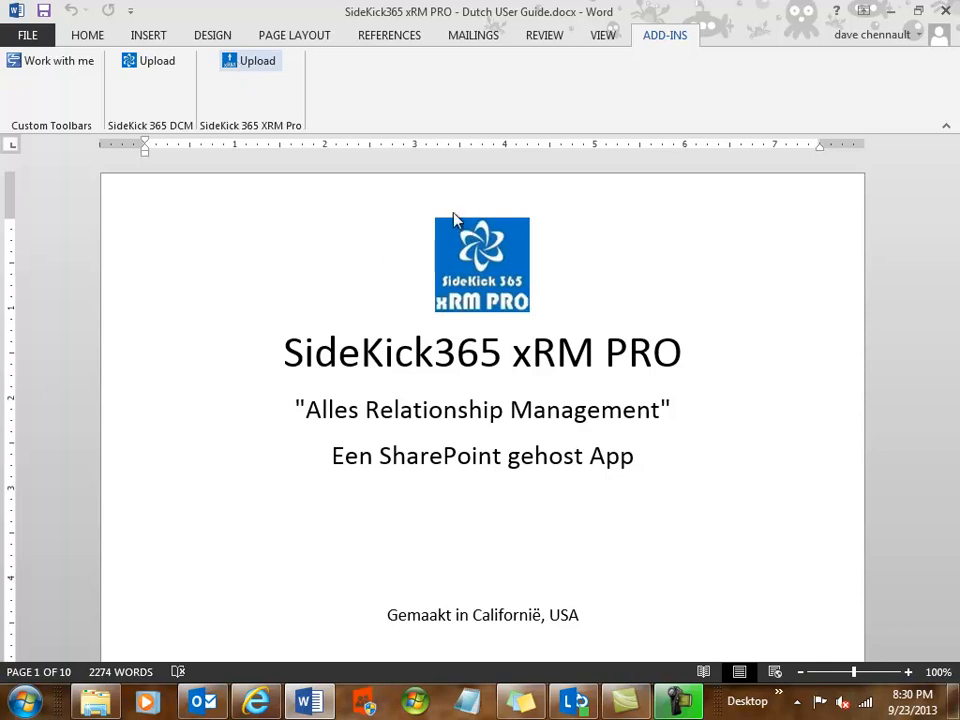
Step: Filter accounts by 'an', pick Andow Personnel Services' Opp 28 and upload the user guide
left_click(257, 60)
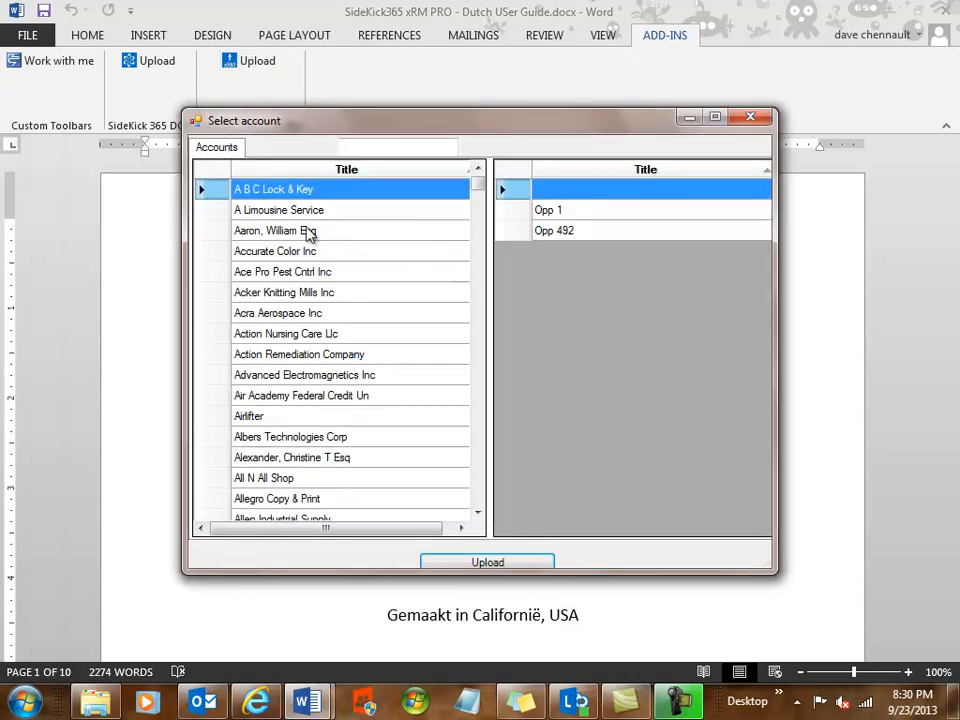
type("a")
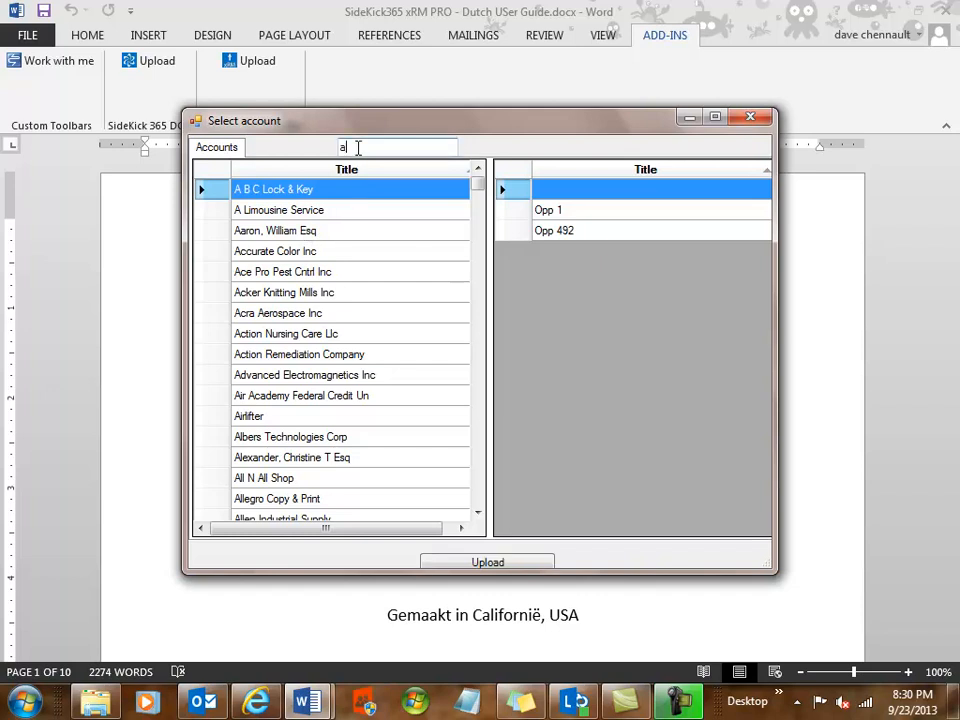
type("n")
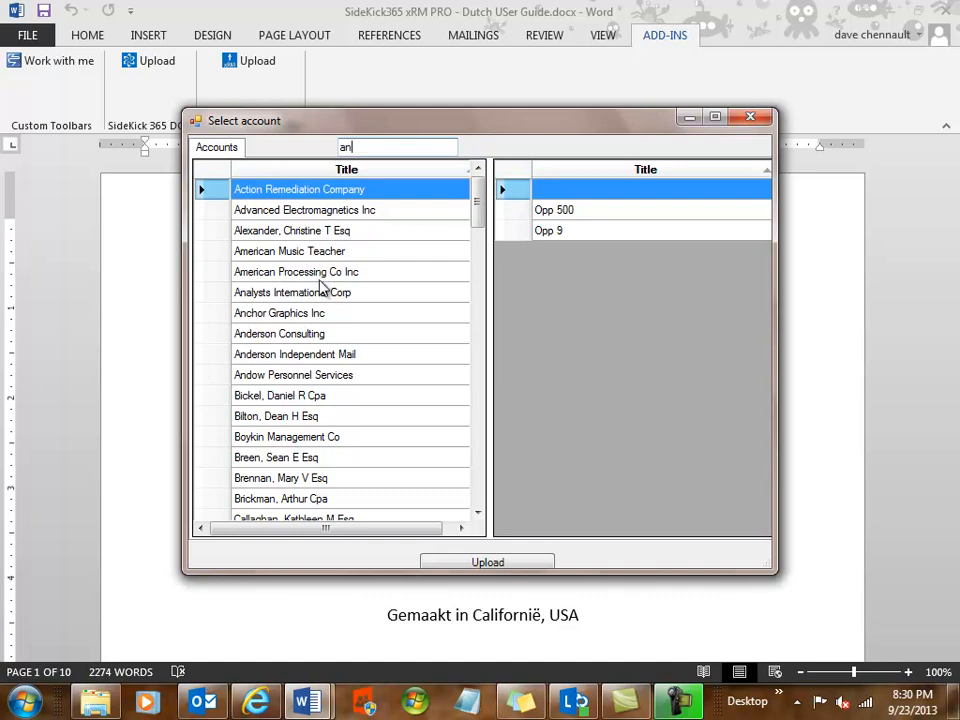
left_click(294, 374)
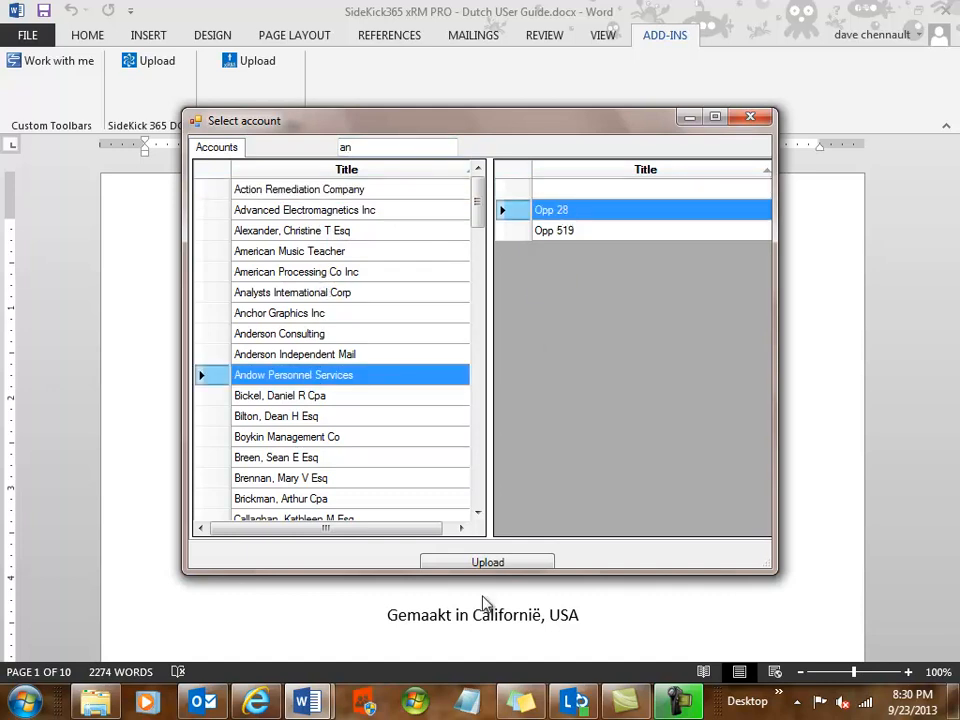
left_click(487, 561)
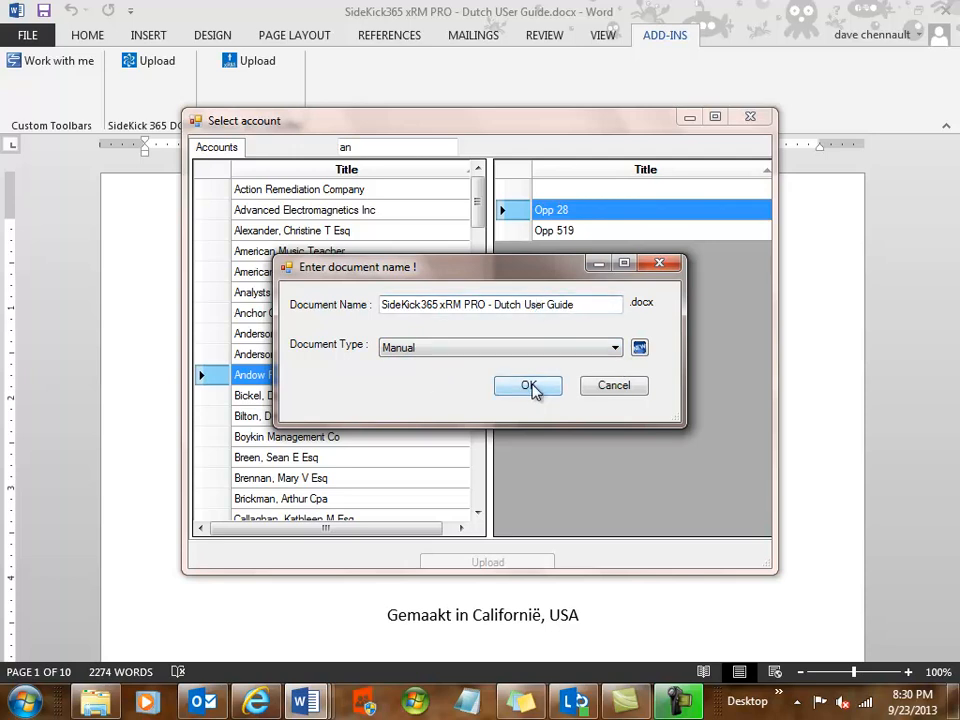
Step: Confirm the user guide's document name as a Manual and close the Select account window
left_click(528, 386)
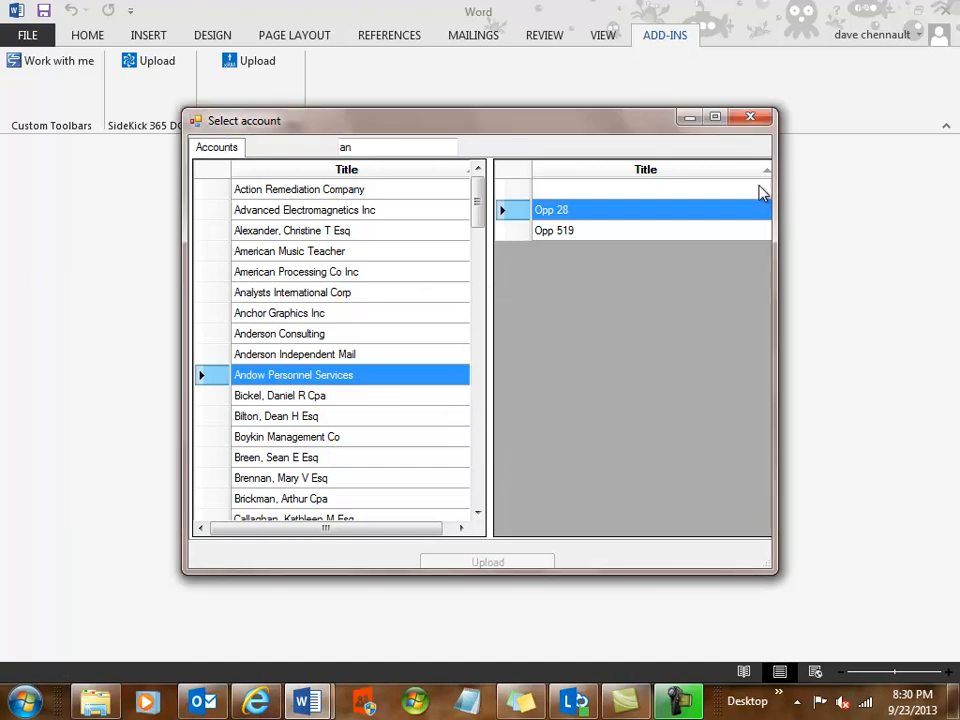
left_click(750, 117)
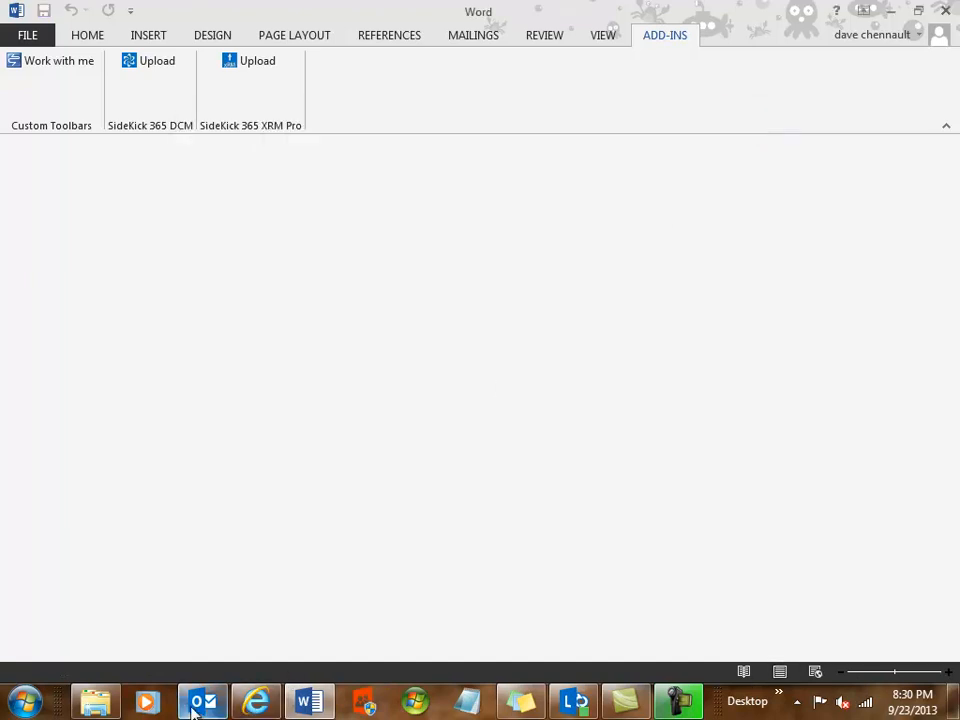
mouse_move(202, 700)
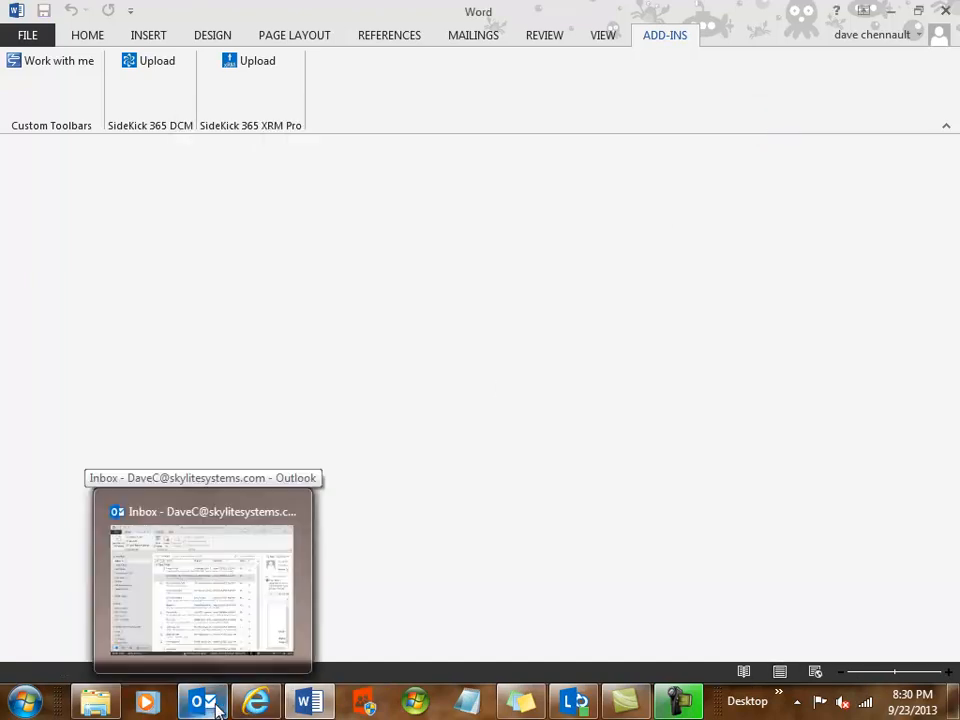
Step: Switch to the browser and show Opp 28's Documents (2) tab listing the guide and email
left_click(256, 700)
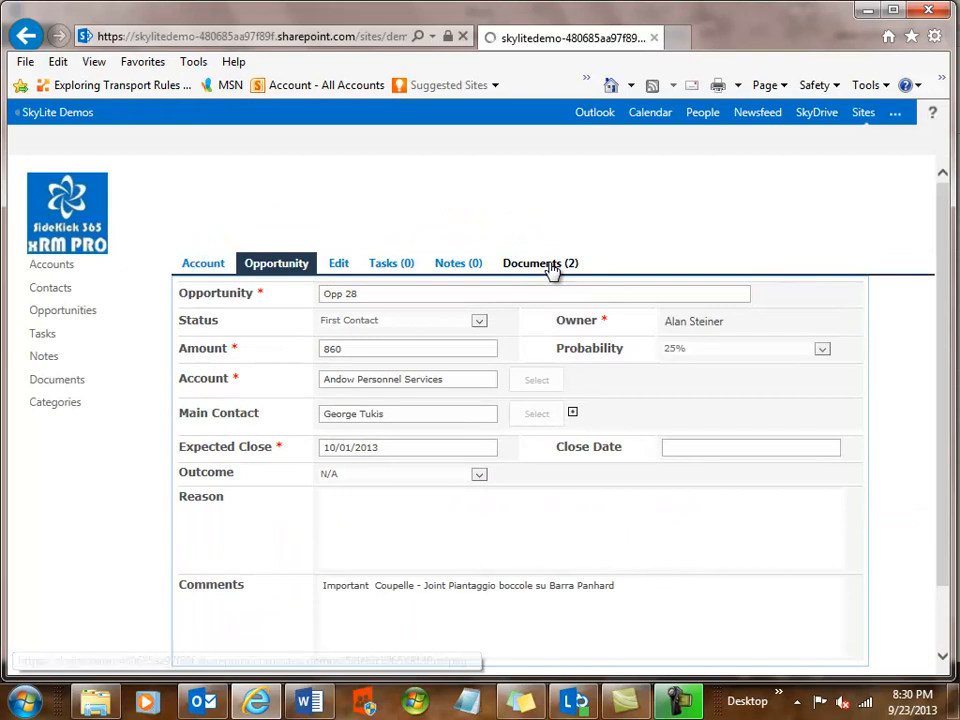
left_click(539, 263)
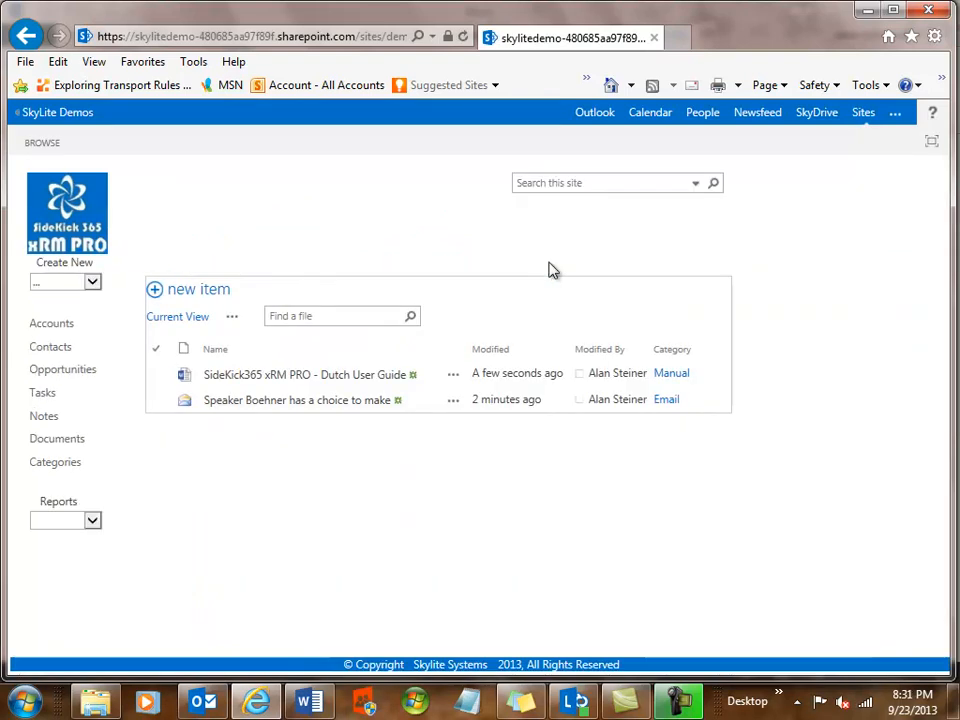
left_click(520, 263)
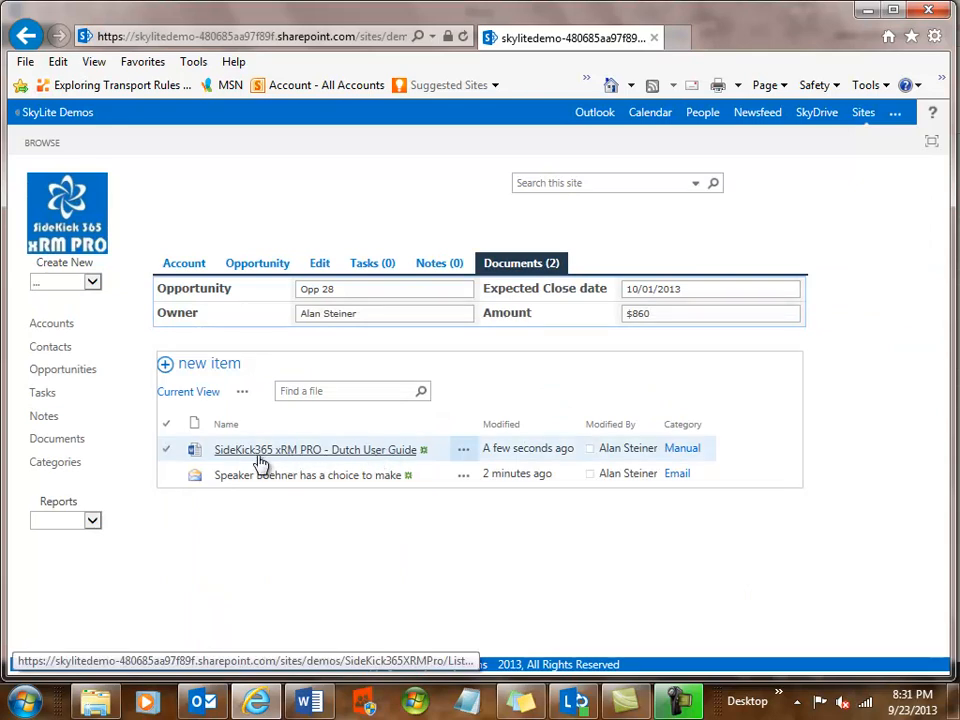
mouse_move(375, 458)
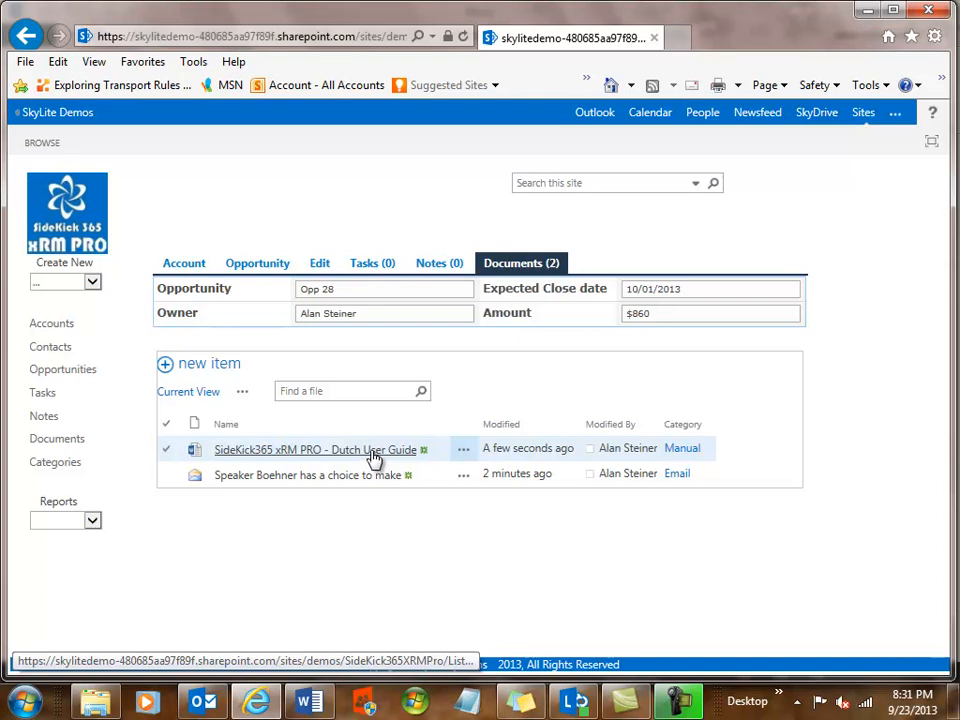
Step: Open the uploaded Dutch user guide from Opp 28's documents in Word Web App
left_click(314, 449)
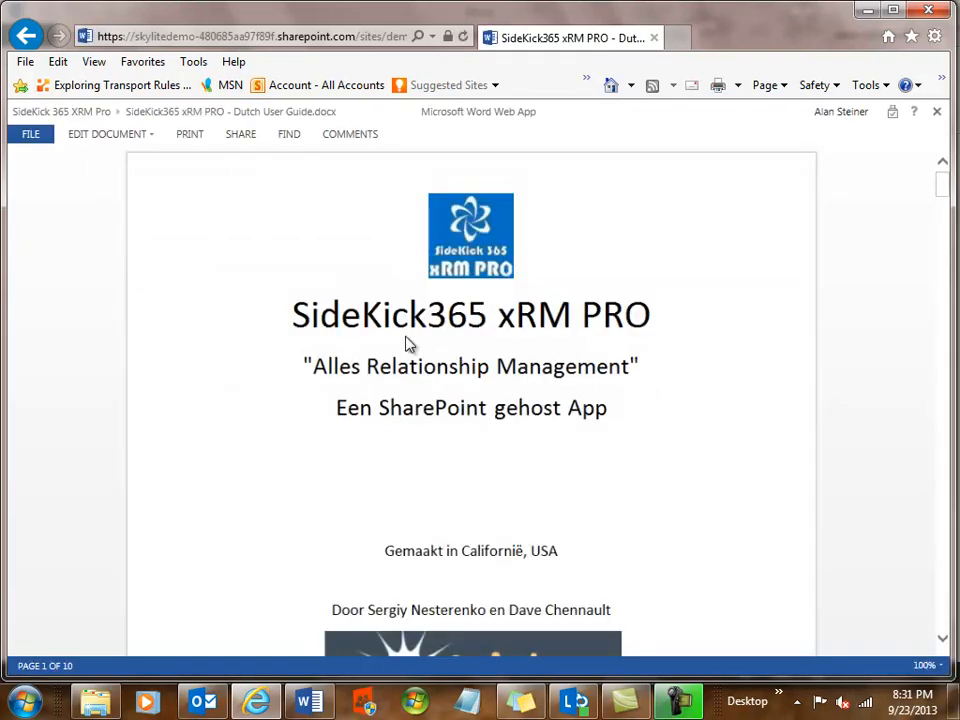
mouse_move(430, 308)
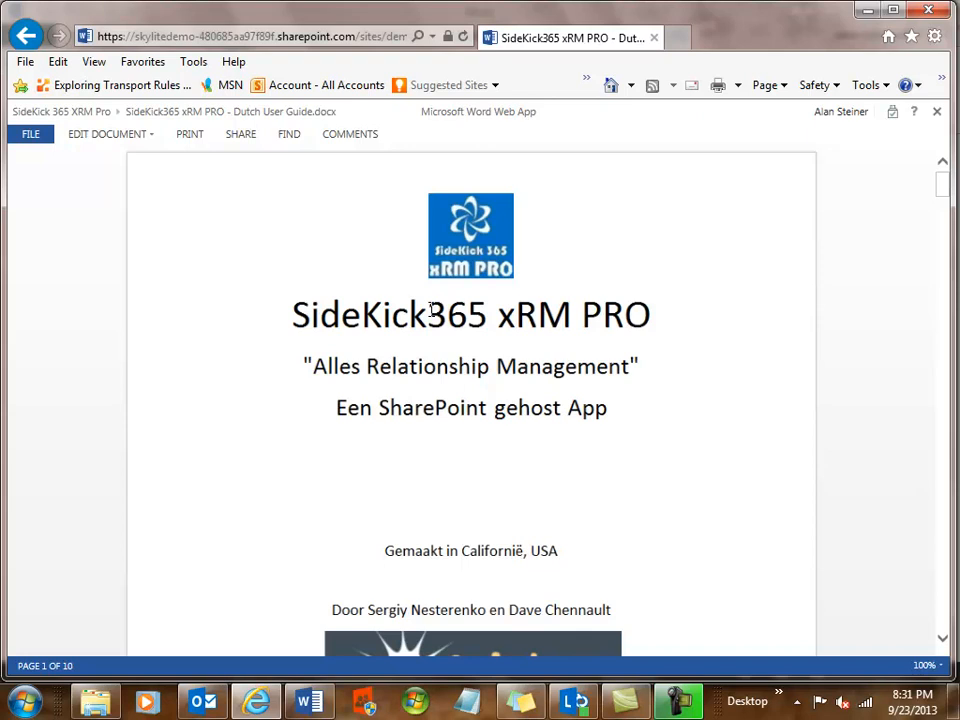
mouse_move(228, 250)
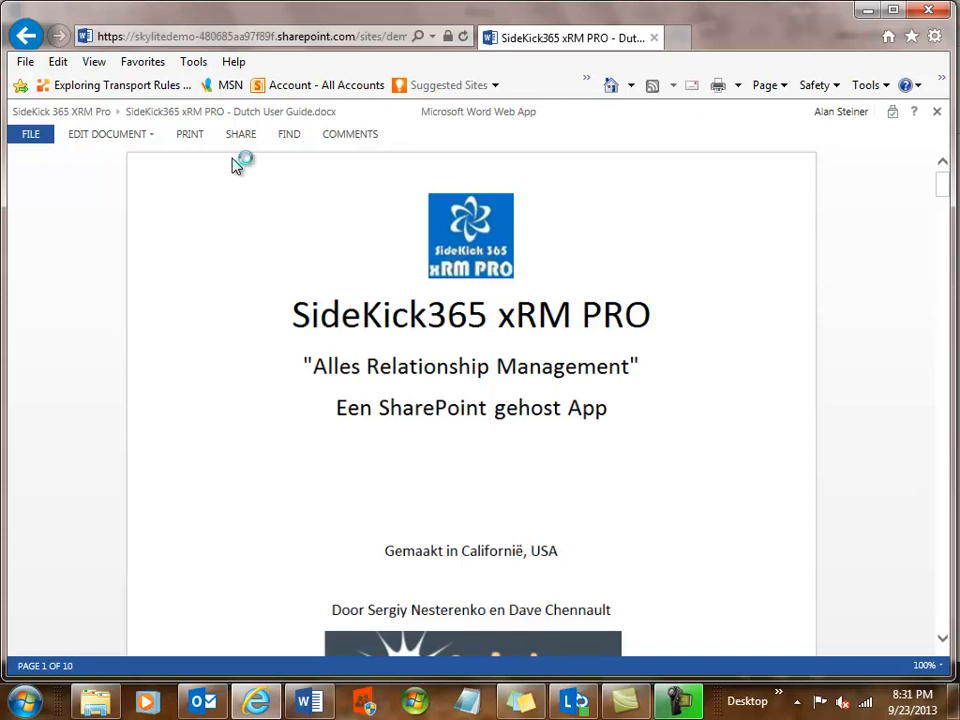
mouse_move(866, 84)
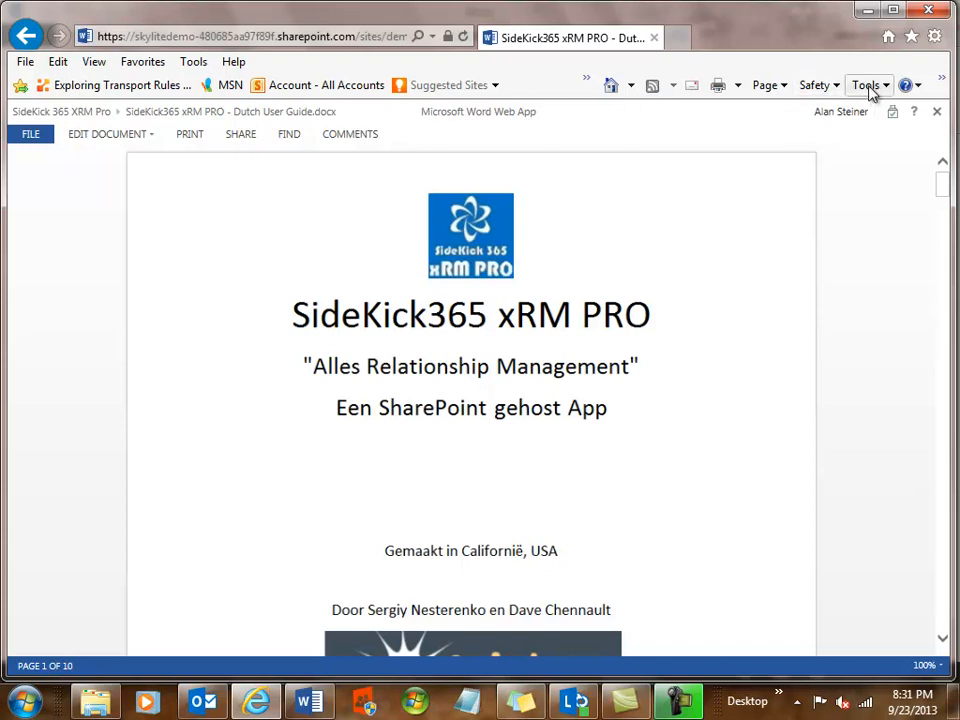
mouse_move(768, 238)
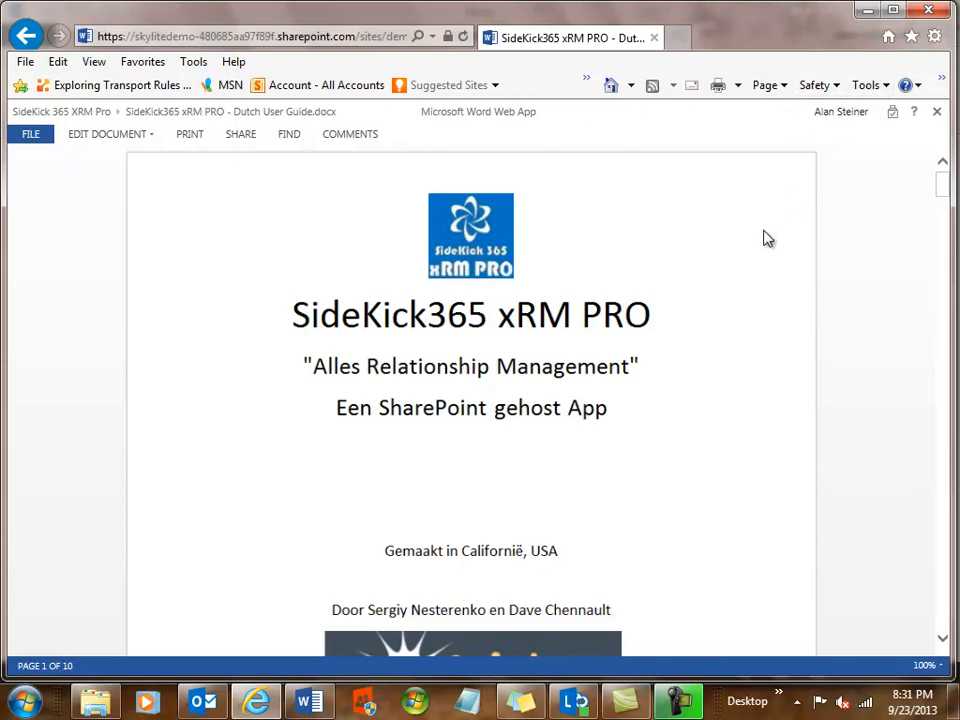
mouse_move(347, 214)
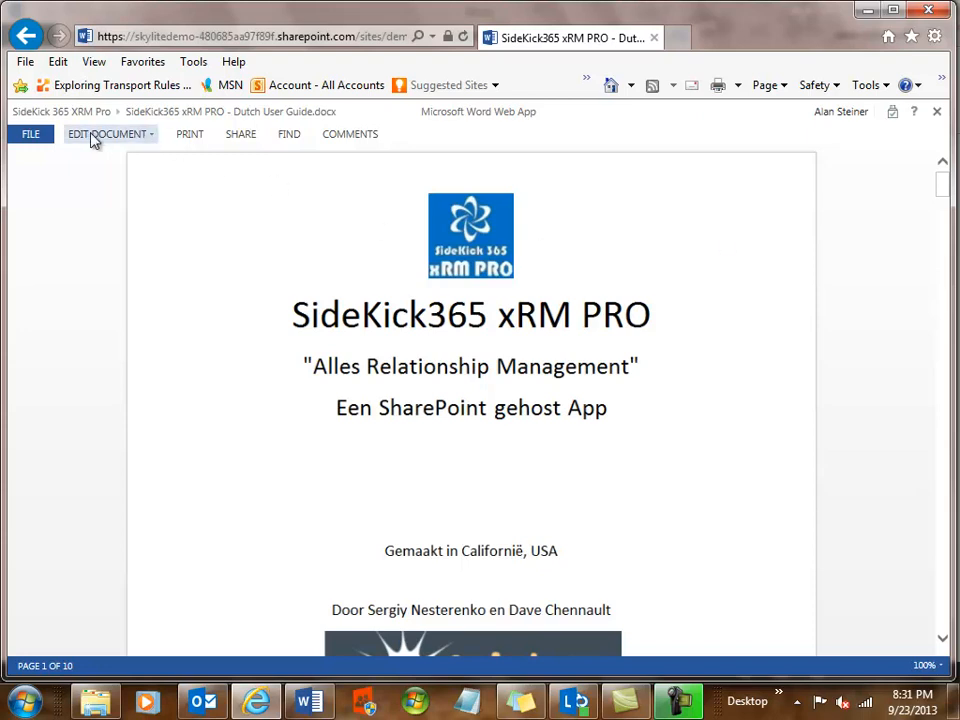
mouse_move(95, 134)
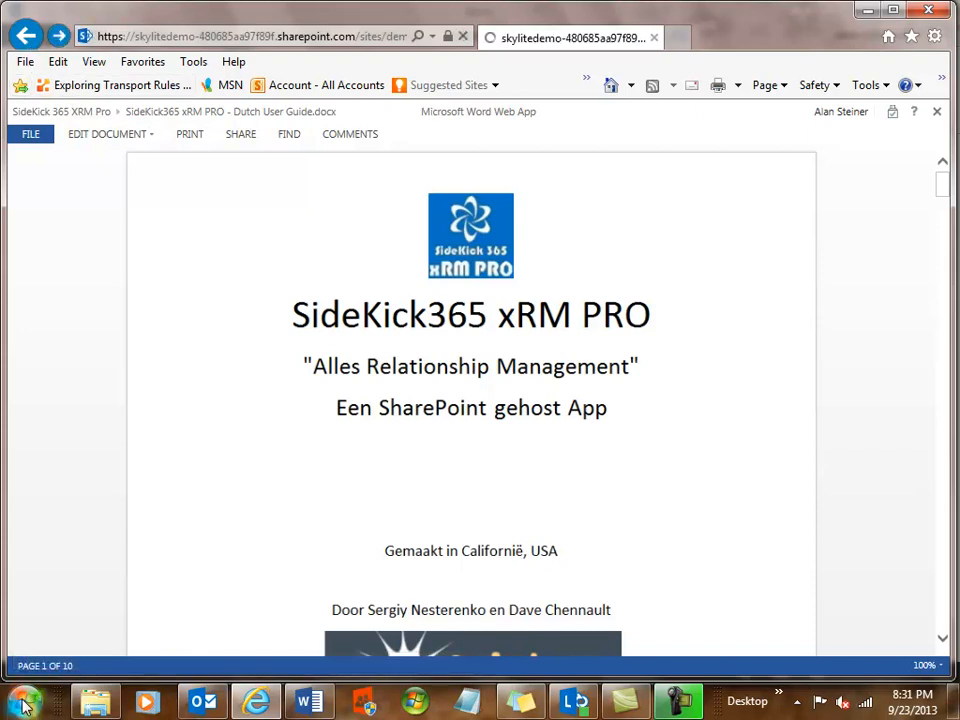
Step: Go back to Opp 28's Documents list showing the user guide and the email
left_click(18, 700)
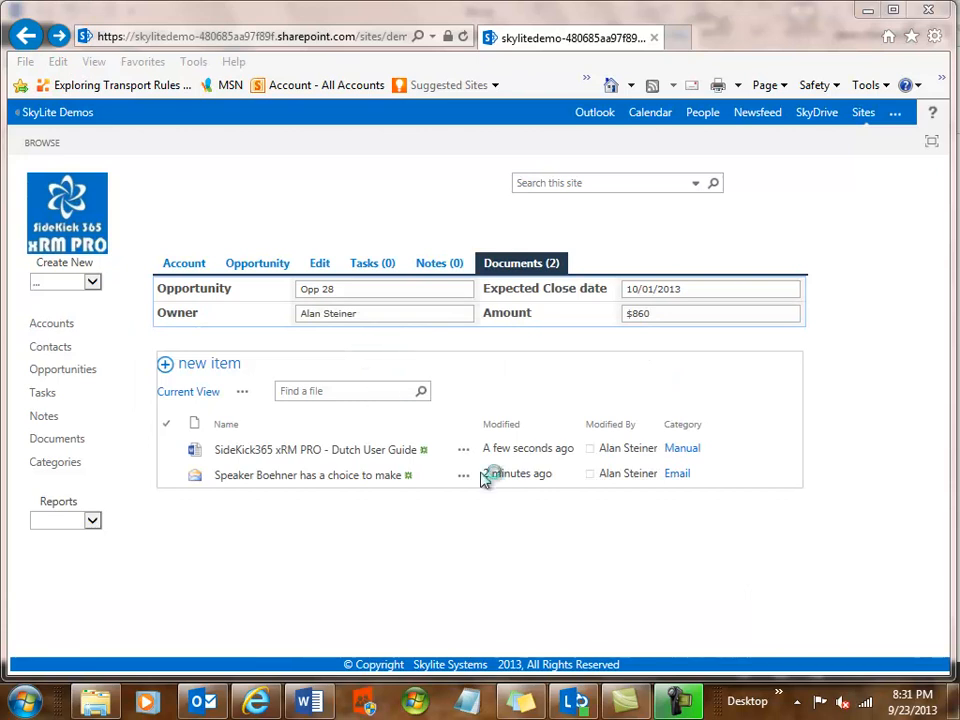
mouse_move(527, 518)
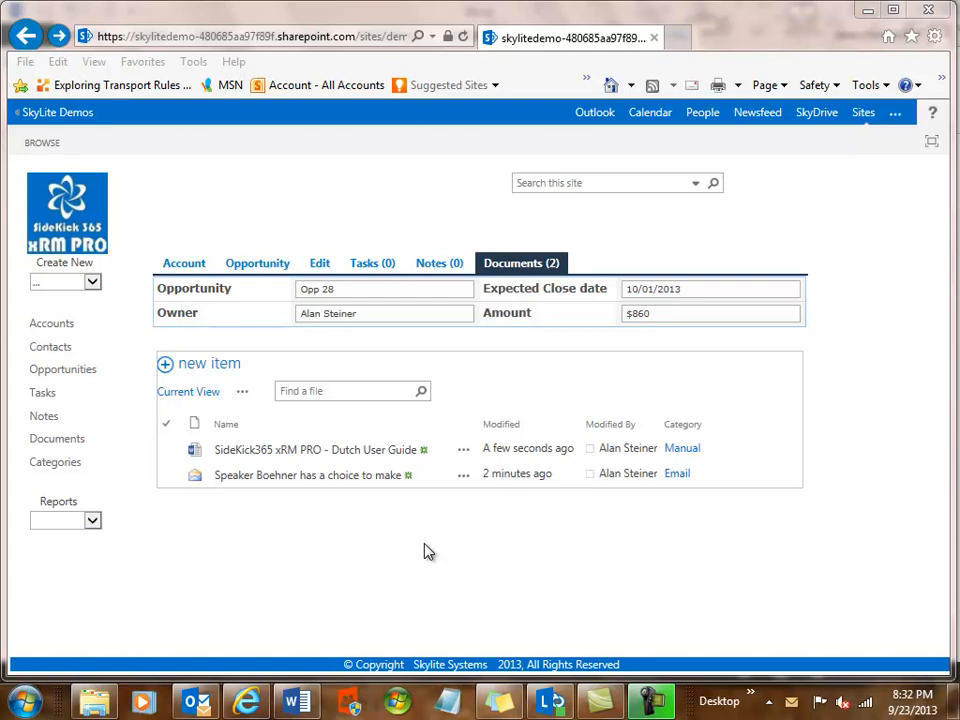
mouse_move(332, 618)
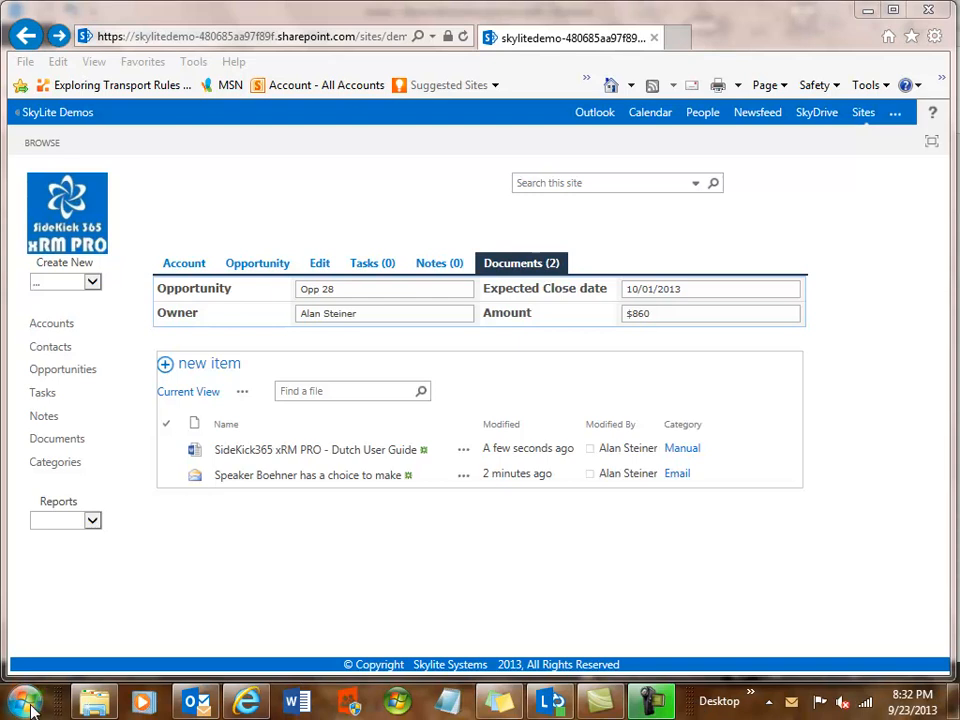
Step: Launch Excel 2013 from the Start menu and begin a blank workbook
left_click(20, 700)
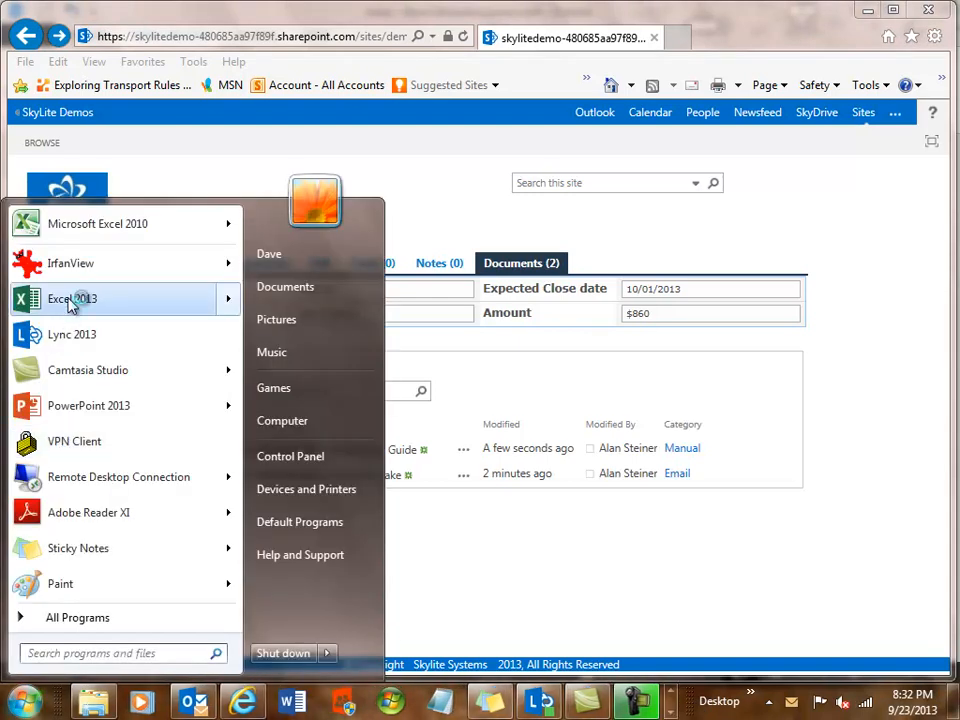
left_click(72, 299)
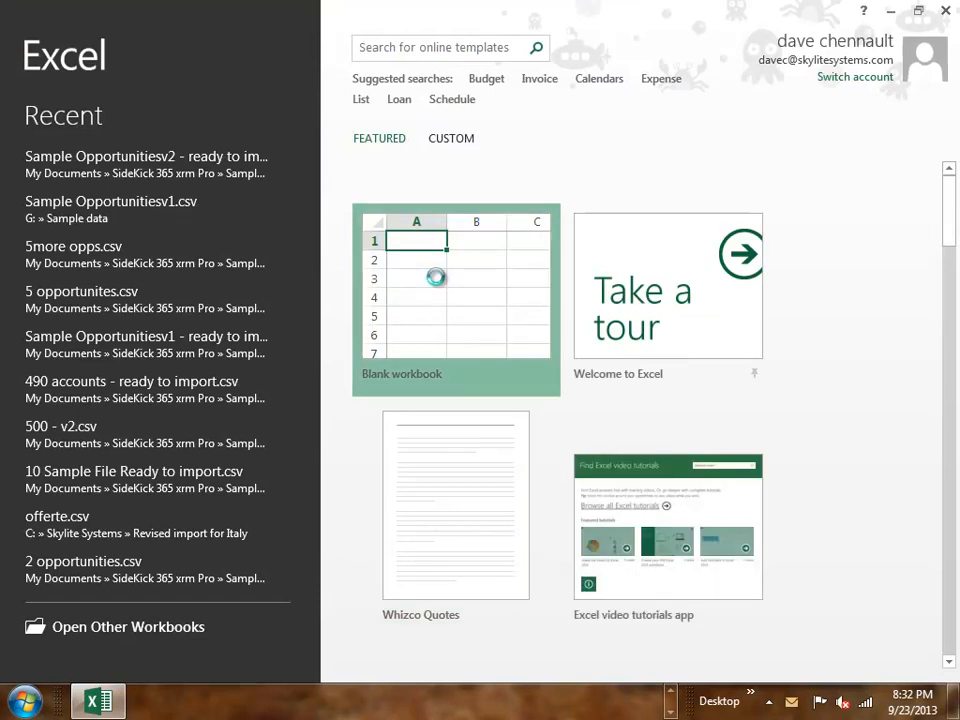
left_click(455, 300)
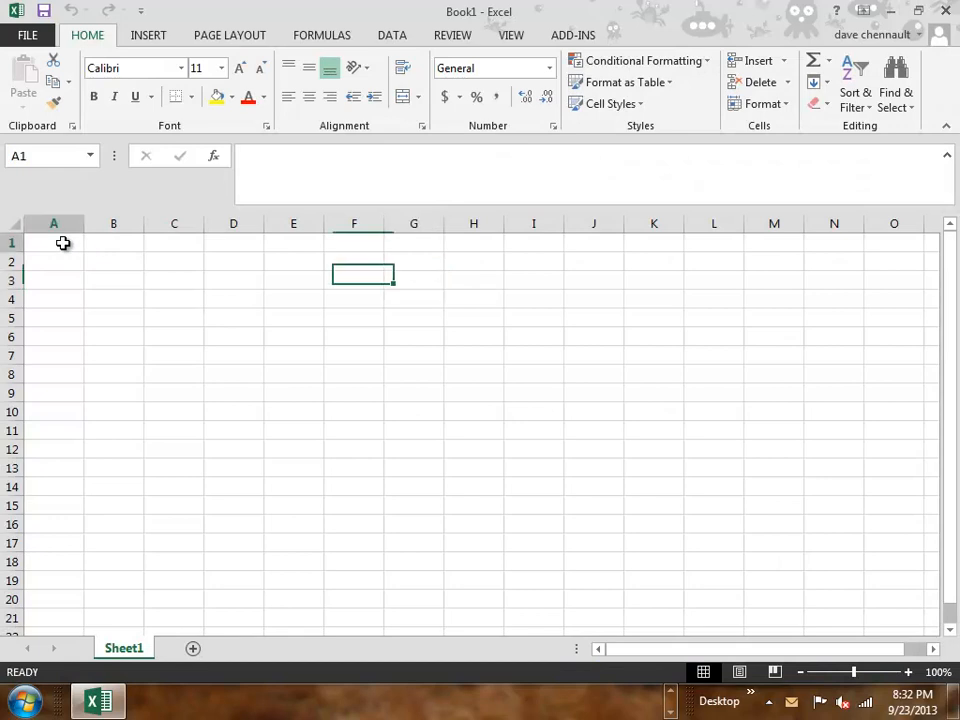
Step: Enter the colour list red, yellow, blue, green in column A and show the ADD-INS ribbon commands
type("red")
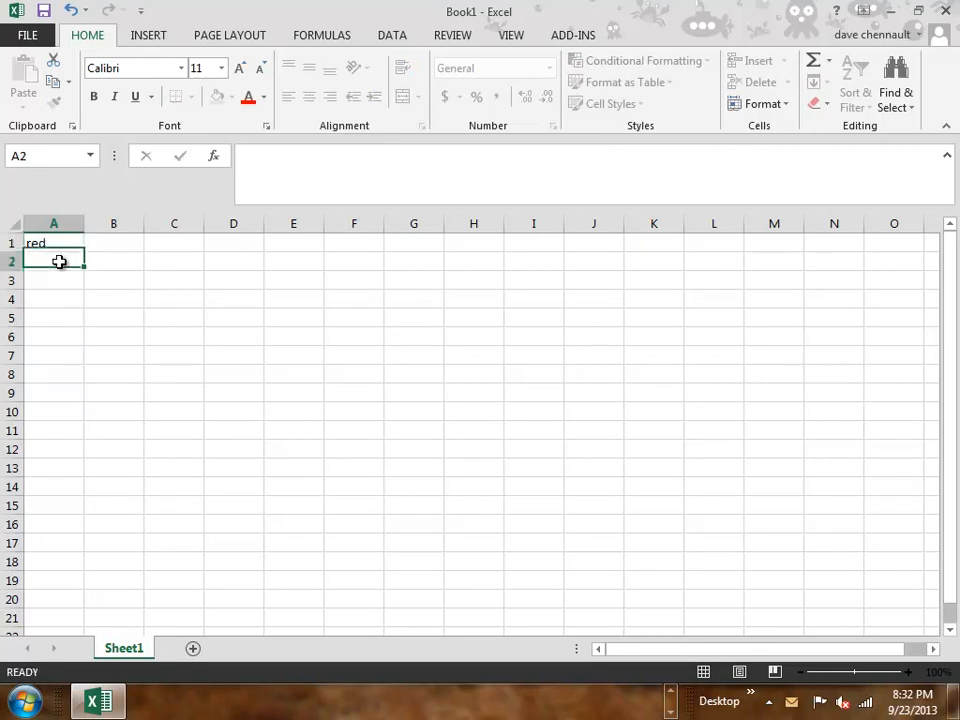
type("blue")
left_click(54, 299)
type("green")
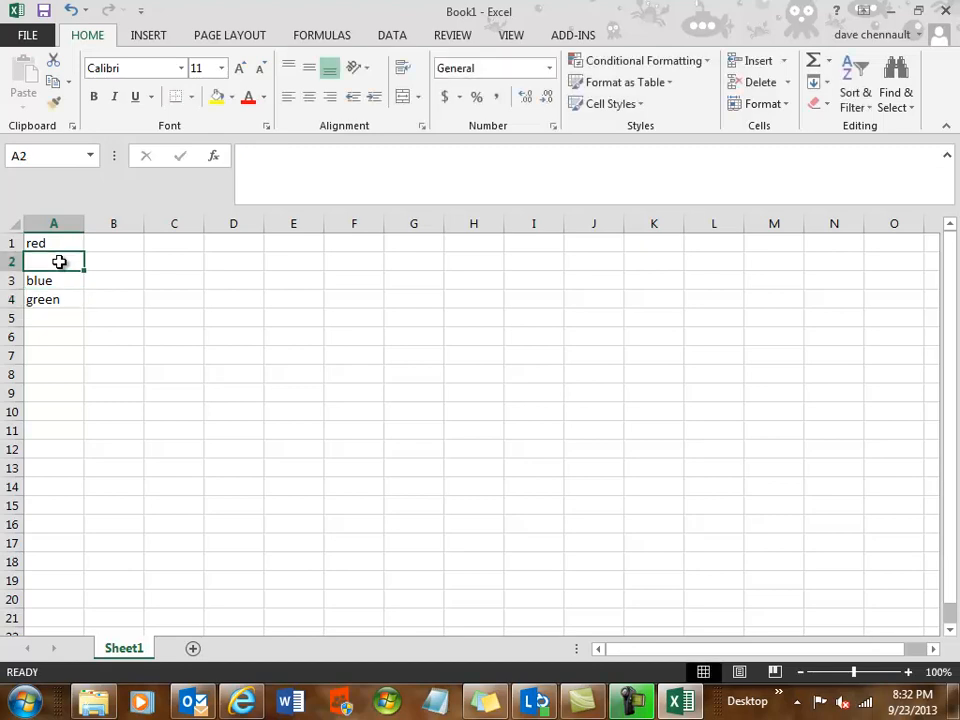
type("yeklo")
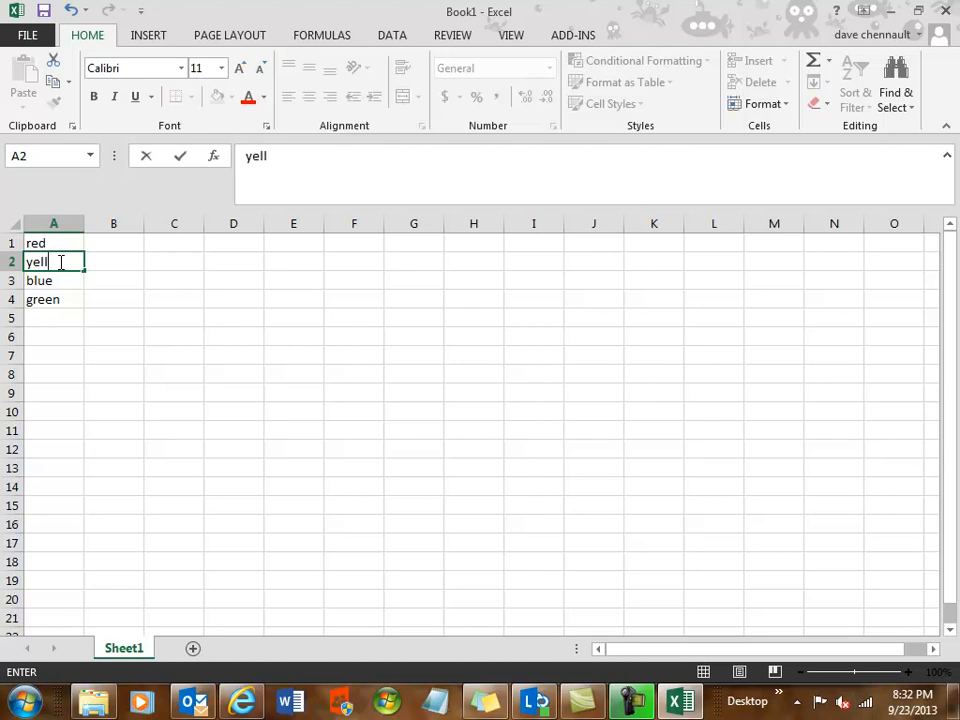
type("ow")
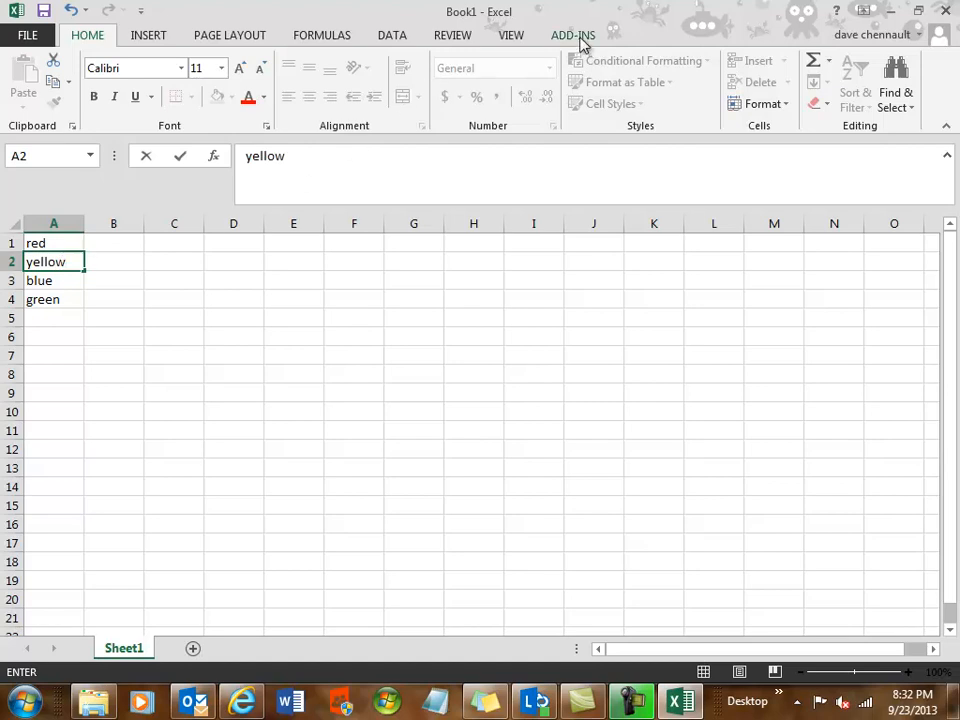
left_click(573, 34)
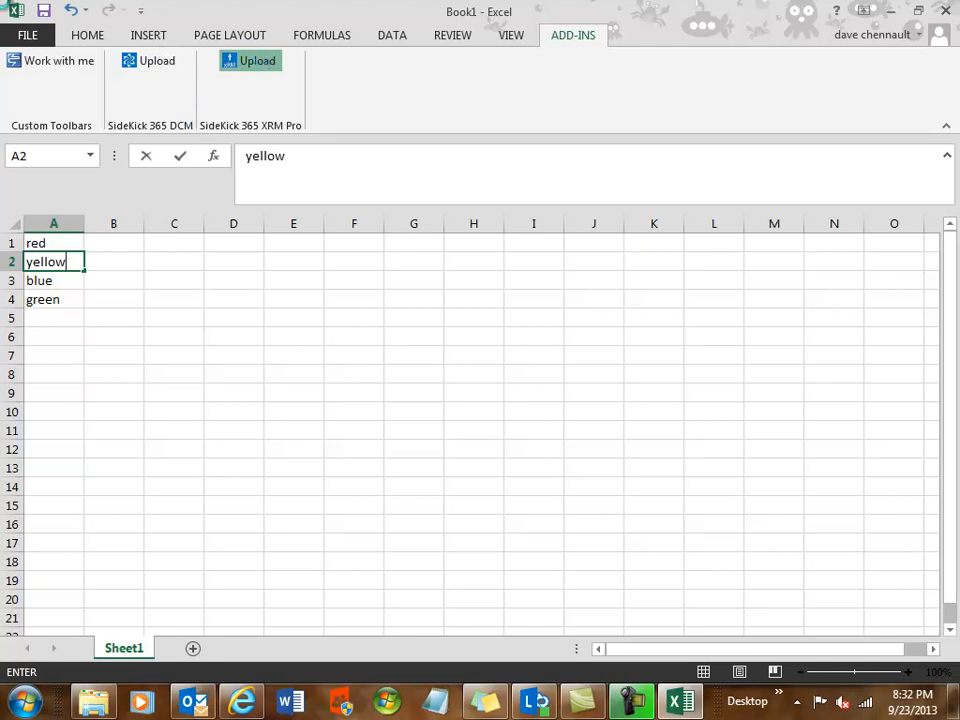
Step: Start the SideKick 365 XRM Pro Upload, filter accounts by 'an', choose Andow Personnel Services and Opp 28
left_click(257, 60)
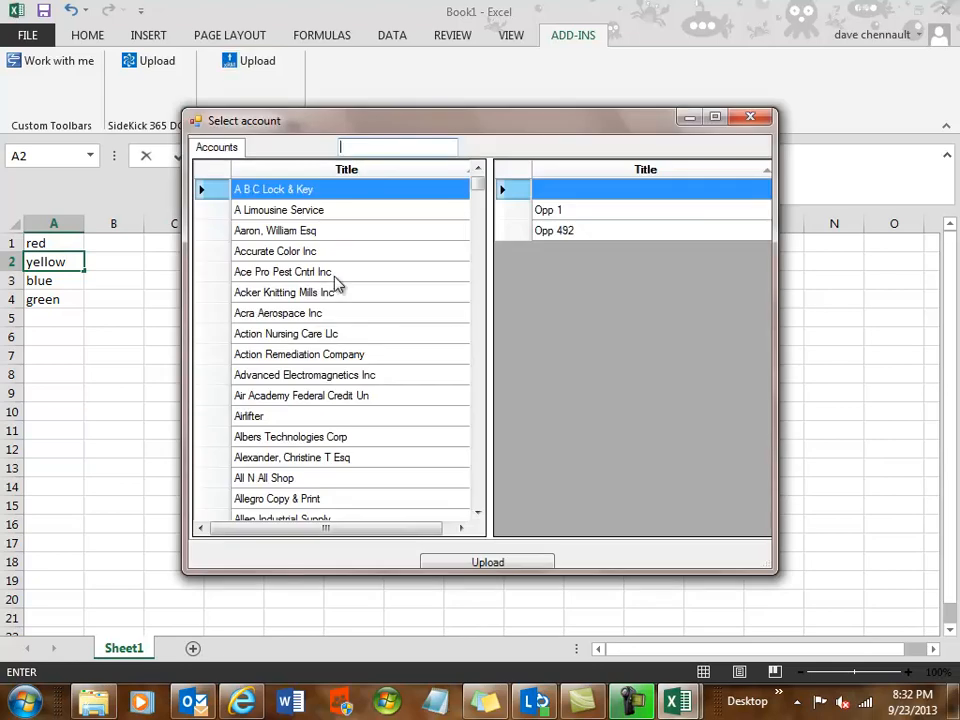
type("an")
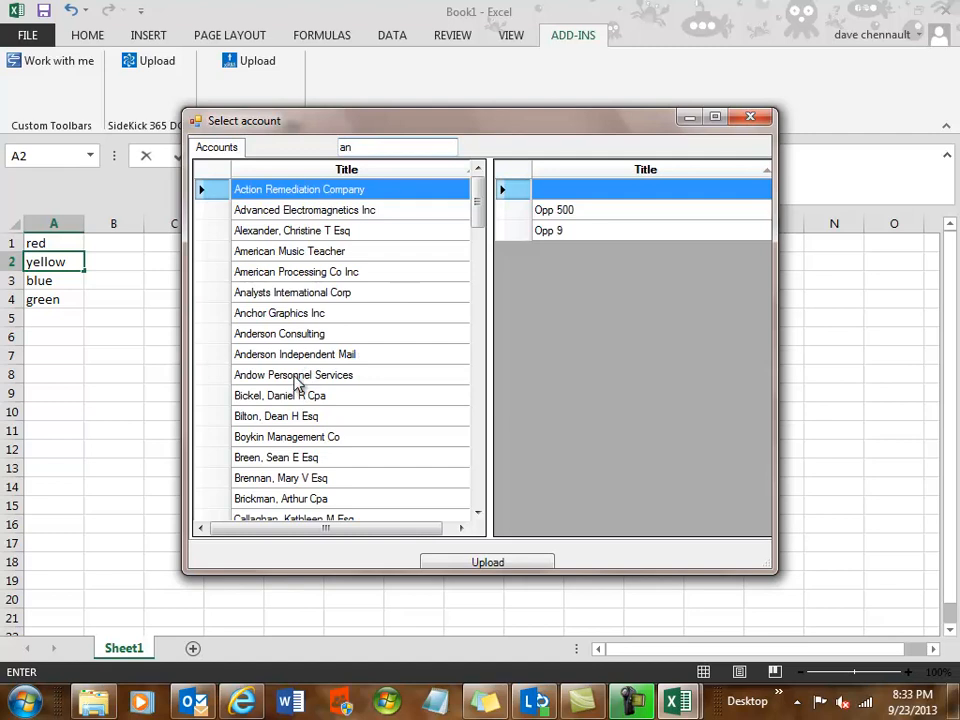
left_click(293, 374)
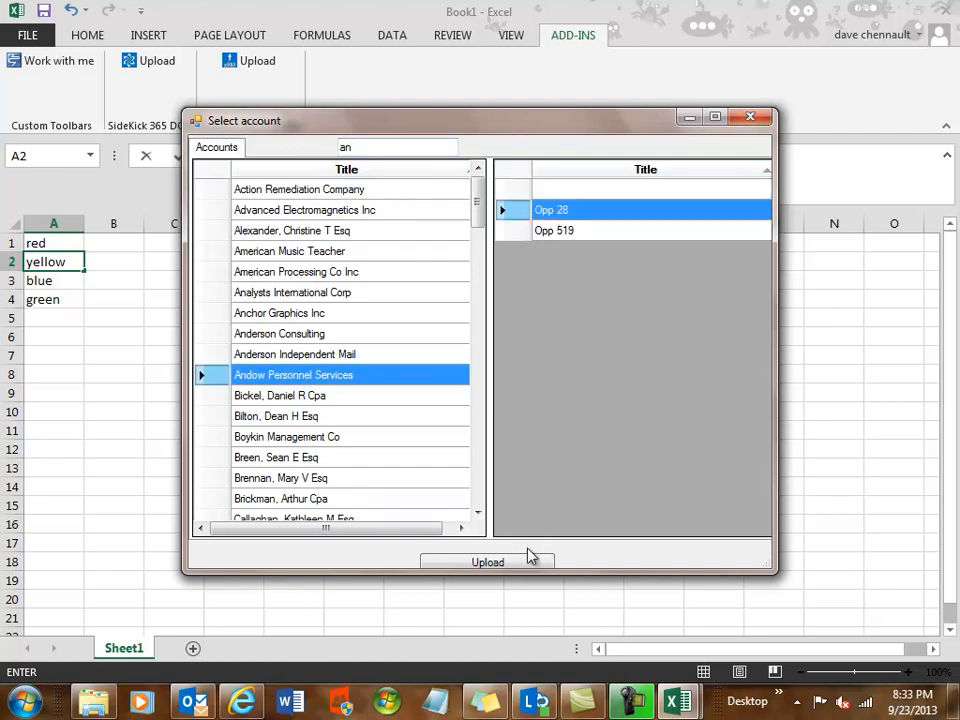
left_click(487, 561)
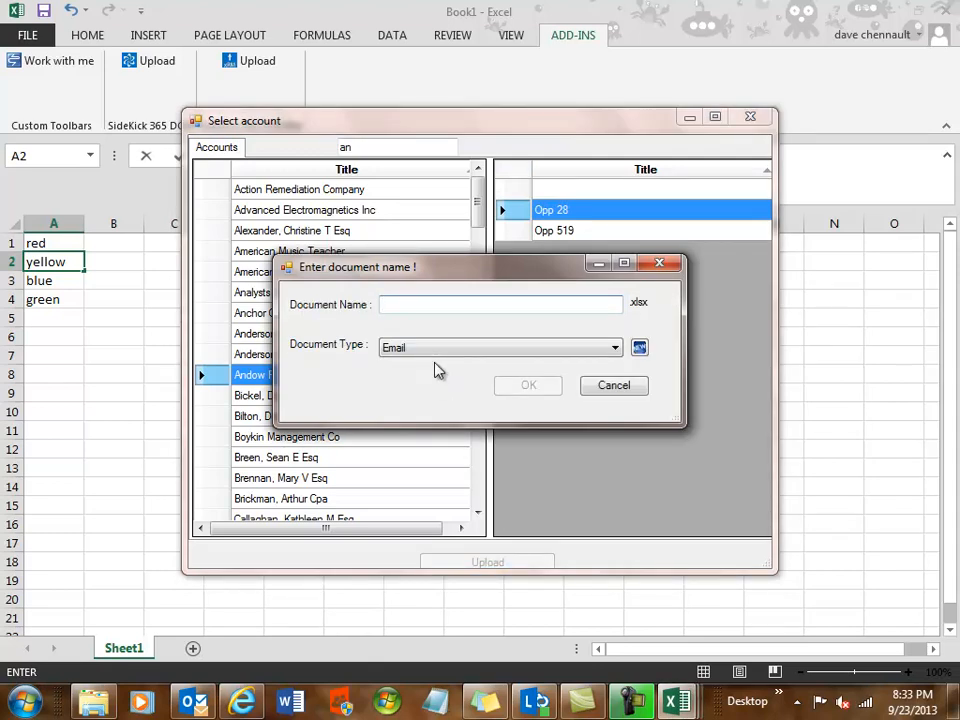
Step: Name the document 'colors', create a new Spreadsheet category for it, and confirm the upload to Opp 28
type("colors")
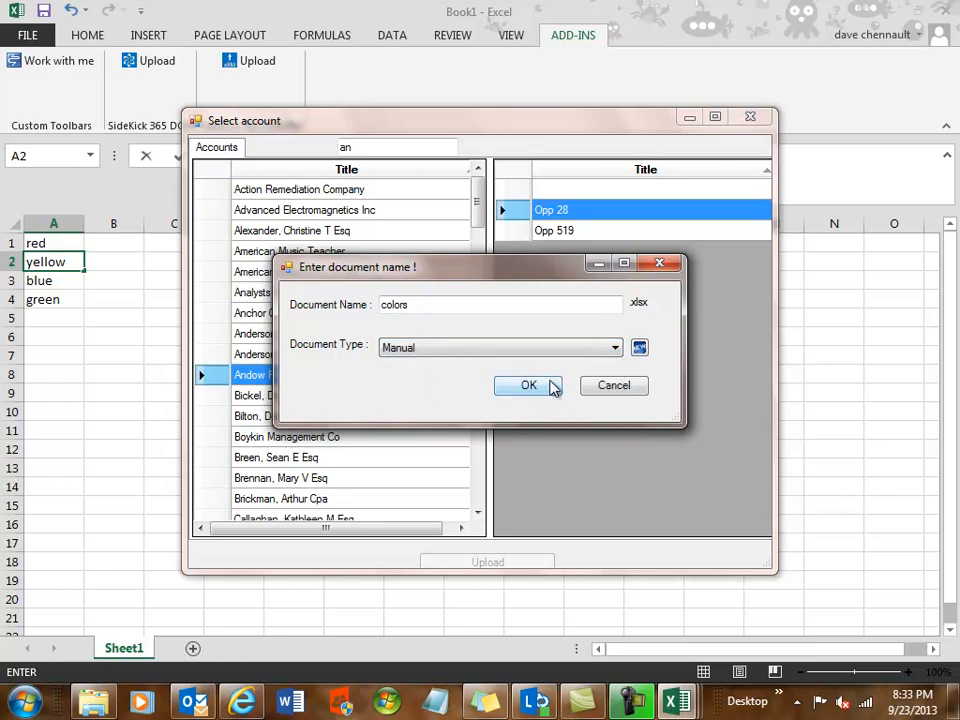
left_click(639, 347)
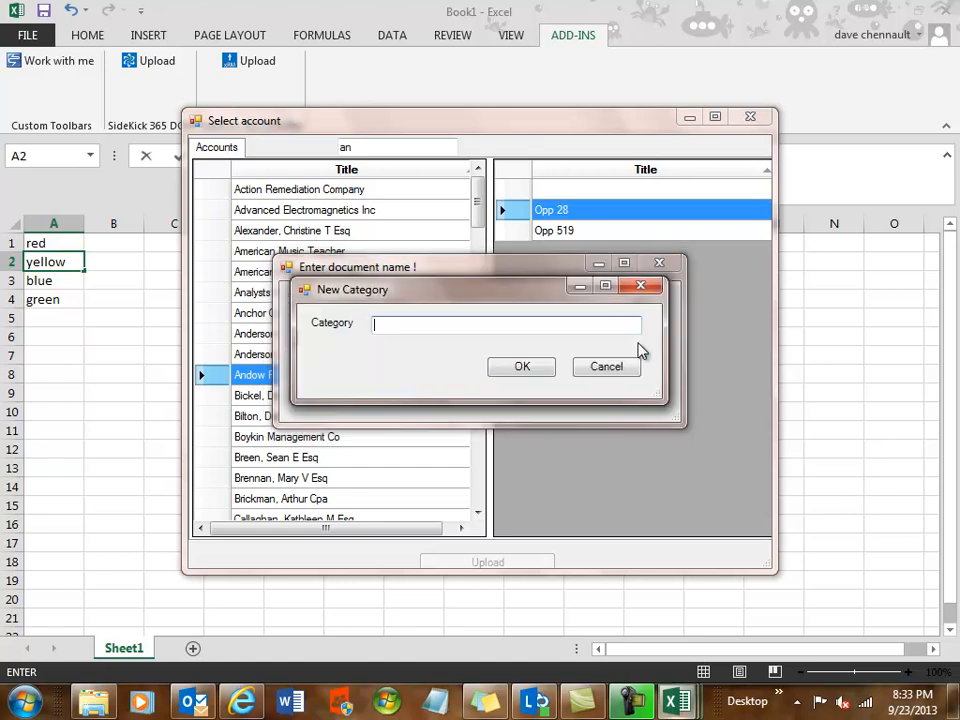
type("Sprea")
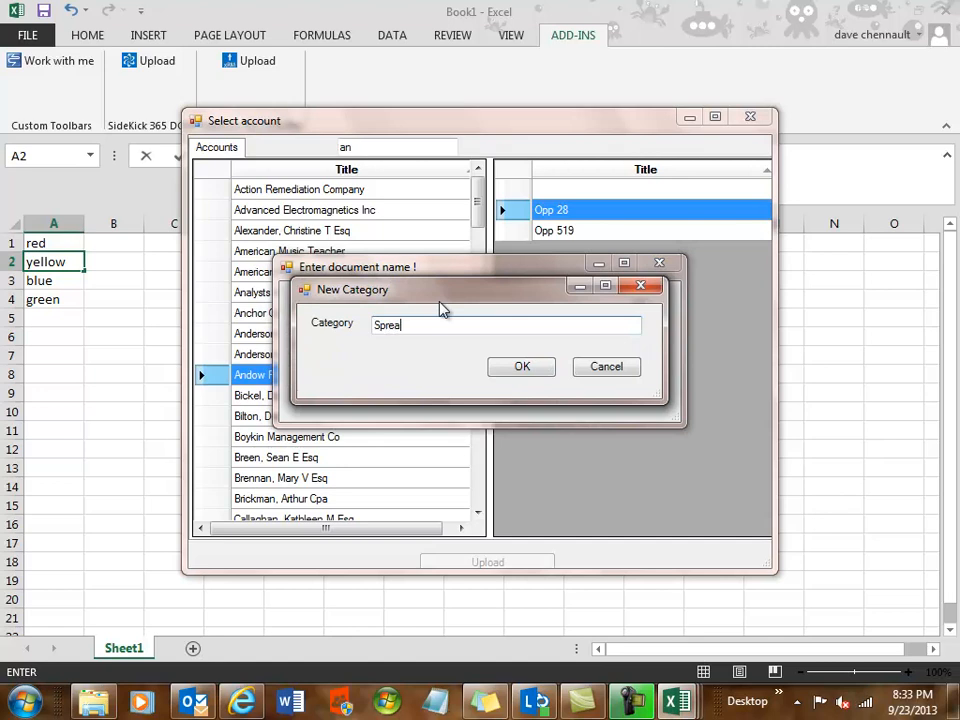
type("dsheet")
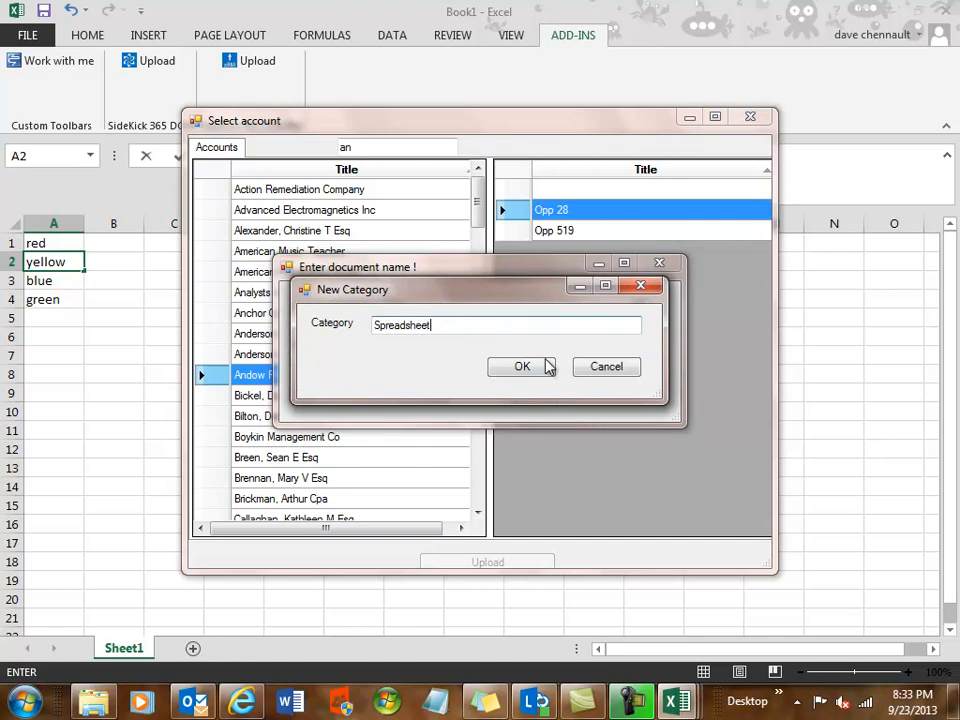
left_click(521, 366)
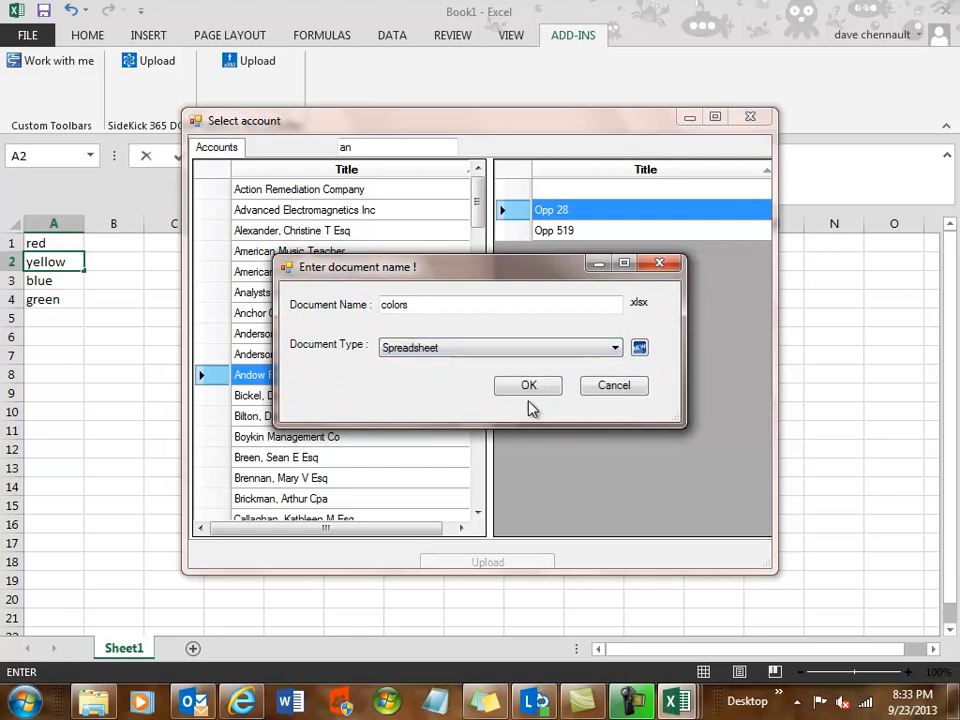
left_click(528, 385)
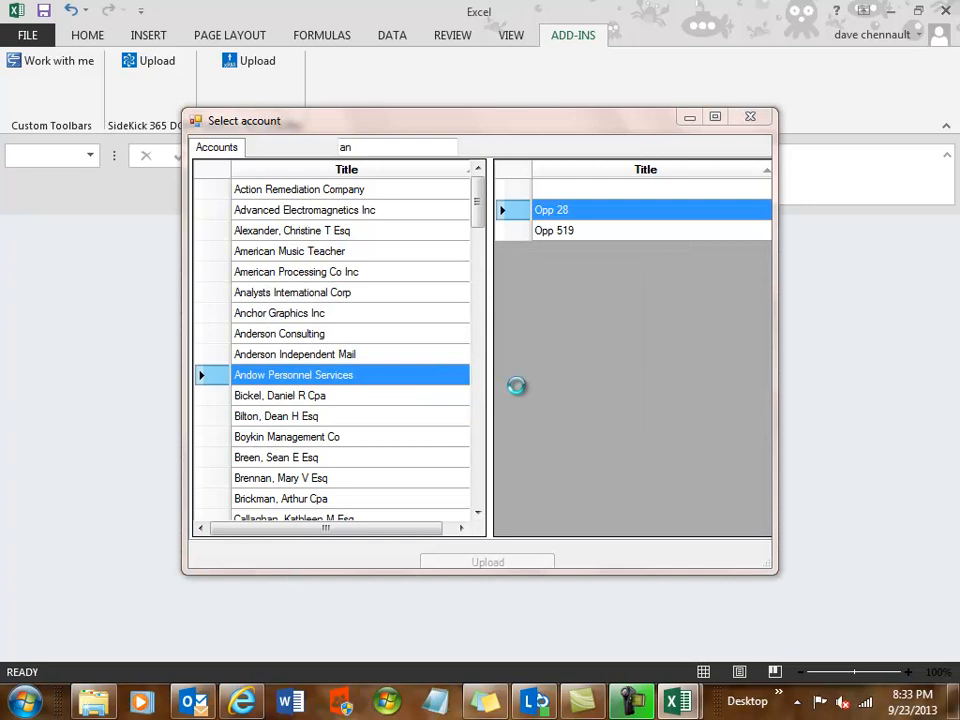
left_click(487, 561)
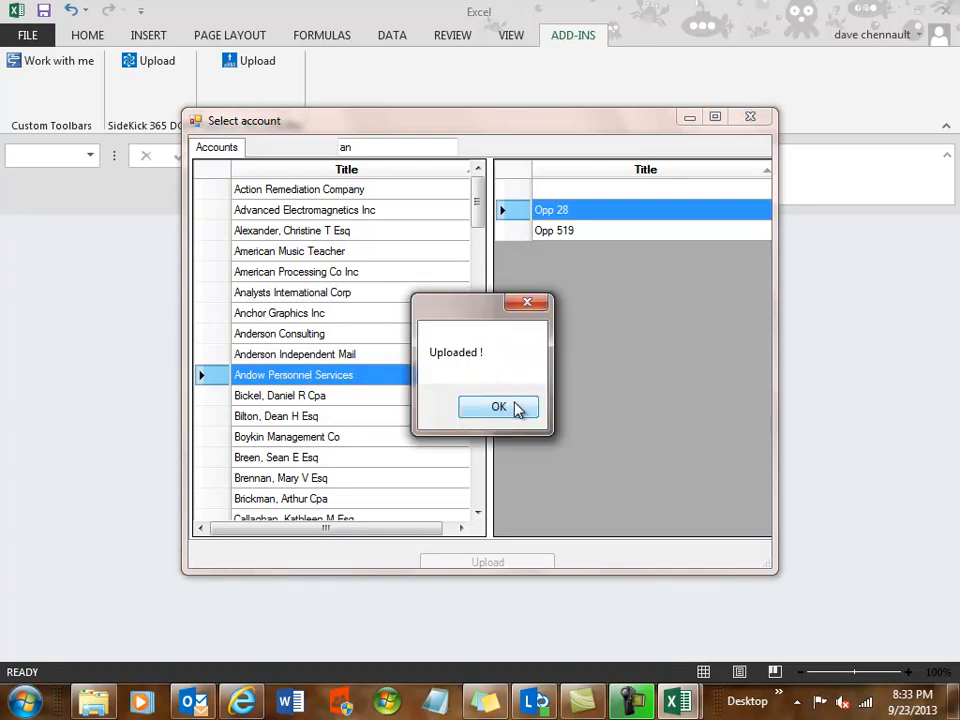
left_click(499, 407)
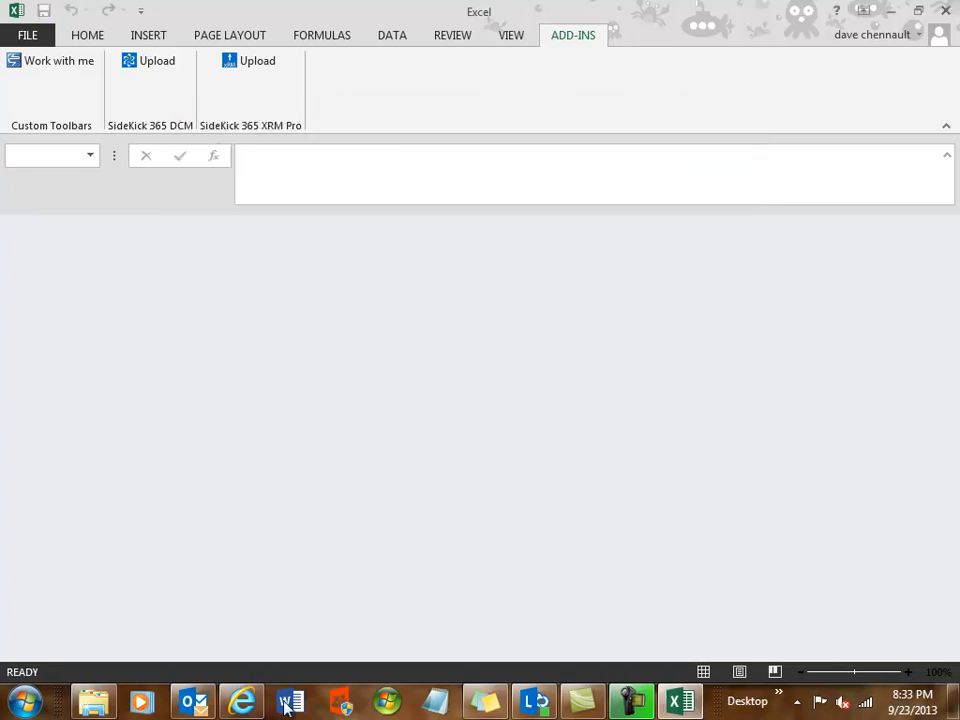
mouse_move(242, 700)
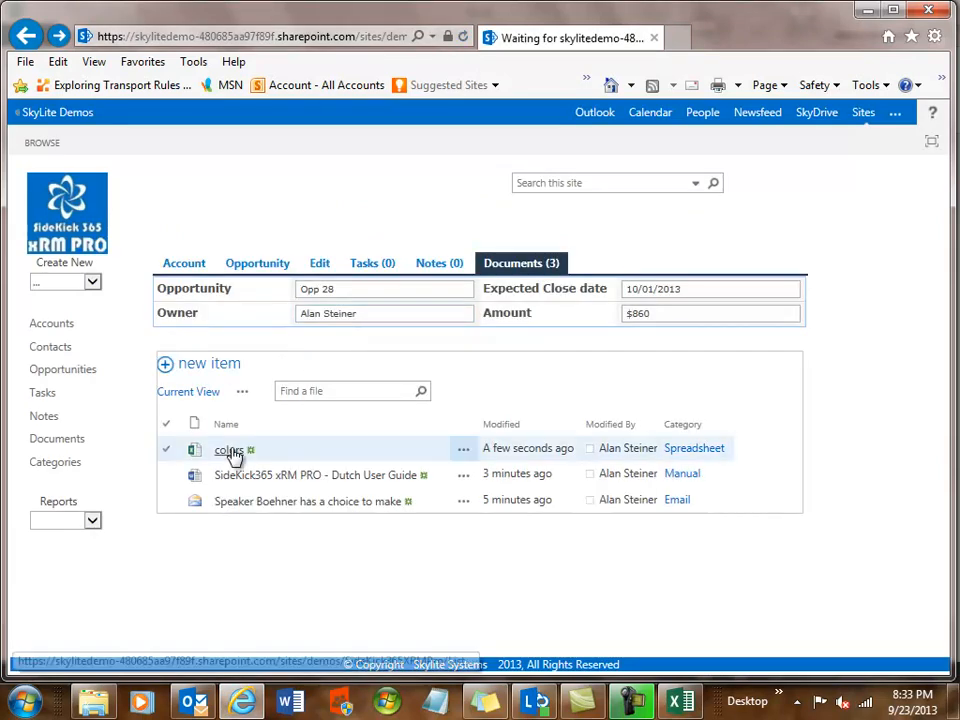
Step: View the uploaded colors spreadsheet in Excel Web App, then head back toward the document list
left_click(228, 449)
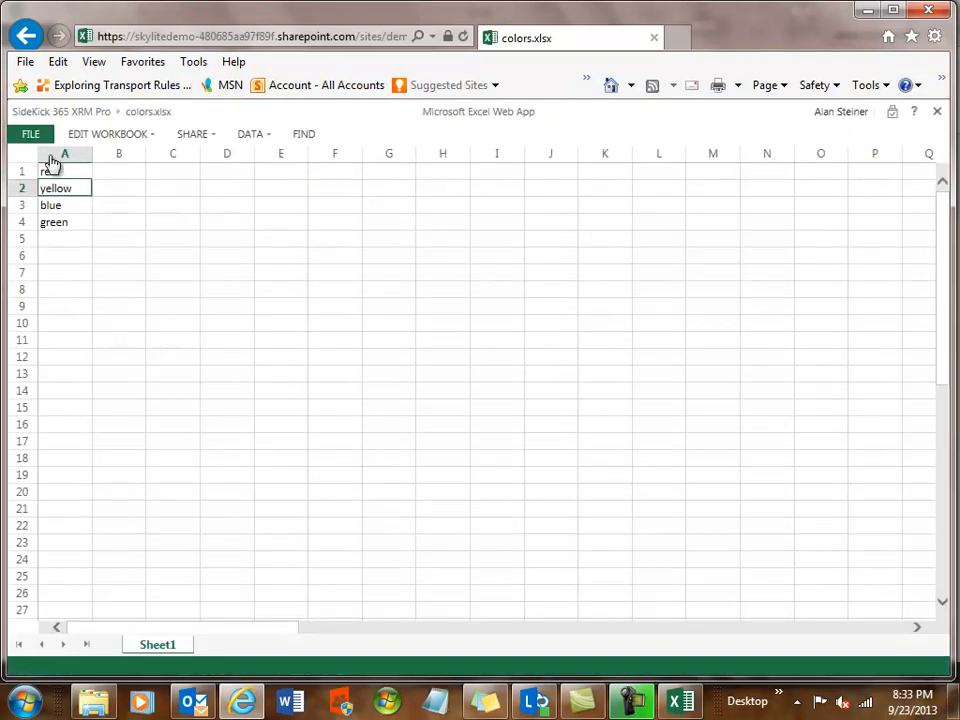
left_click(26, 37)
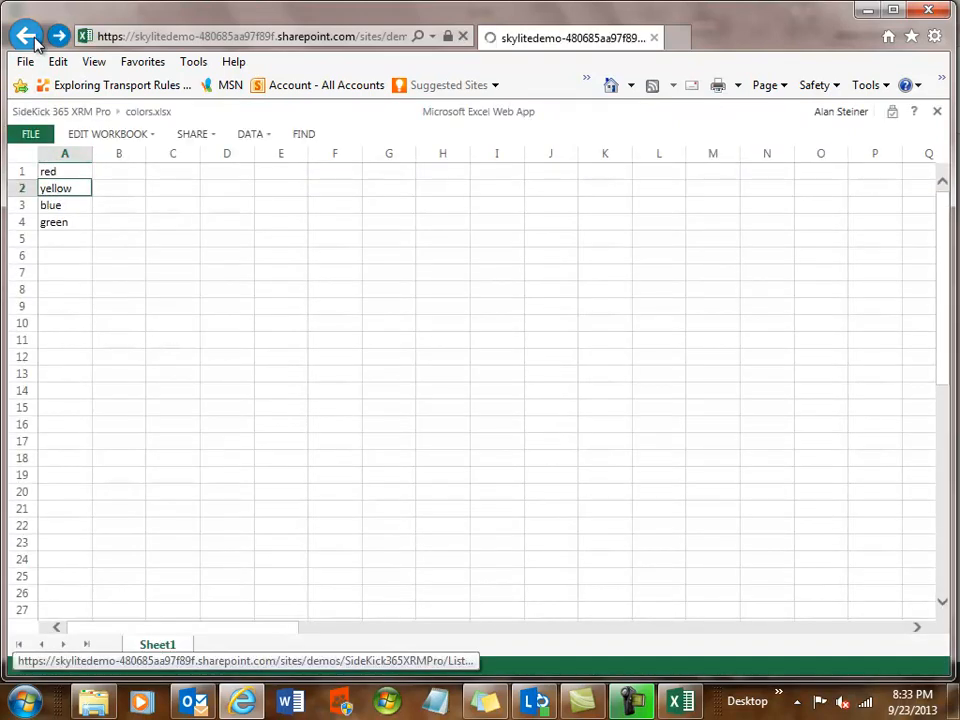
Step: Return to Opp 28's document list and scan a document up to the blank-sheet separation check
left_click(27, 36)
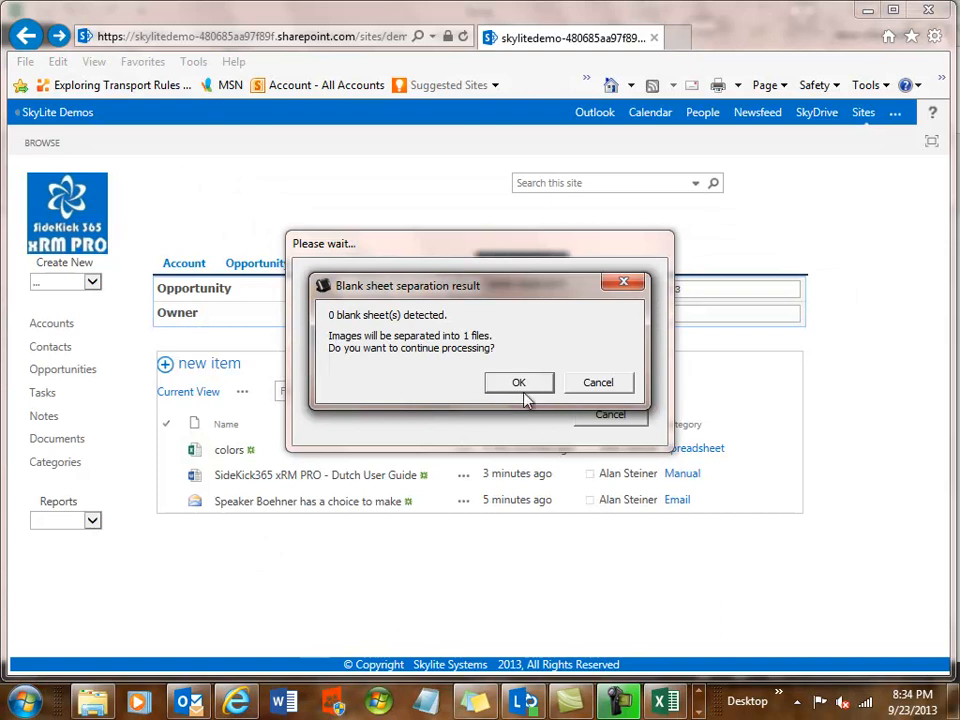
Step: Confirm the zero-blank-sheet result so the scan continues processing into the upload viewer
left_click(518, 382)
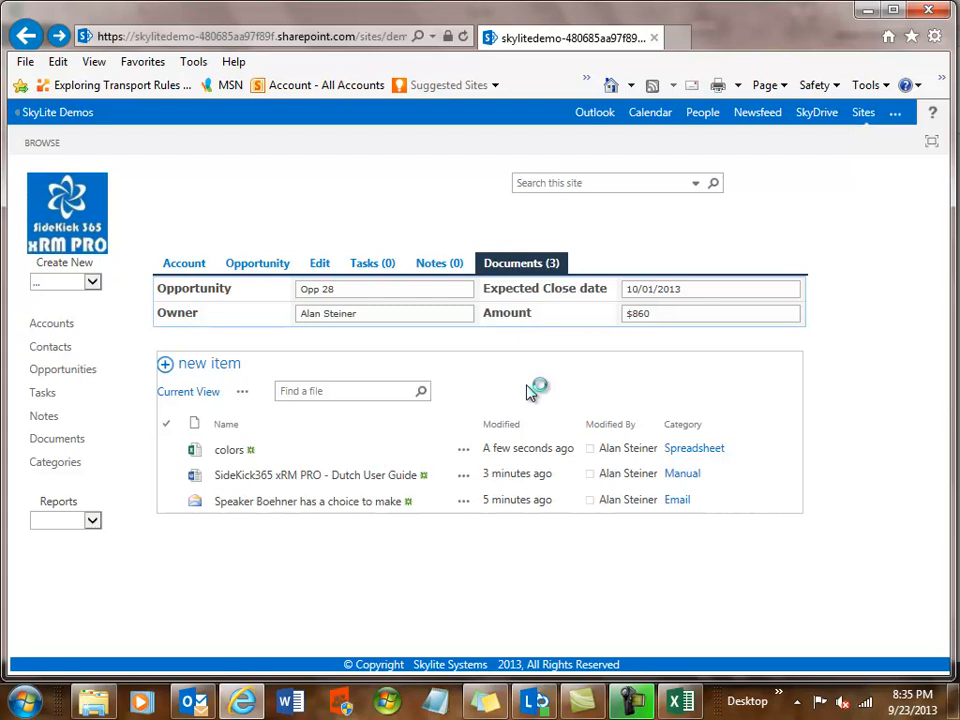
mouse_move(531, 389)
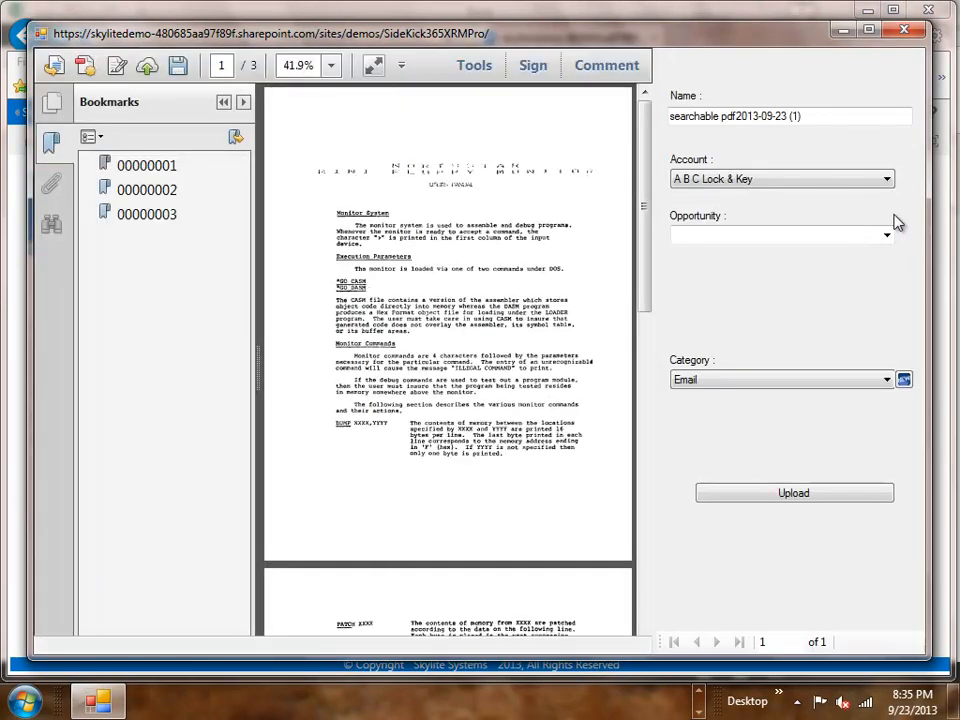
Step: File the scan as 'manual' under Andow Personnel Services, Opp 28, category Manual, and upload it
left_click(886, 179)
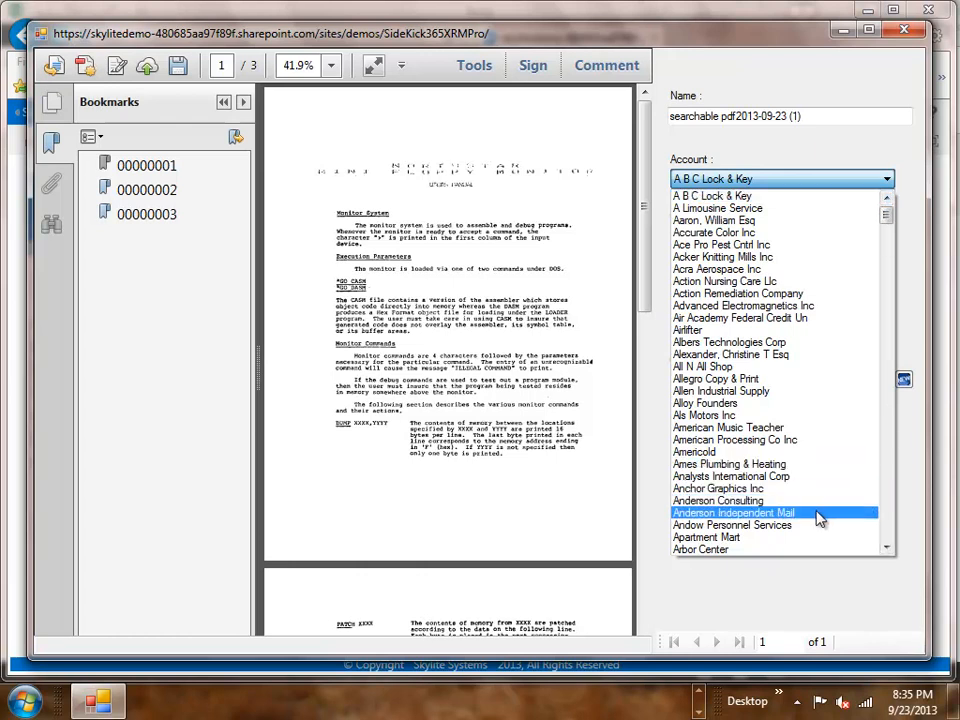
left_click(732, 524)
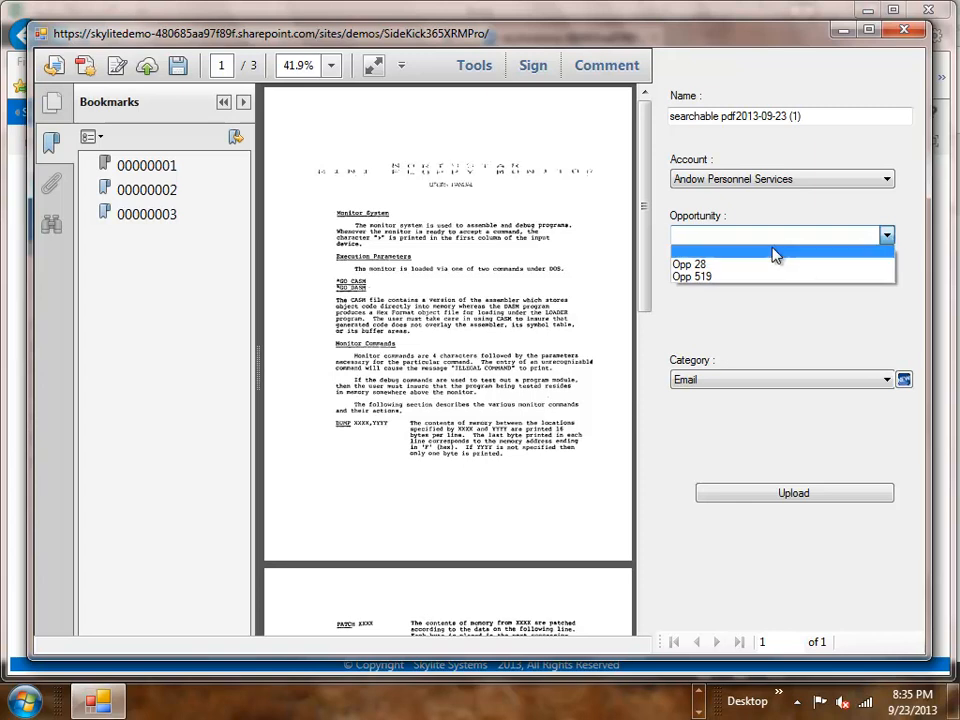
left_click(689, 264)
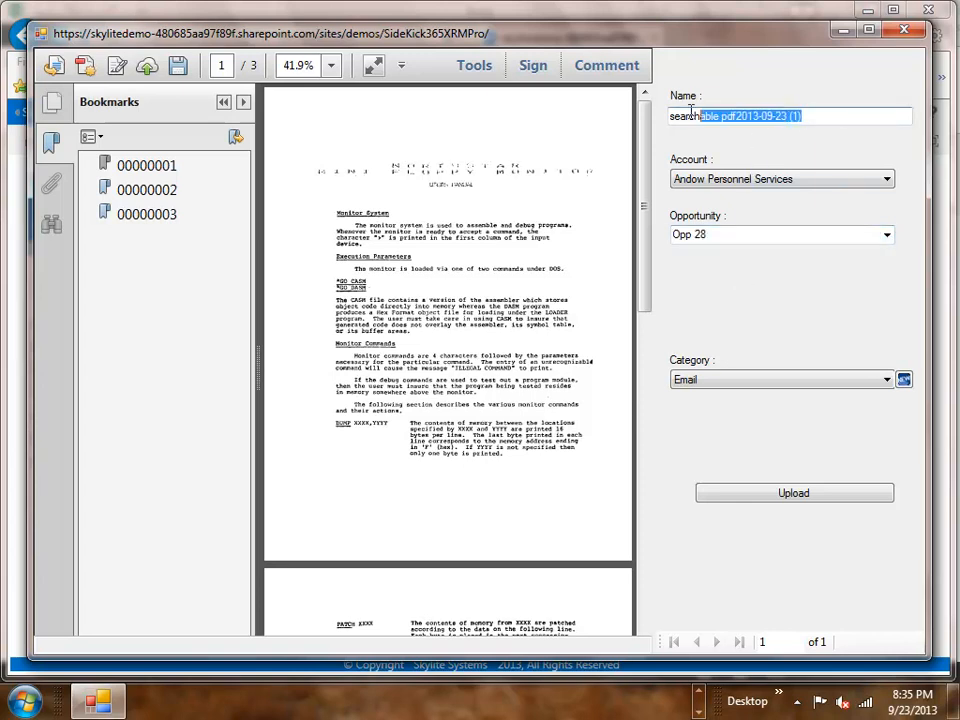
type("man")
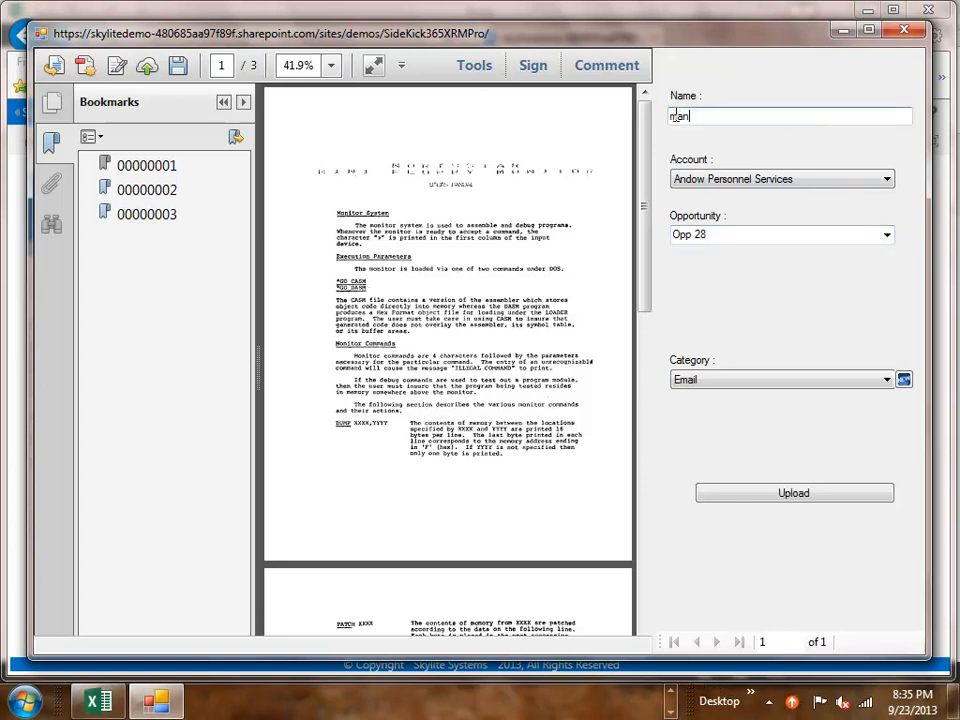
type("manual")
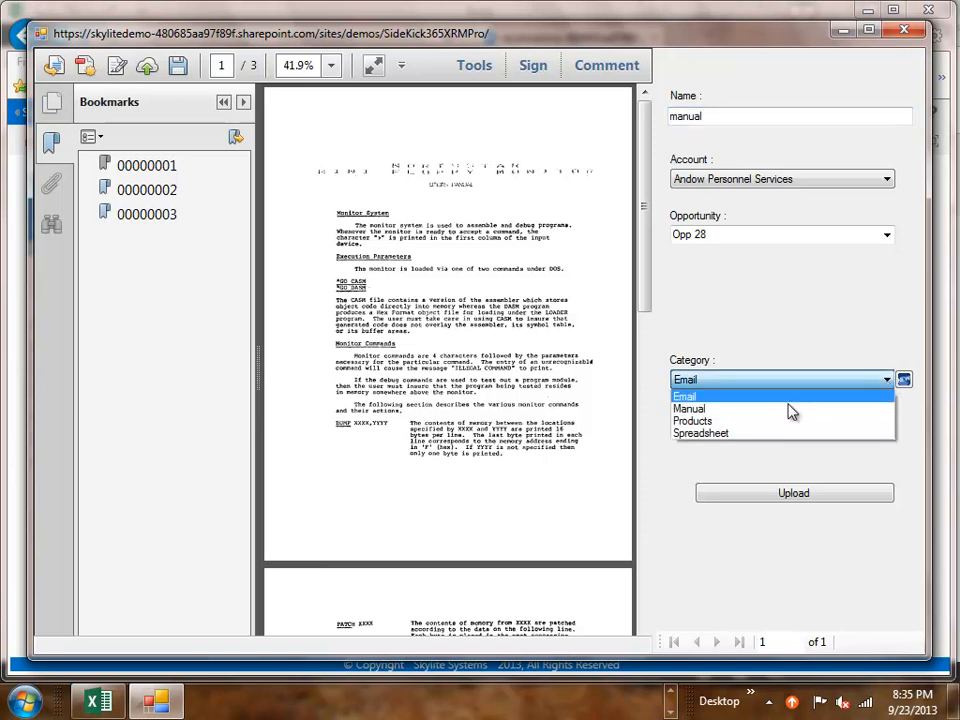
left_click(689, 408)
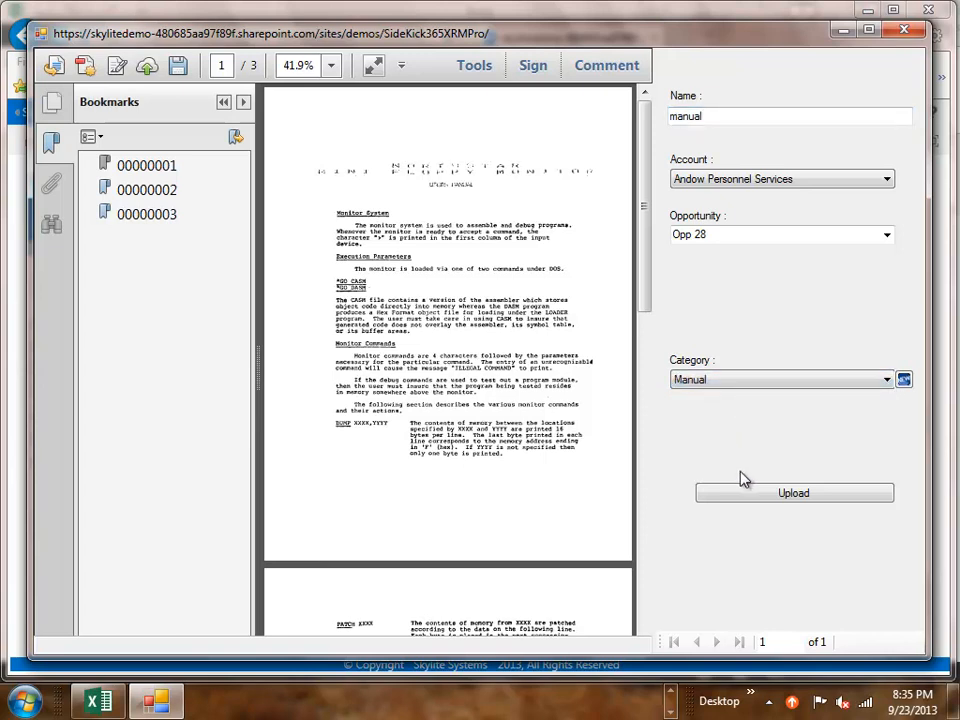
mouse_move(780, 490)
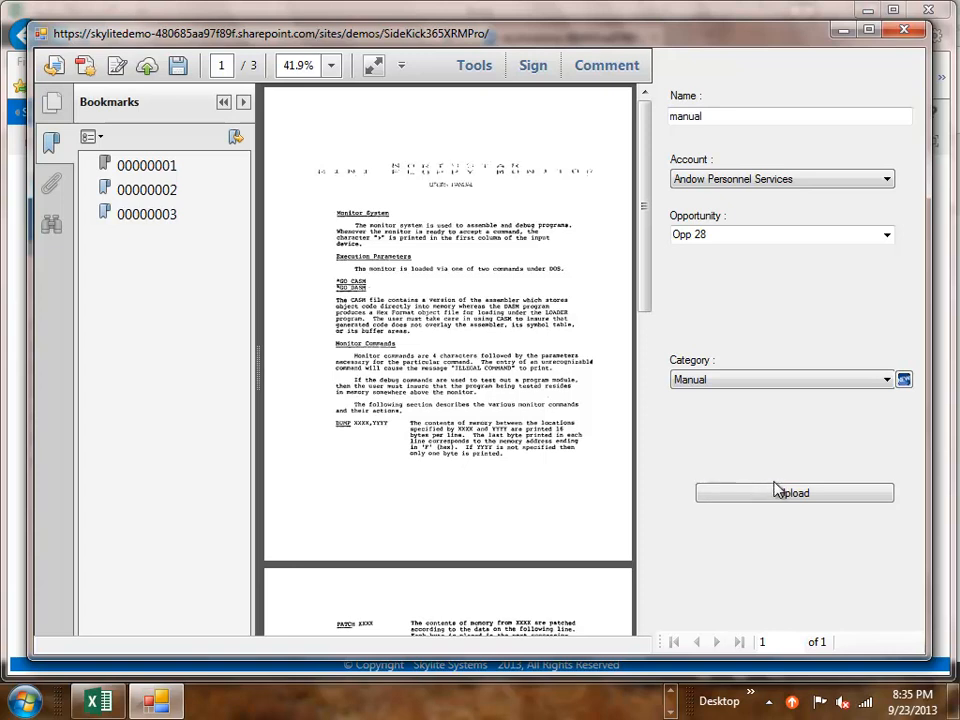
left_click(794, 492)
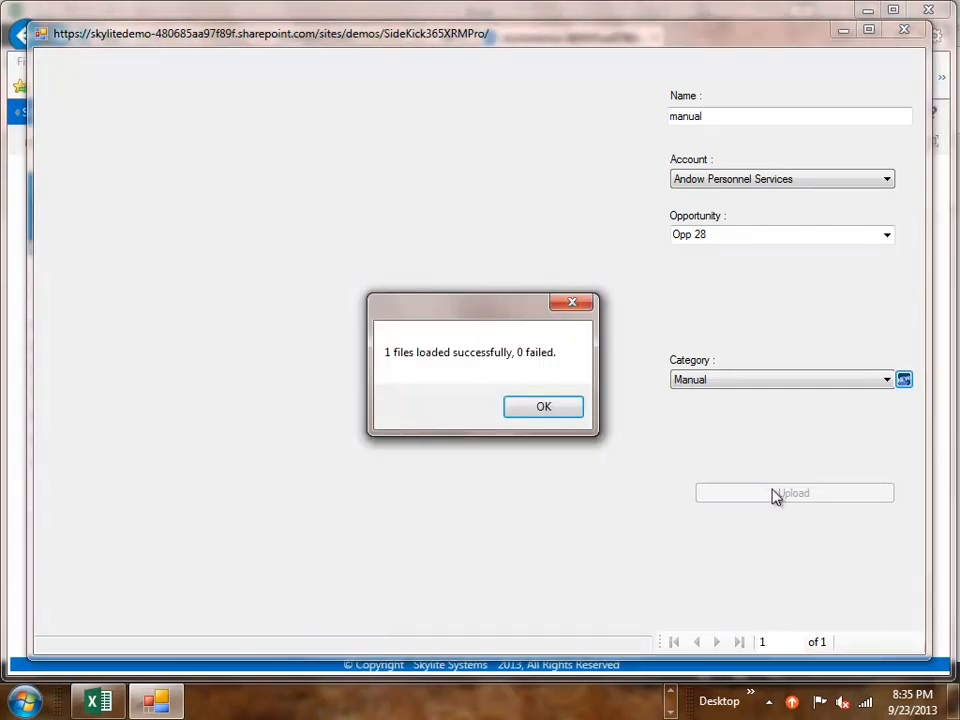
Step: Dismiss the success message, refresh Opp 28's documents to show four files, and view the manual PDF
left_click(543, 406)
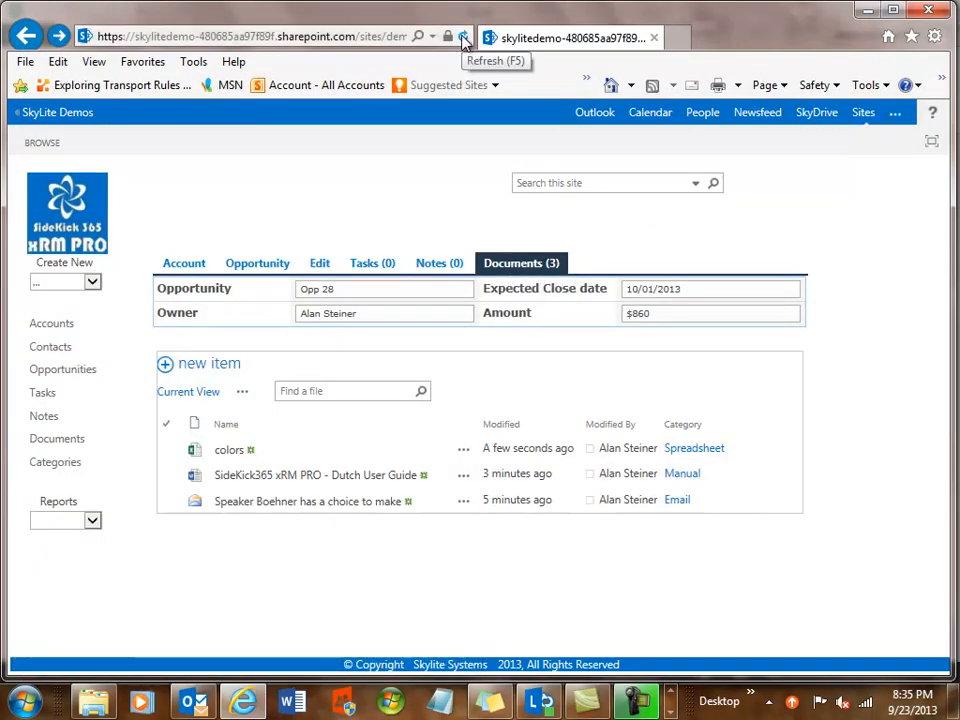
left_click(463, 37)
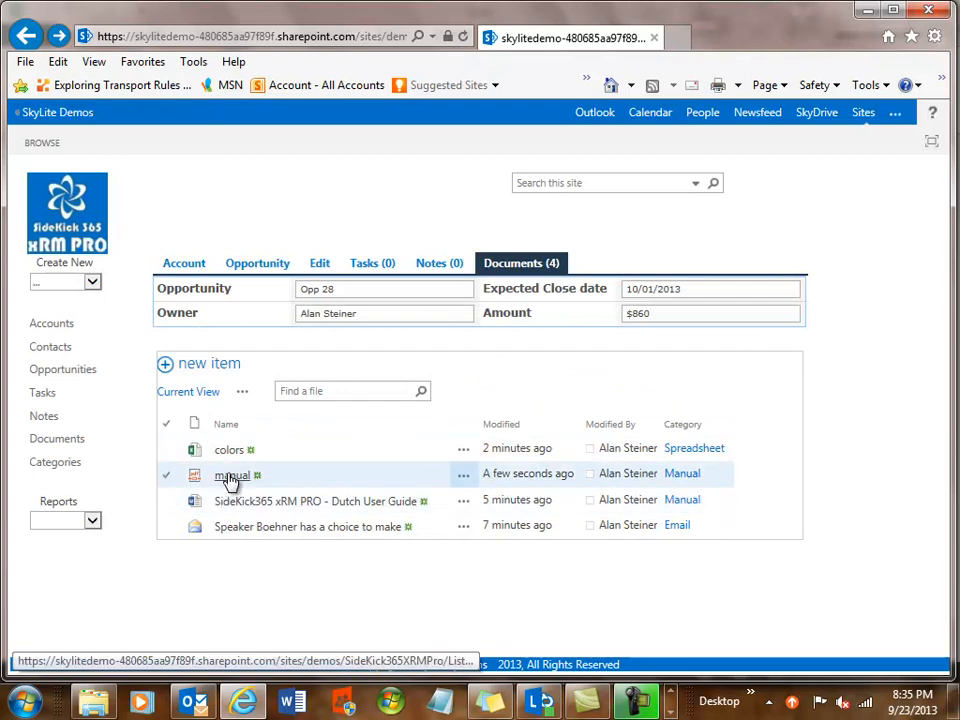
left_click(231, 475)
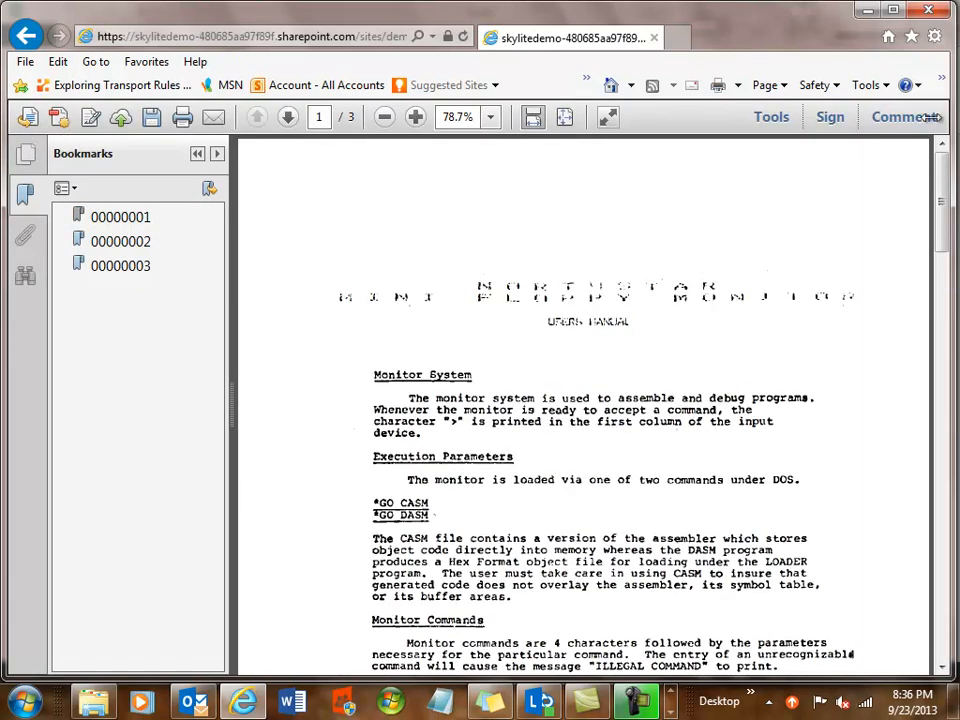
Step: Scroll down through the scanned monitor manual PDF in Adobe Reader
scroll("down", 3)
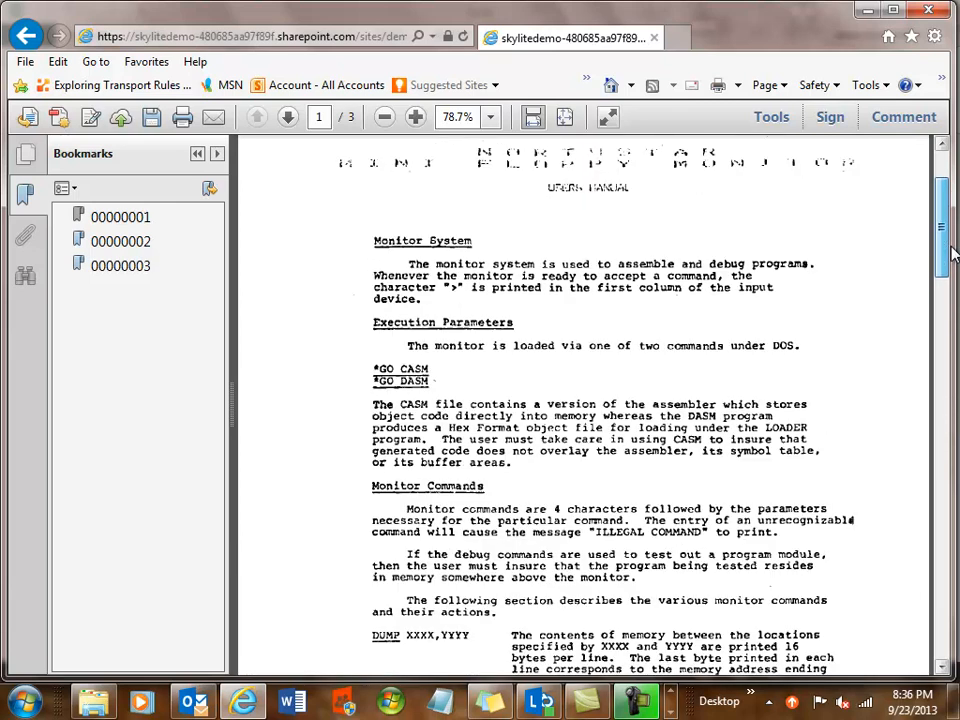
scroll("down", 3)
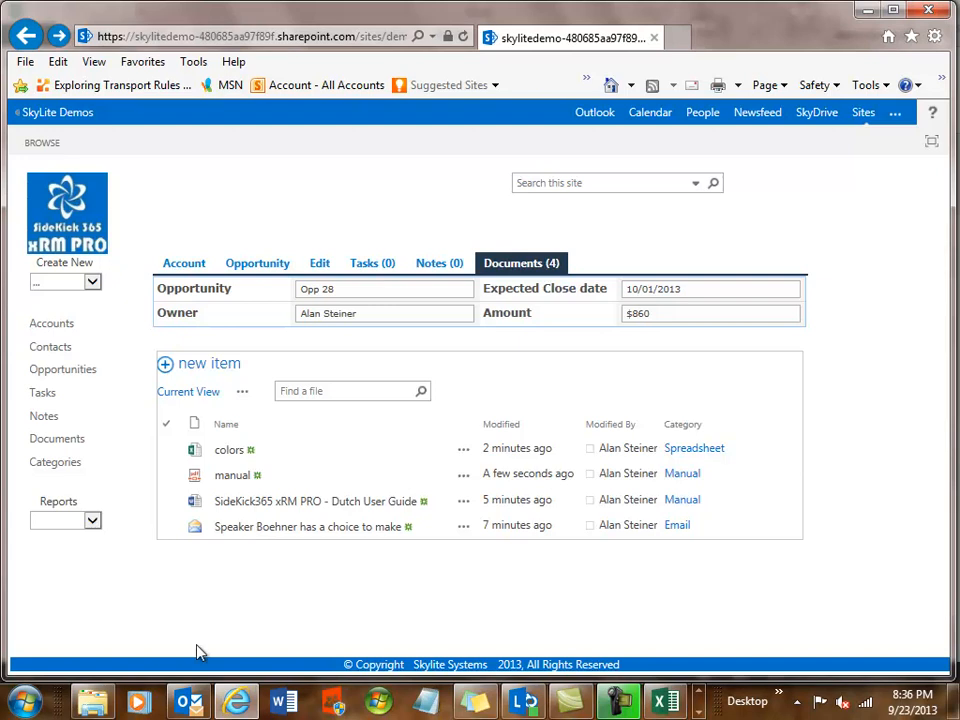
mouse_move(188, 700)
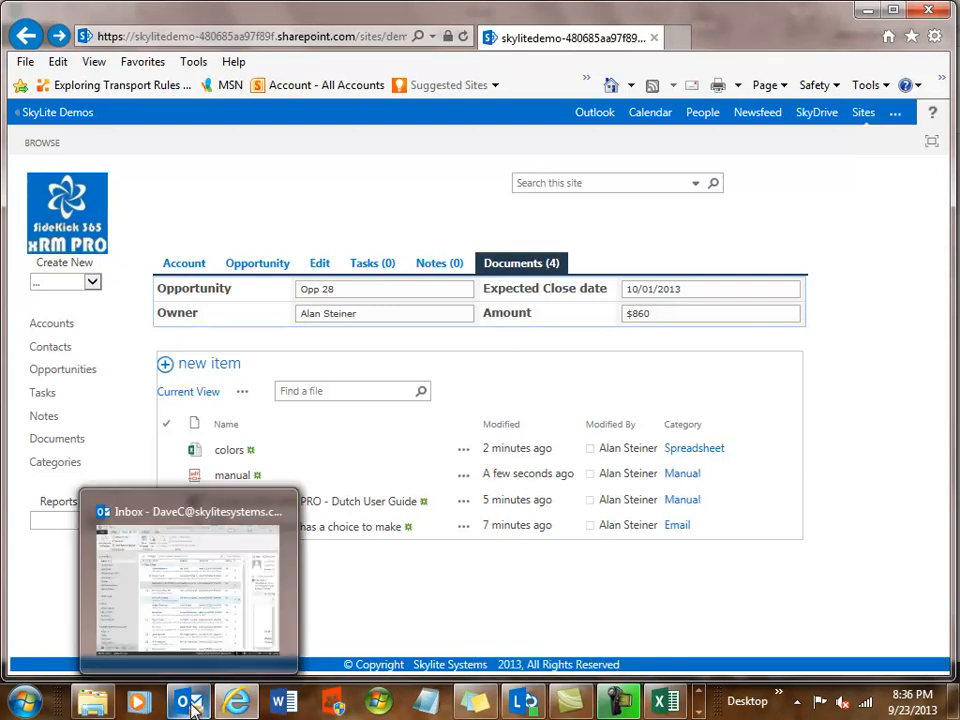
left_click(187, 700)
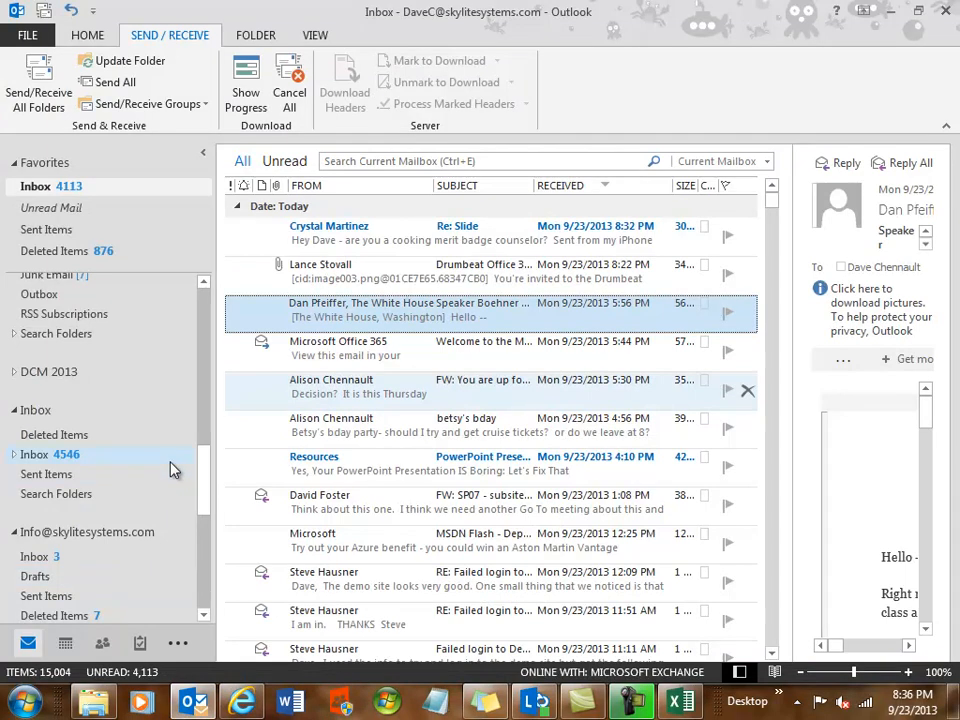
scroll("down", 3)
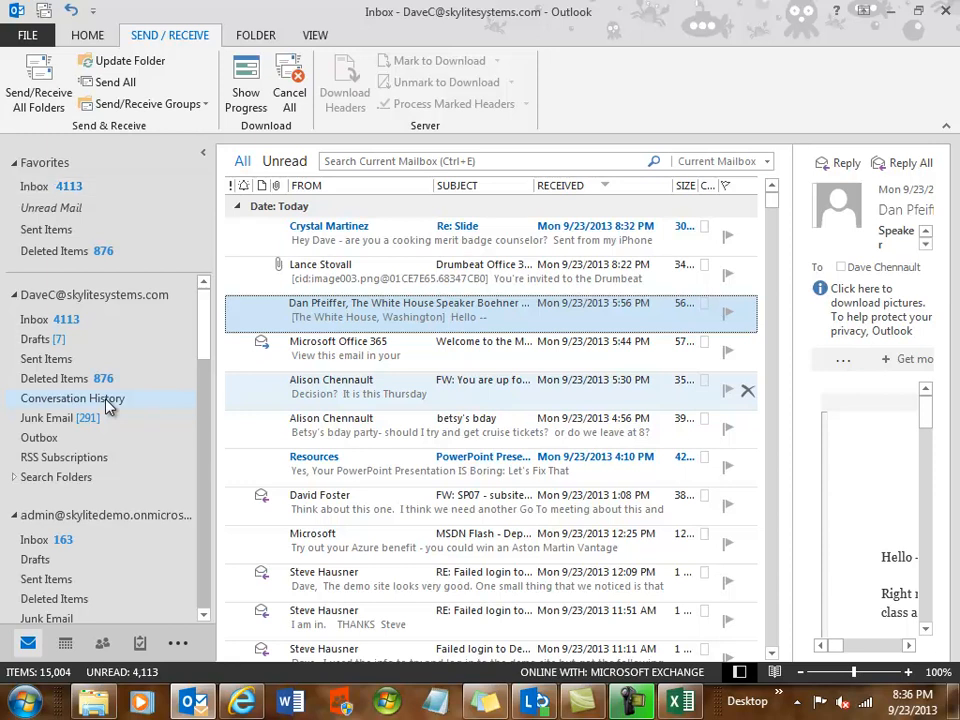
left_click(74, 398)
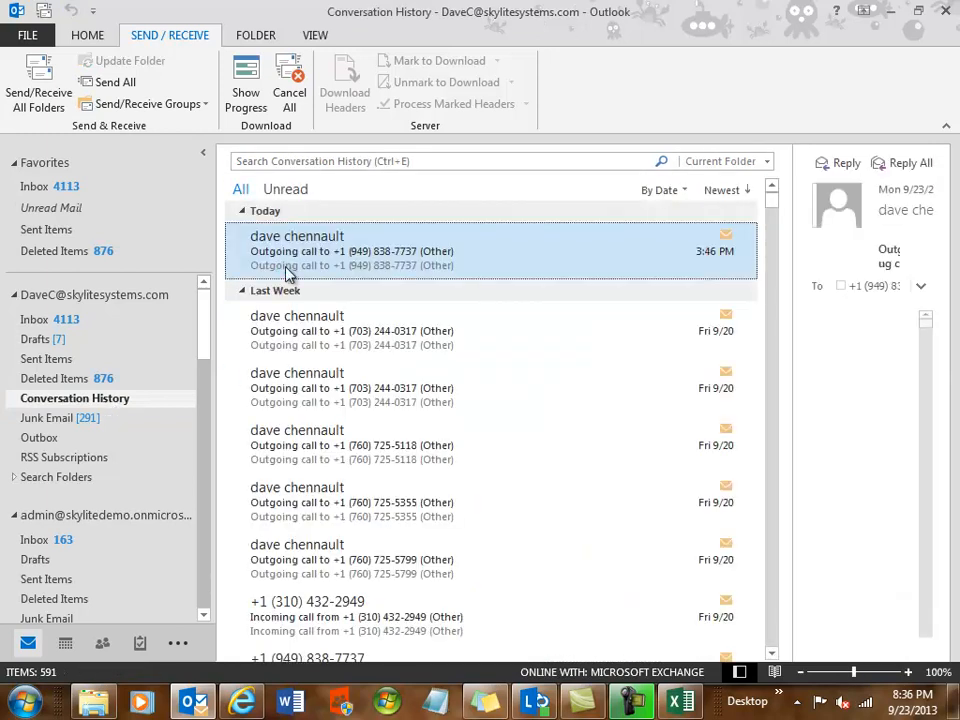
left_click(350, 250)
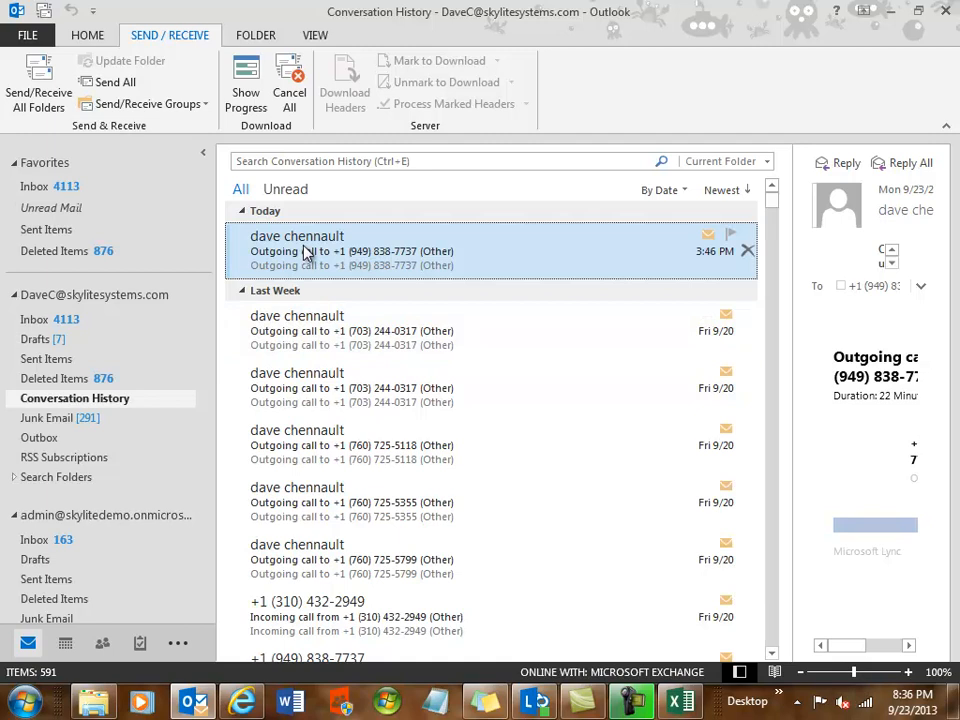
Step: Upload the call record to Andow Personnel Services' Opp 28 via SideKick, filtering accounts with 'an'
double_click(297, 250)
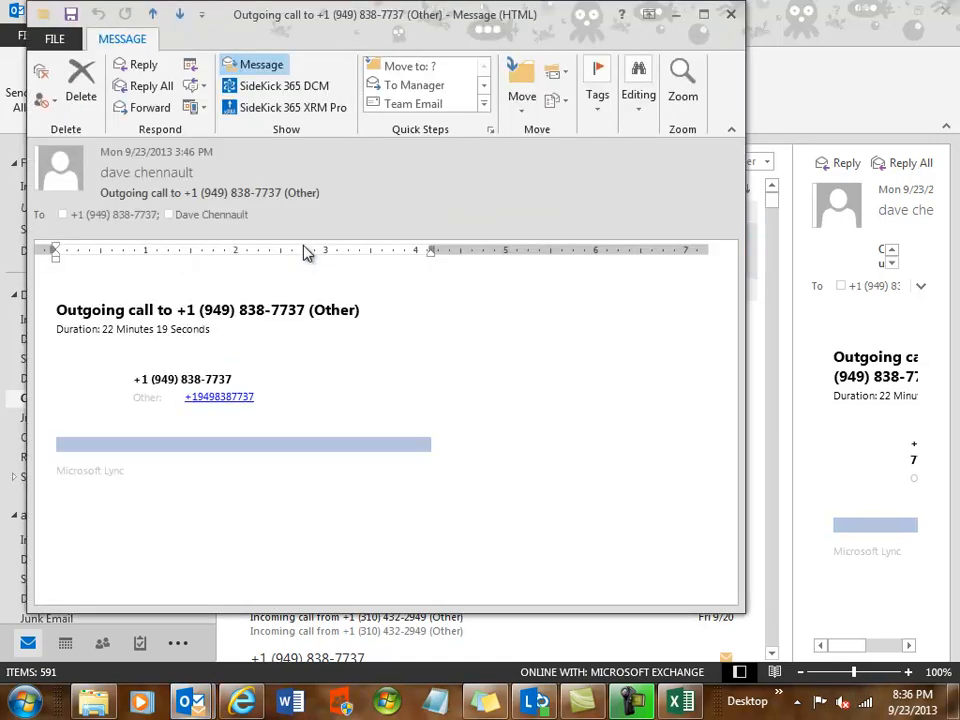
mouse_move(293, 107)
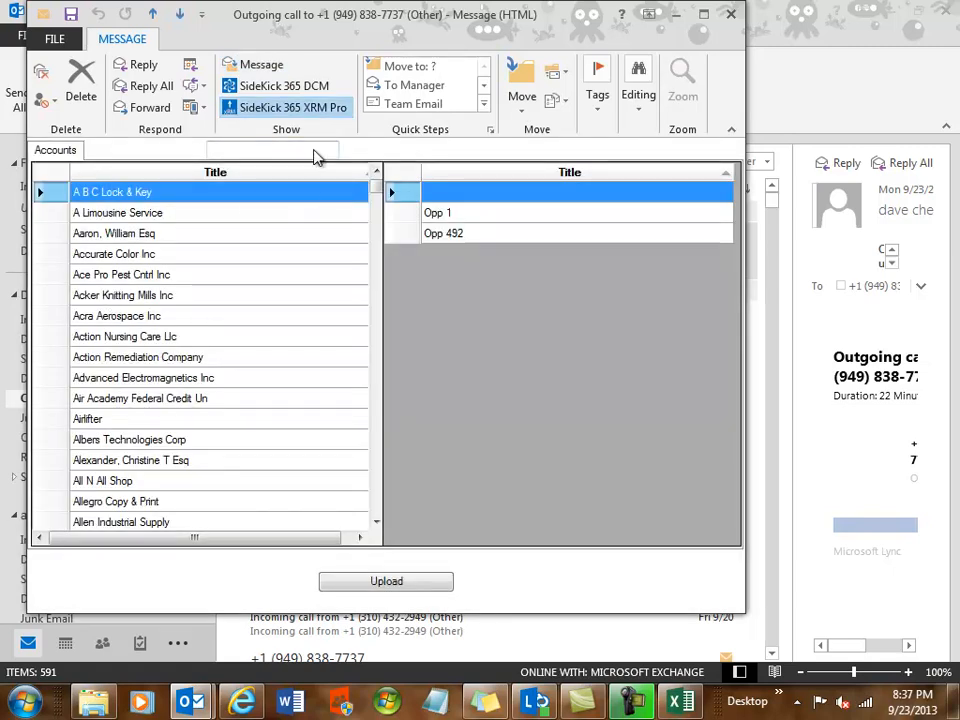
type("an")
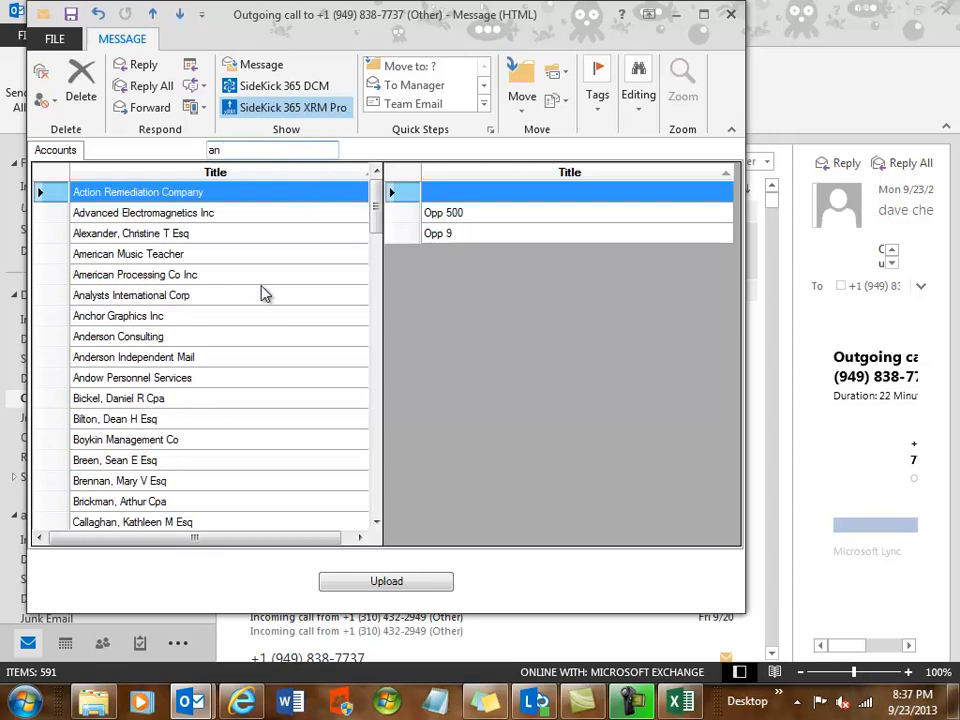
mouse_move(167, 375)
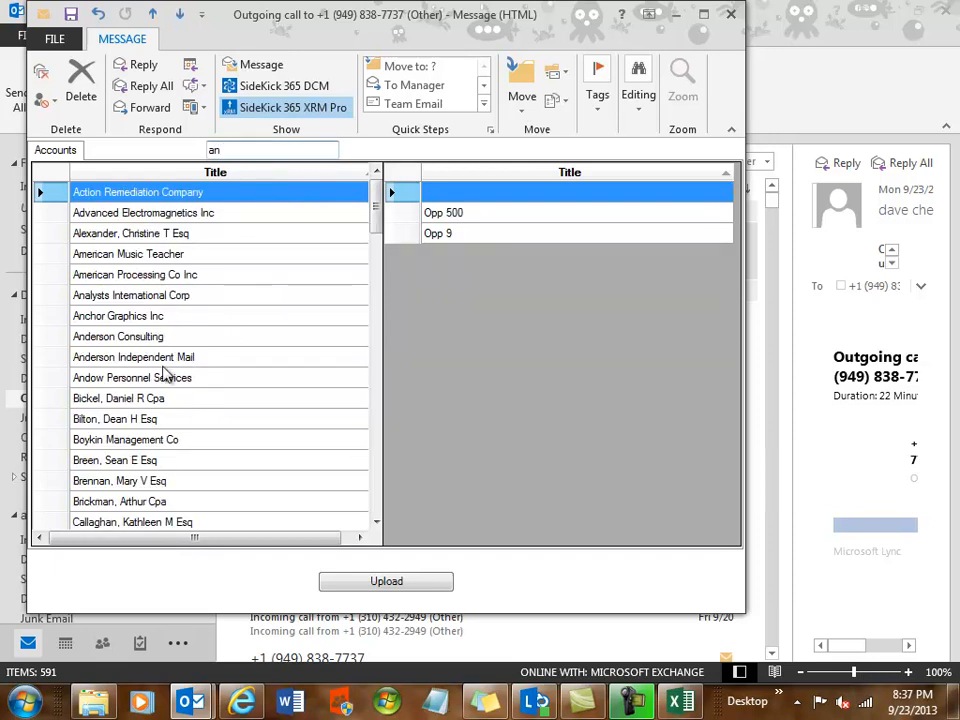
left_click(132, 377)
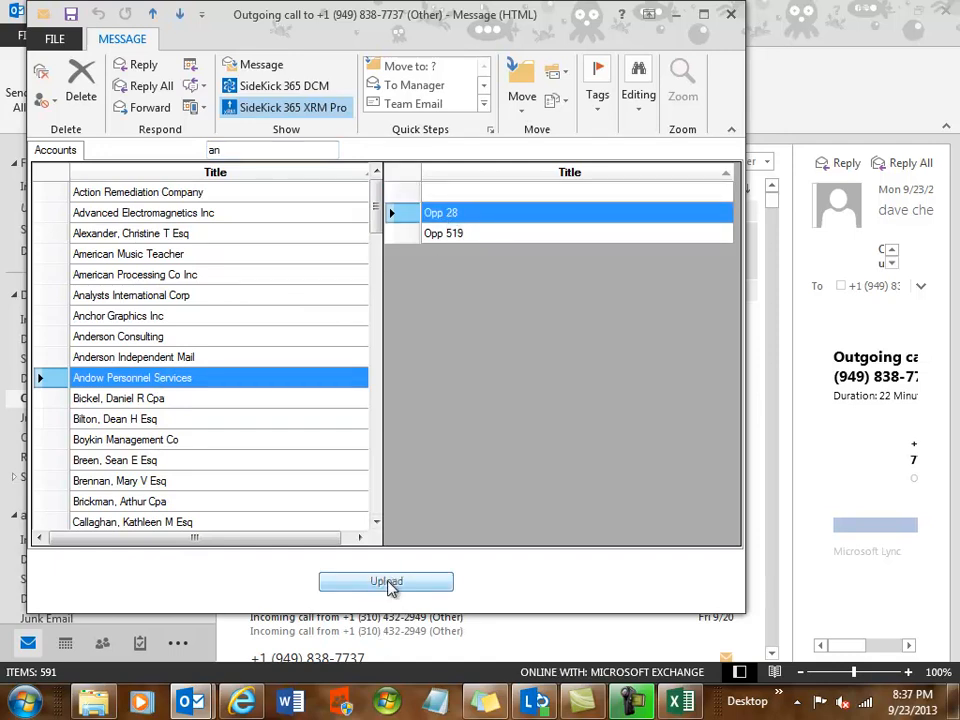
left_click(386, 581)
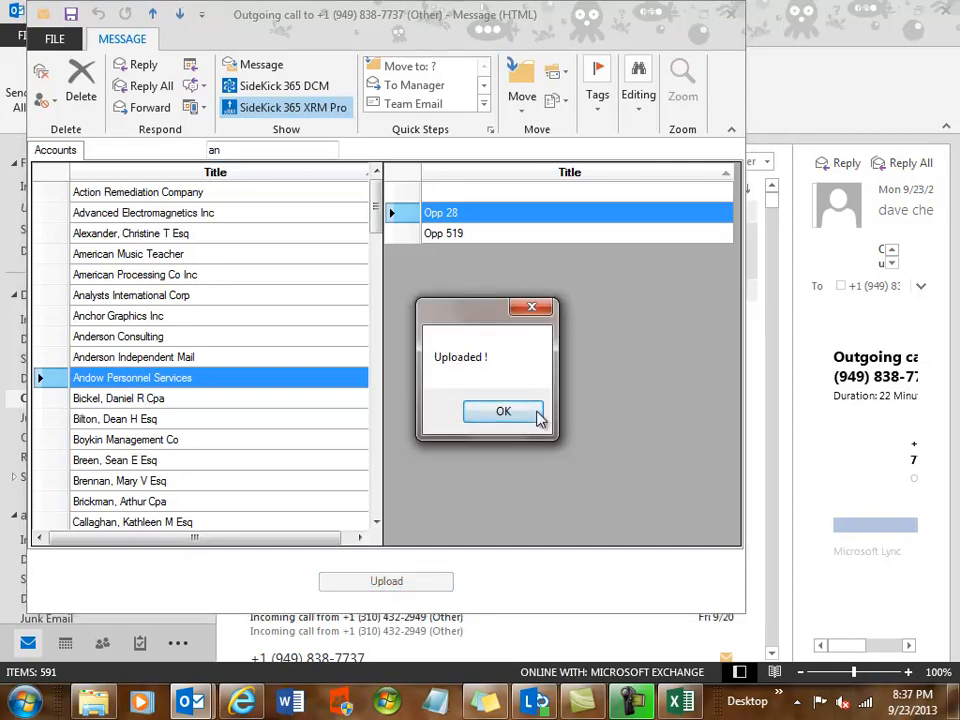
left_click(503, 411)
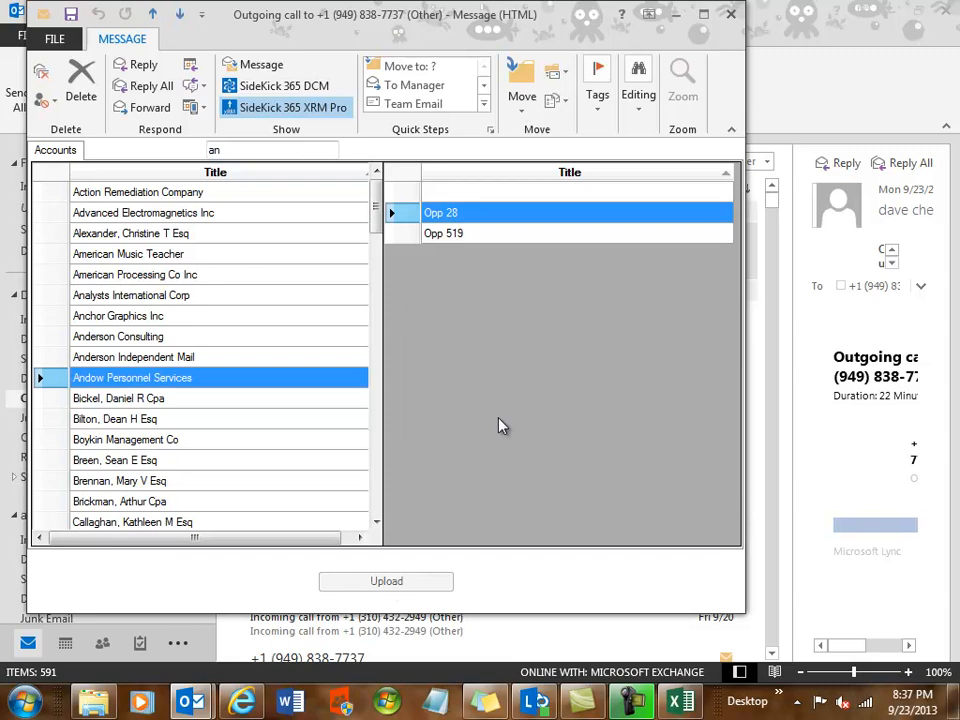
mouse_move(393, 564)
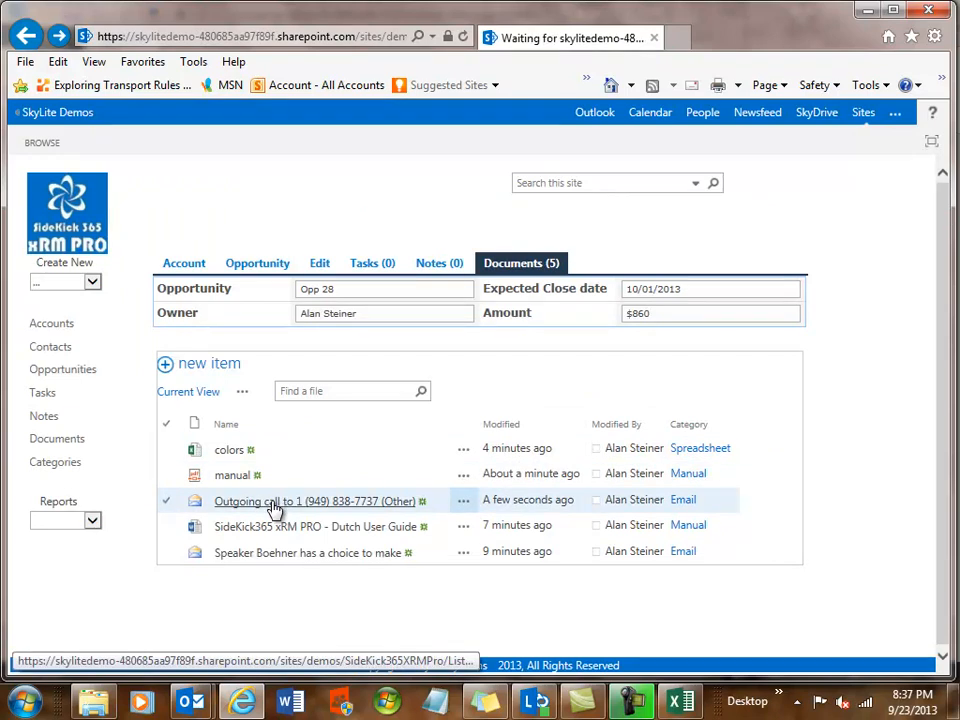
Step: Select the newly uploaded outgoing call record in Opp 28's refreshed five-item document list
left_click(315, 501)
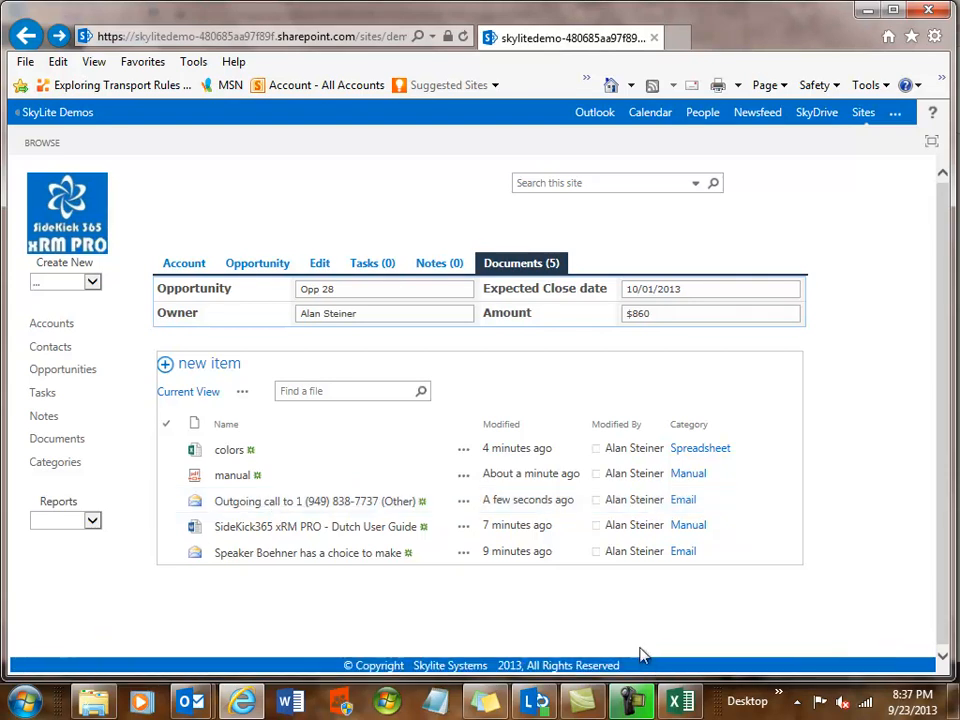
mouse_move(584, 582)
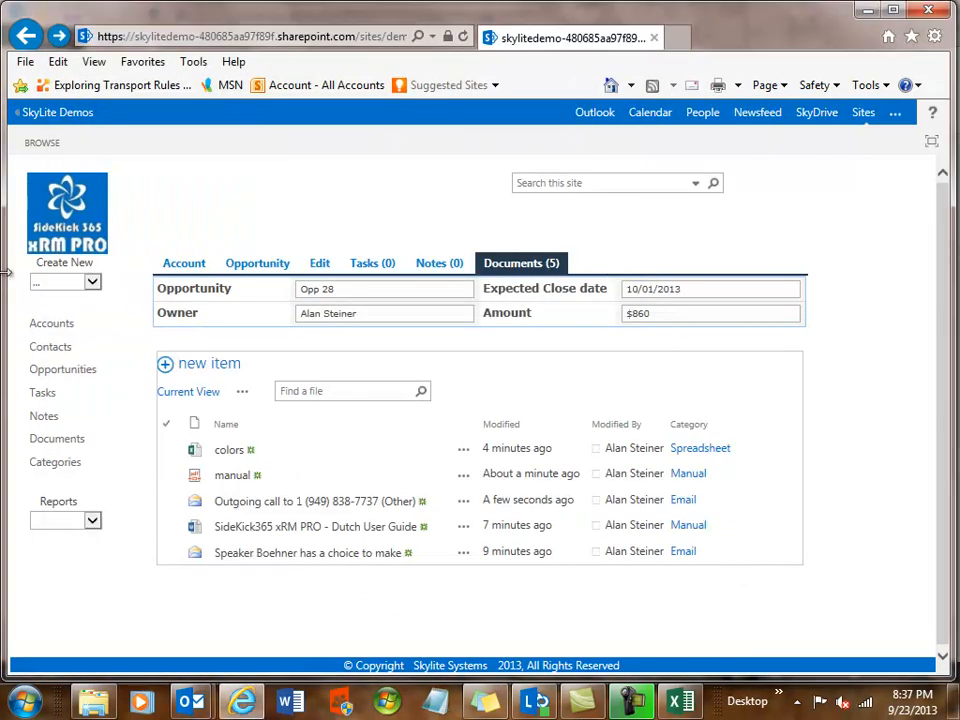
mouse_move(65, 200)
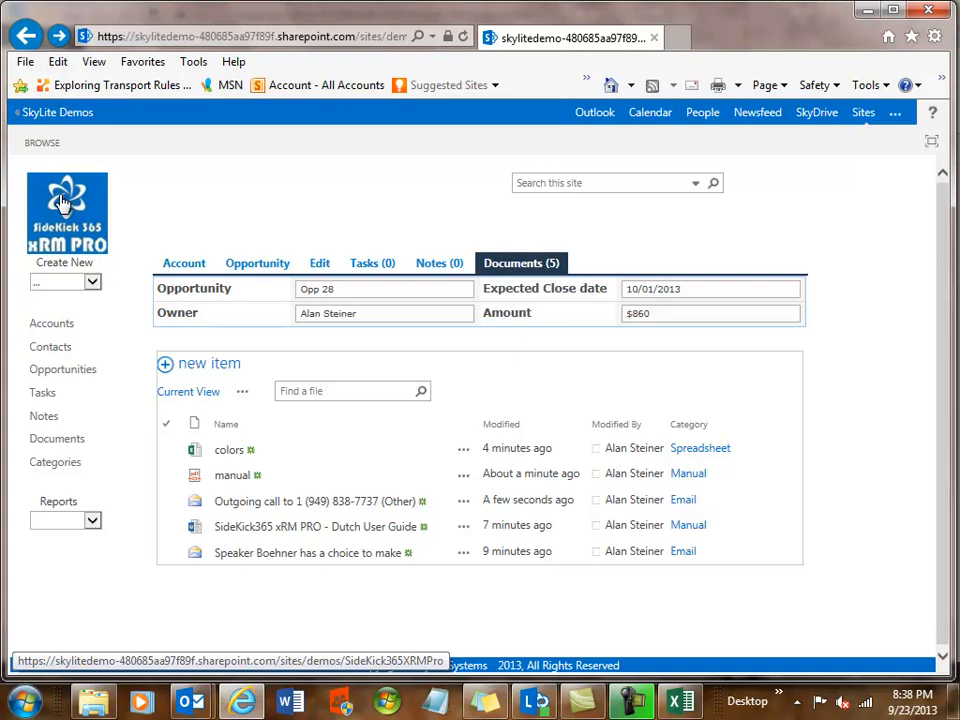
mouse_move(363, 593)
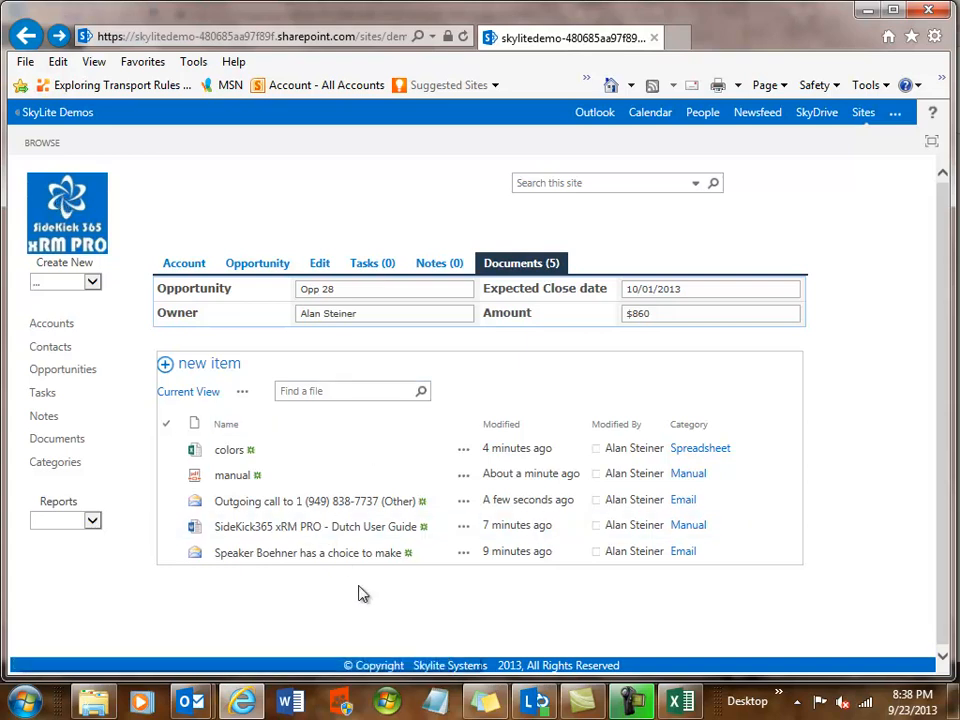